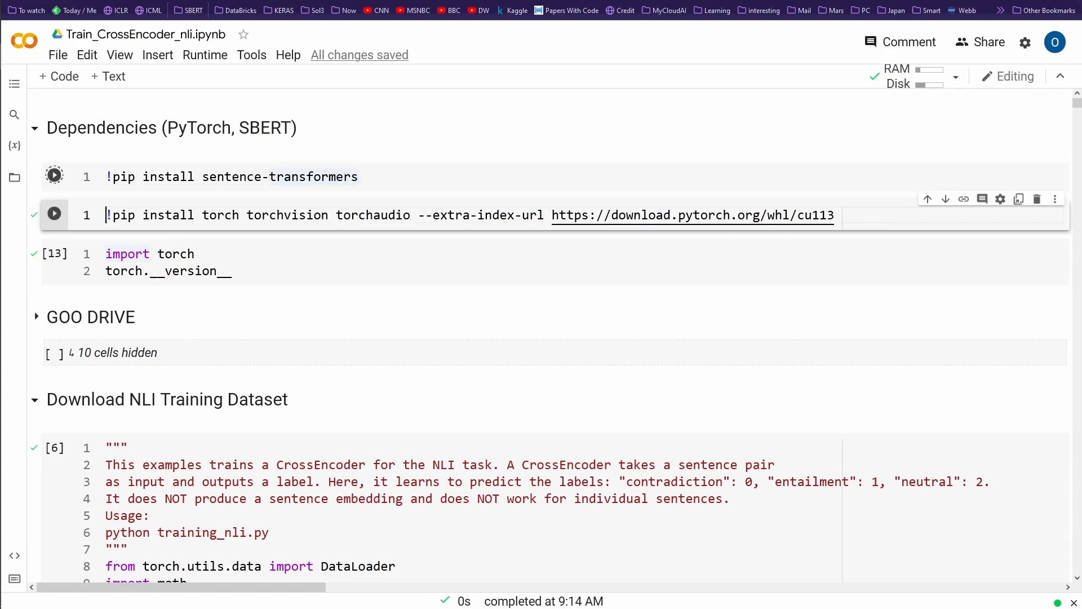
# Step: Run the pip install and import torch cells so torch reports version 1.11.0+cu113
pyautogui.click(53, 174)
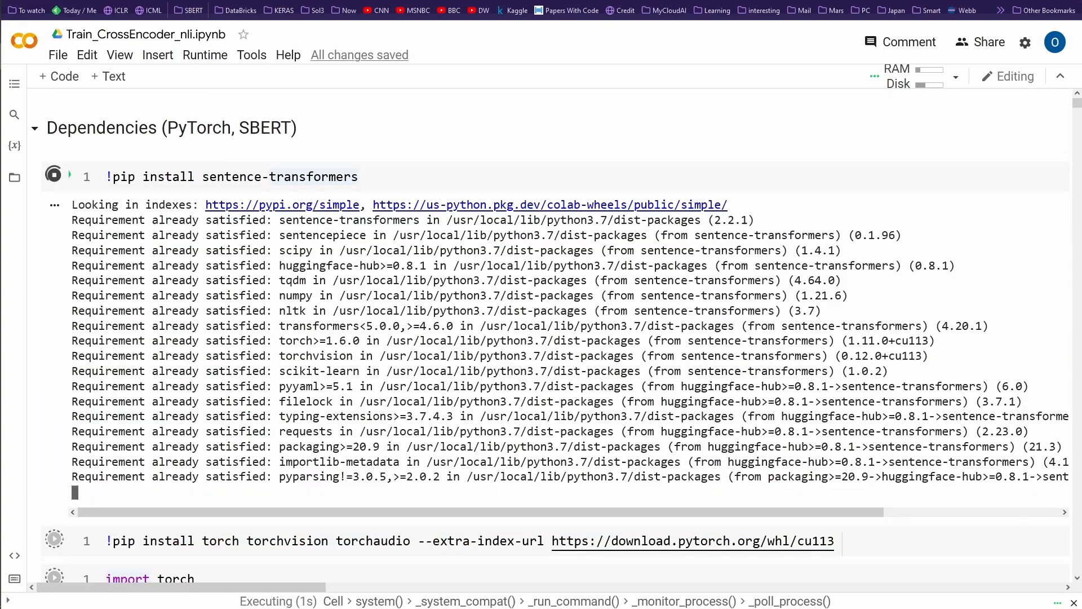
pyautogui.scroll(-3)
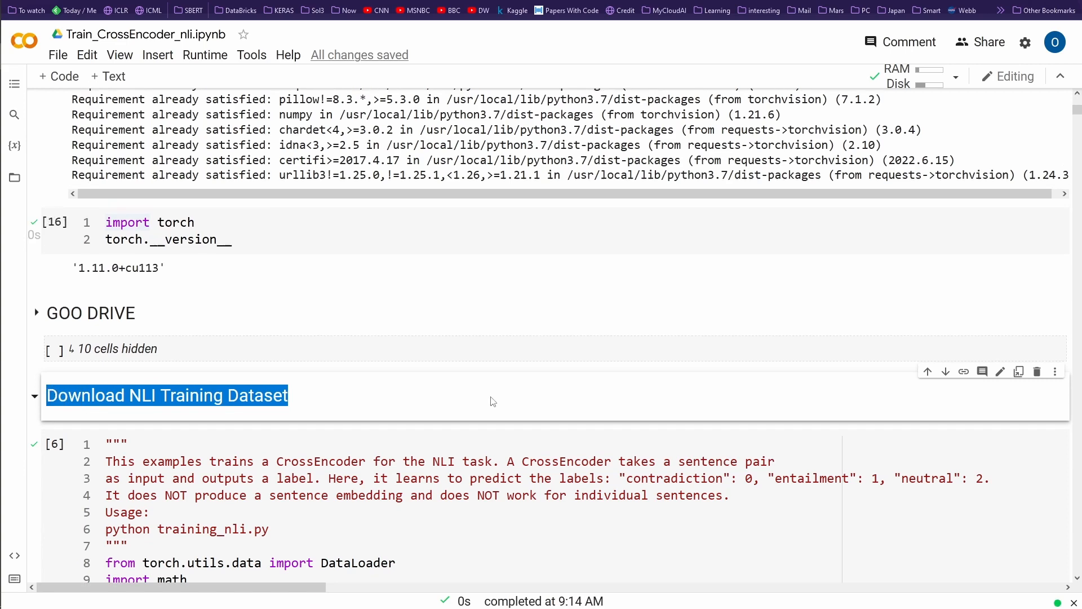
# Step: Review the library imports and run the cell that downloads AllNLI.tsv.gz and reads the train dataset
pyautogui.scroll(-3)
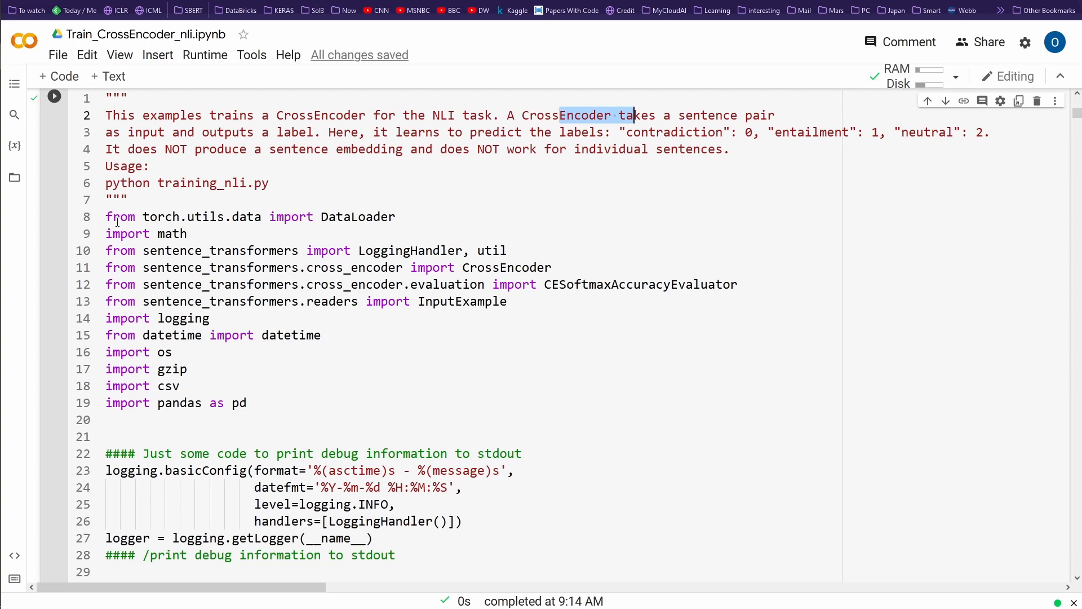
pyautogui.moveTo(105, 216); pyautogui.dragTo(137, 284)
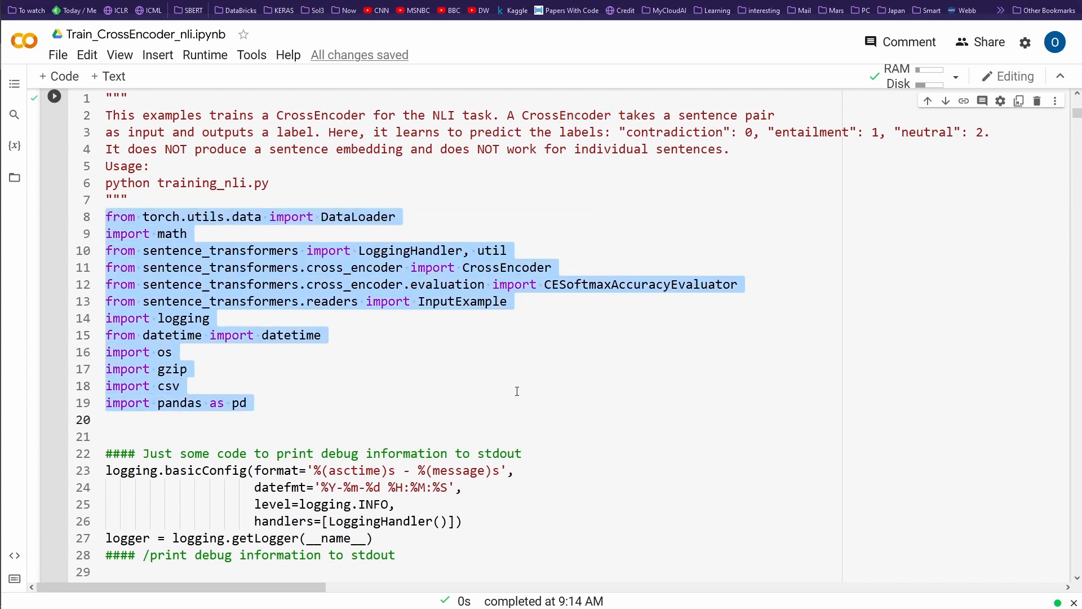
pyautogui.scroll(-3)
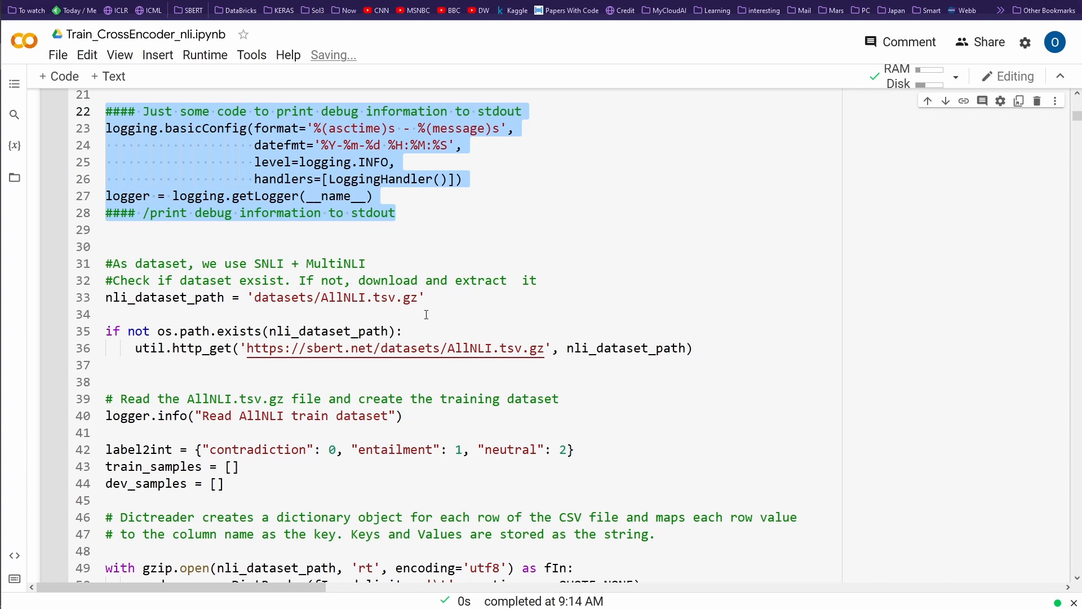
pyautogui.scroll(-3)
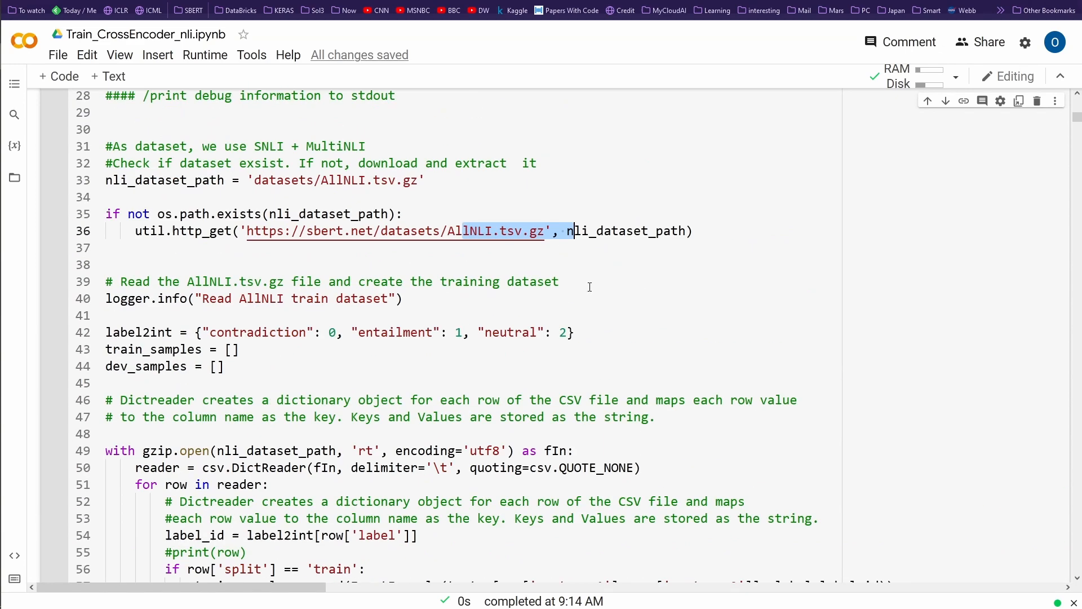
pyautogui.scroll(-3)
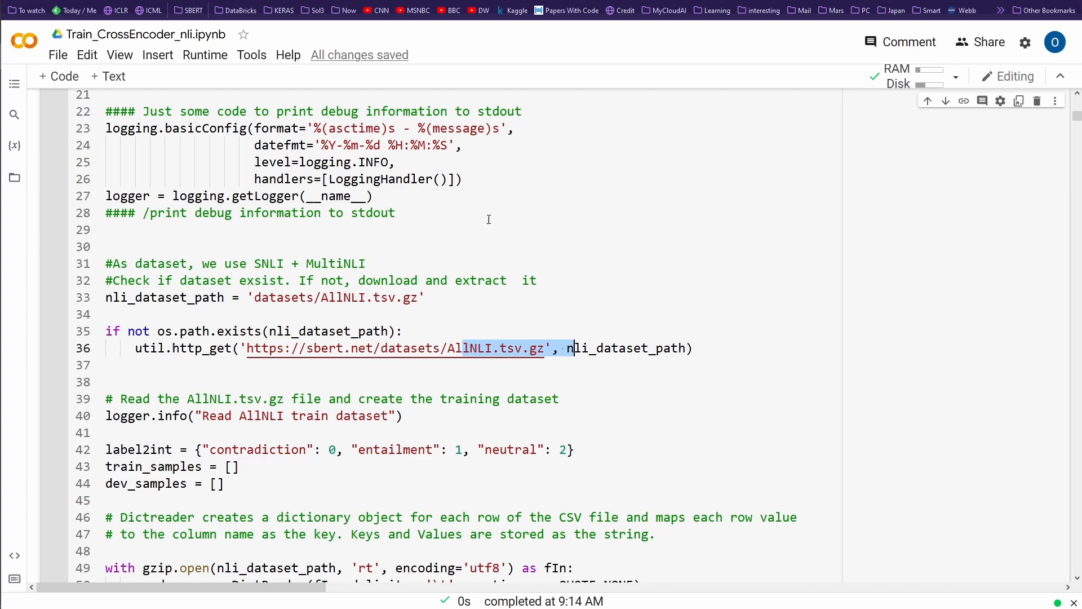
pyautogui.scroll(-3)
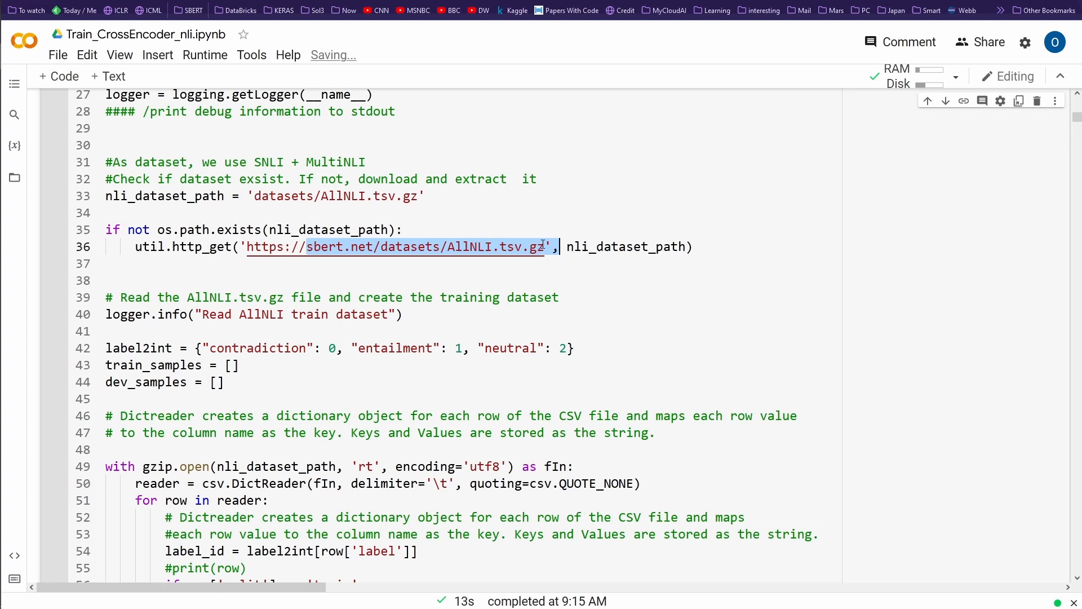
pyautogui.scroll(-3)
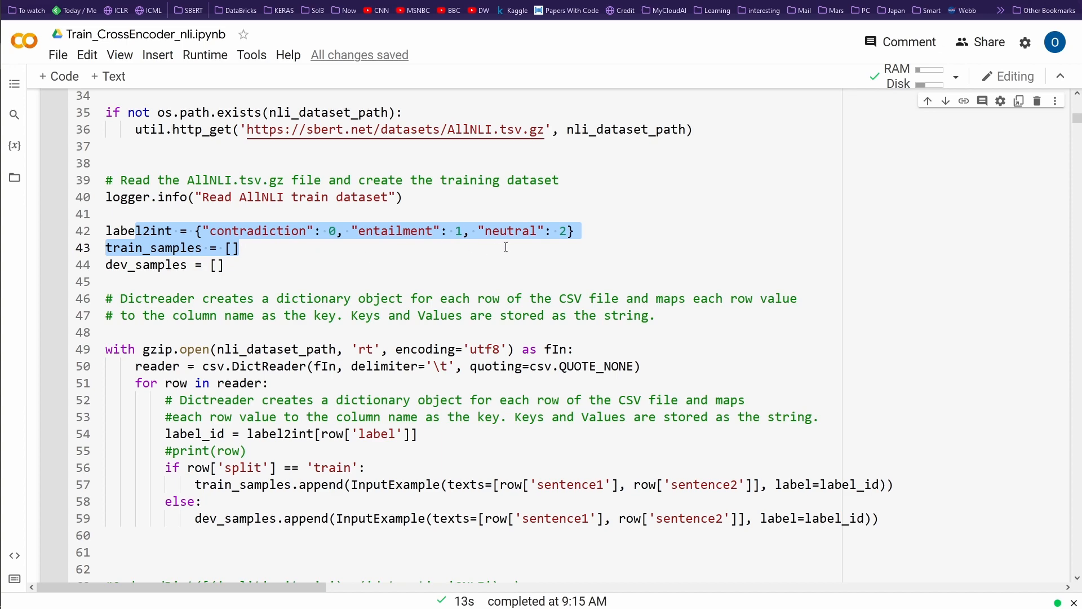
pyautogui.moveTo(574, 230)
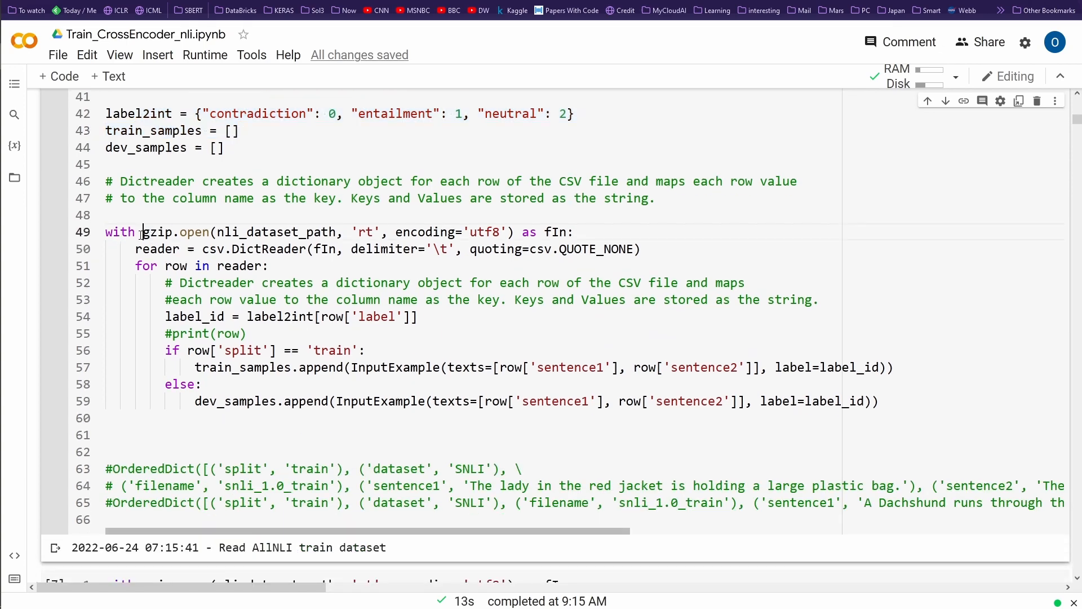
pyautogui.moveTo(143, 232); pyautogui.dragTo(576, 232)
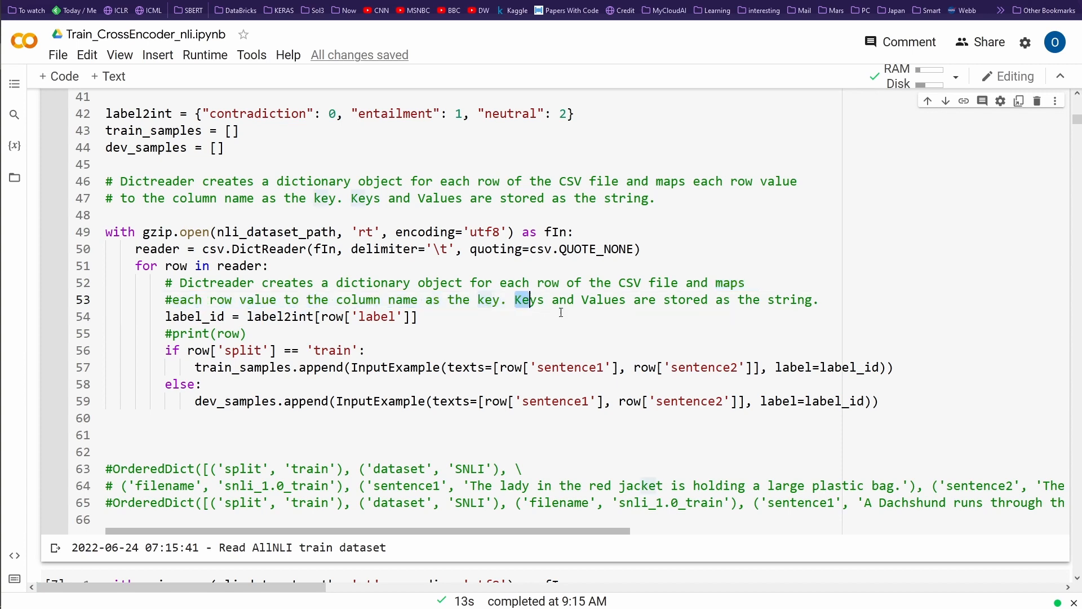
pyautogui.moveTo(528, 300); pyautogui.dragTo(822, 299)
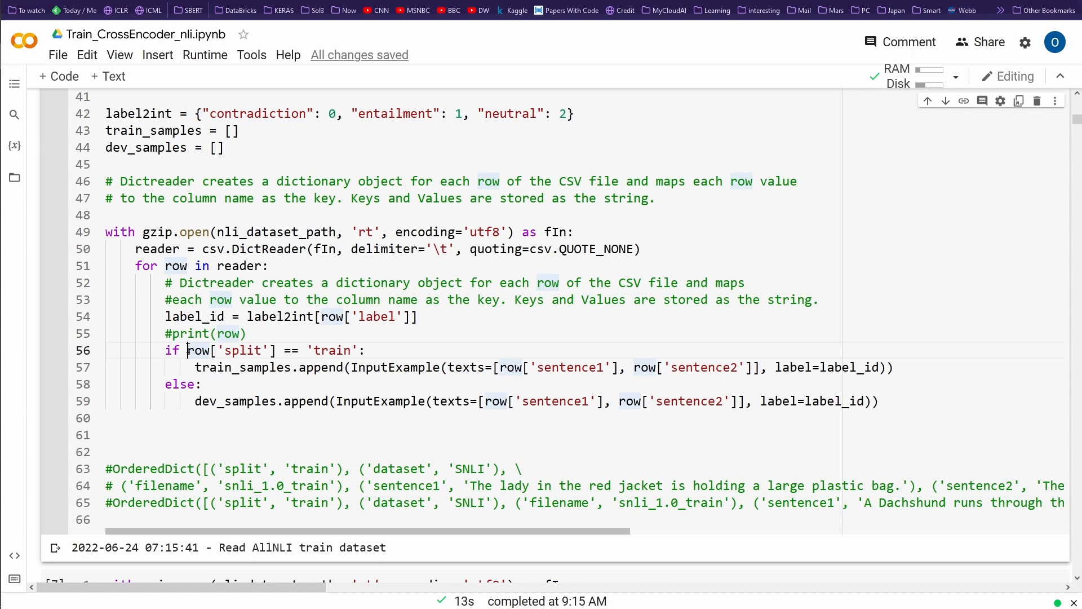
pyautogui.doubleClick(333, 350)
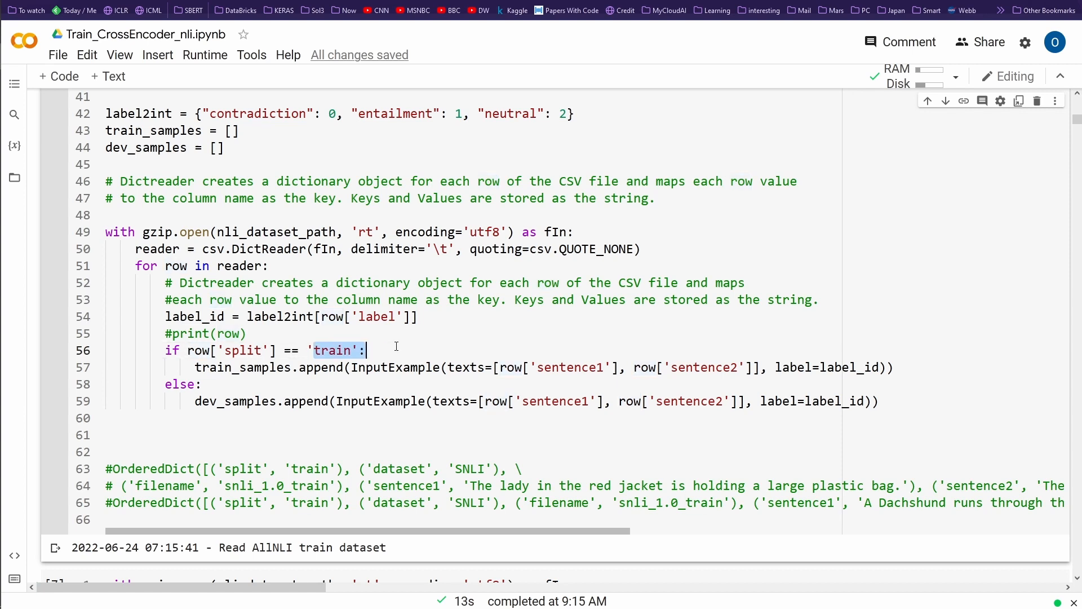
pyautogui.doubleClick(235, 401)
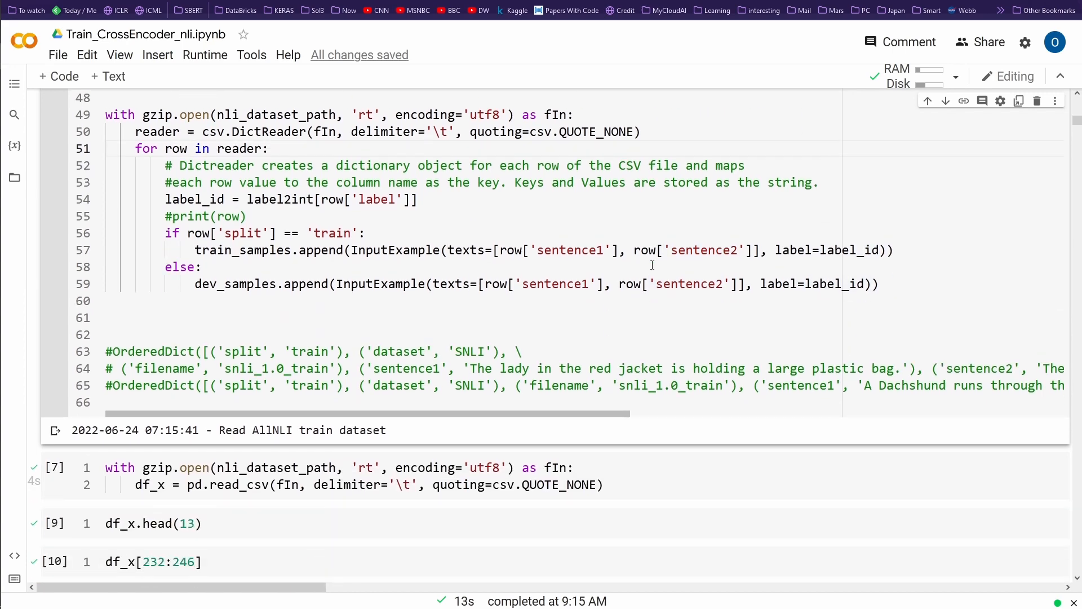
# Step: Run the pd.read_csv cell that loads AllNLI.tsv.gz into the df_x dataframe
pyautogui.scroll(-3)
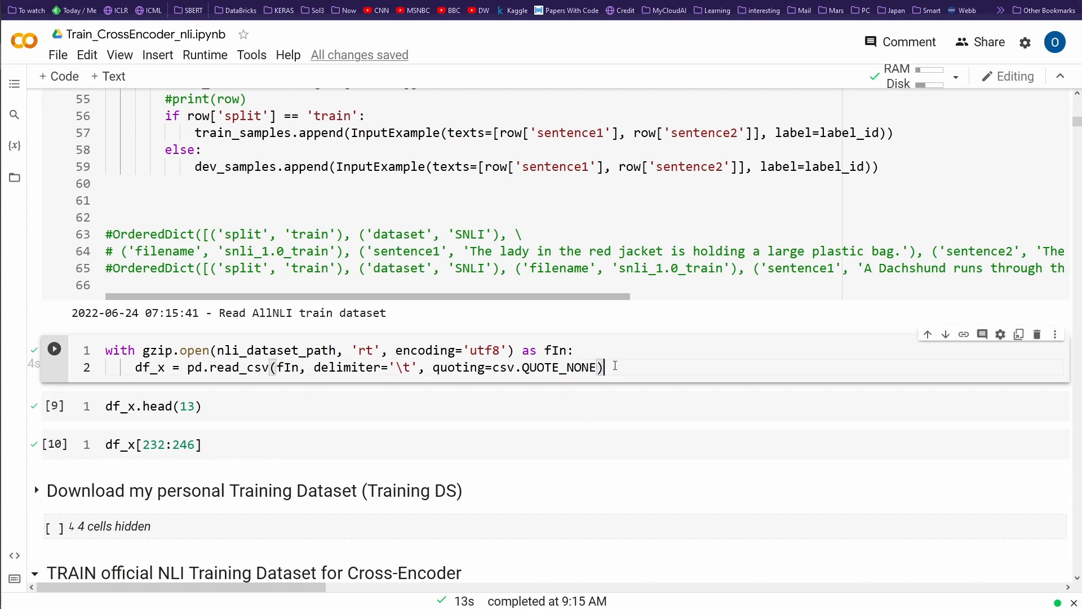
pyautogui.click(55, 348)
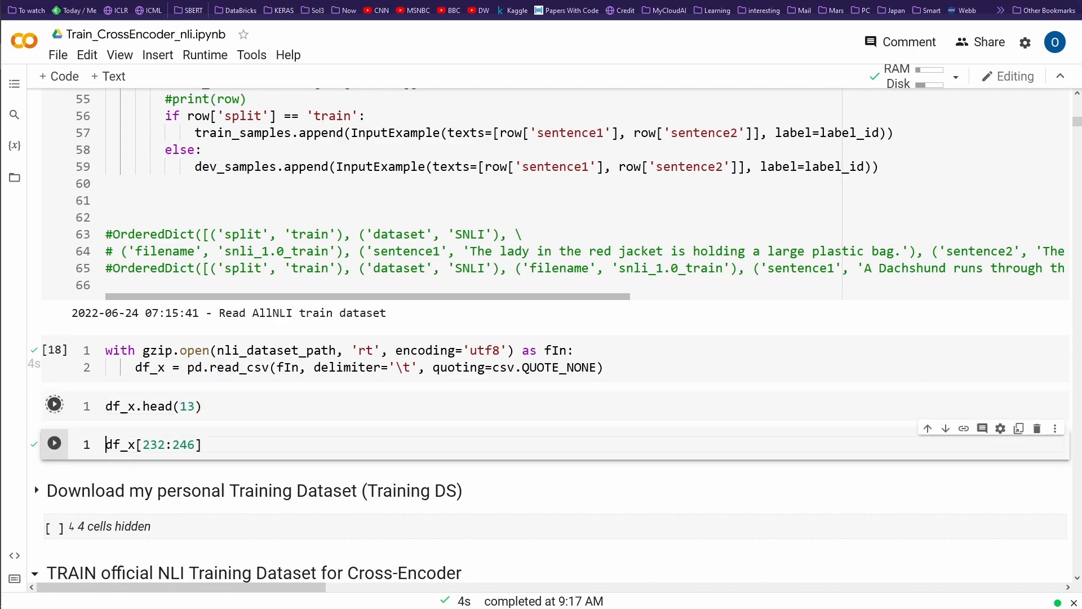
# Step: Show df_x.head(13) and highlight row 5's contradiction label and the skateboarding rows 6 to 8
pyautogui.click(54, 406)
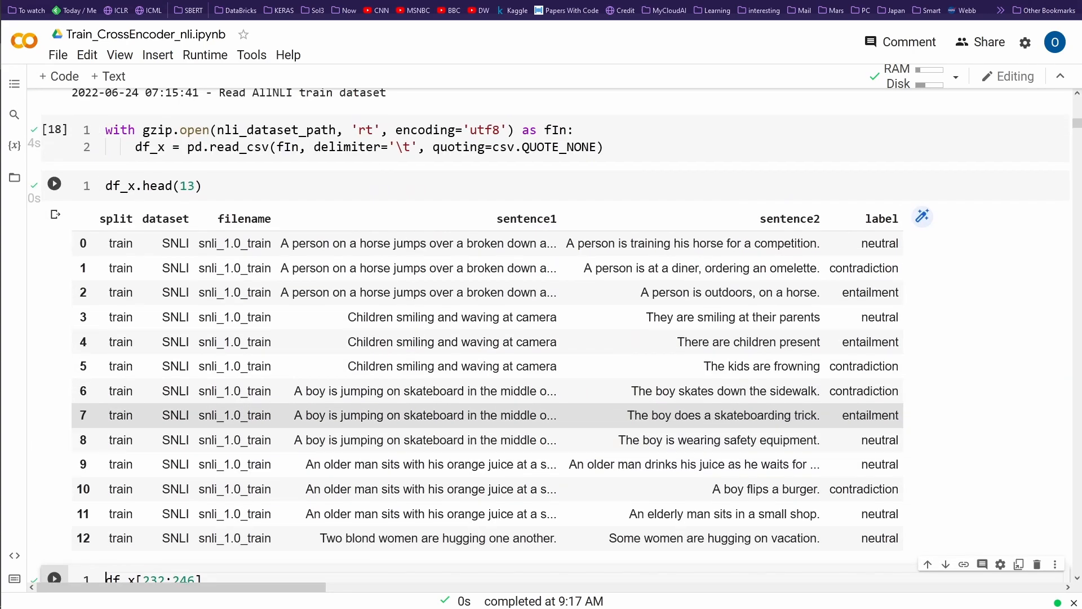
pyautogui.scroll(-3)
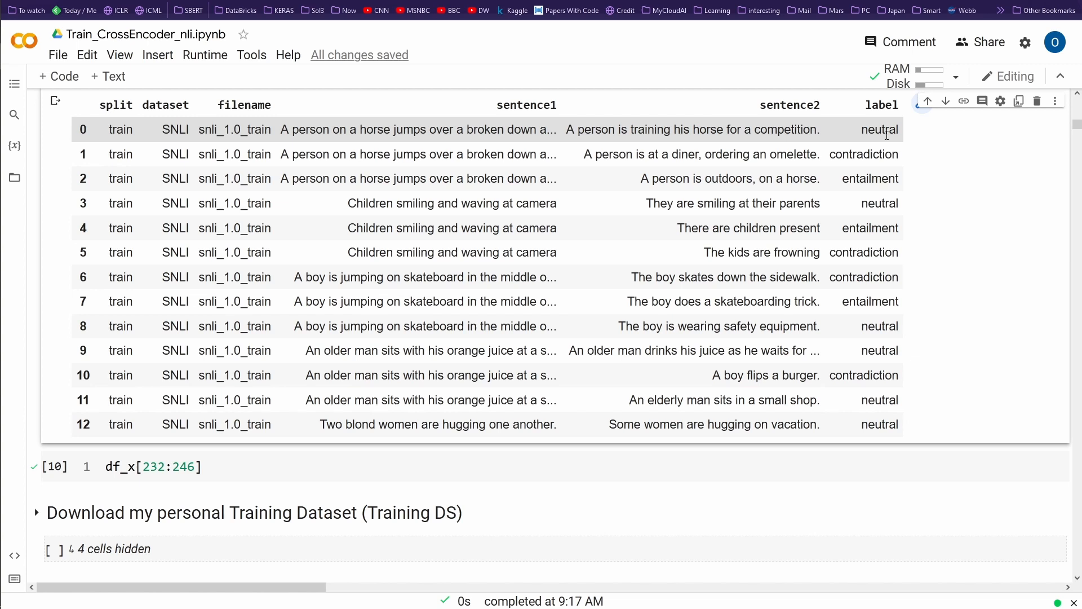
pyautogui.moveTo(910, 182)
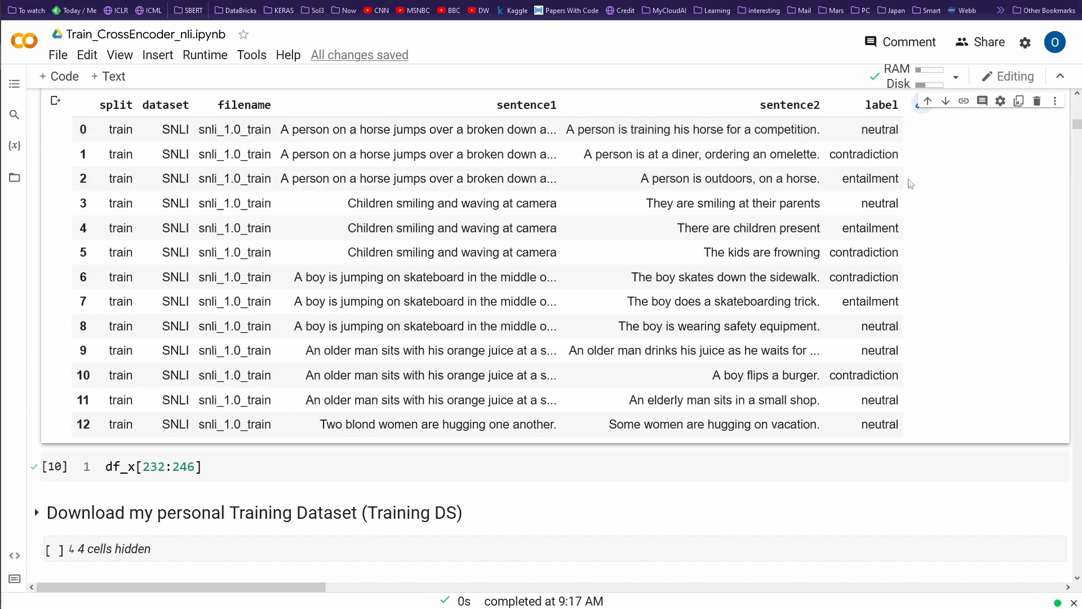
pyautogui.moveTo(683, 154)
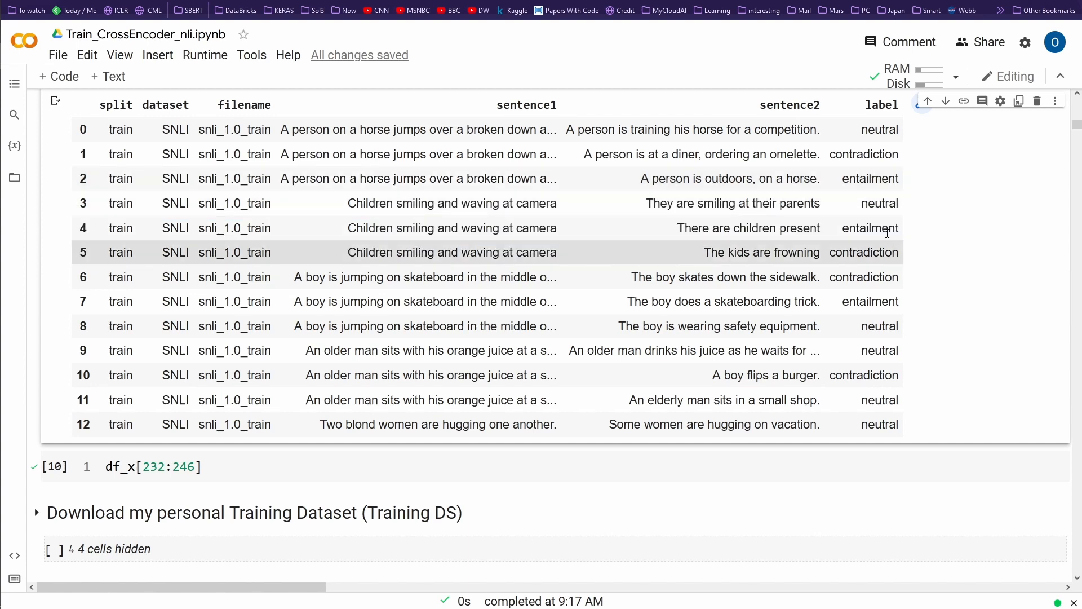
pyautogui.doubleClick(874, 252)
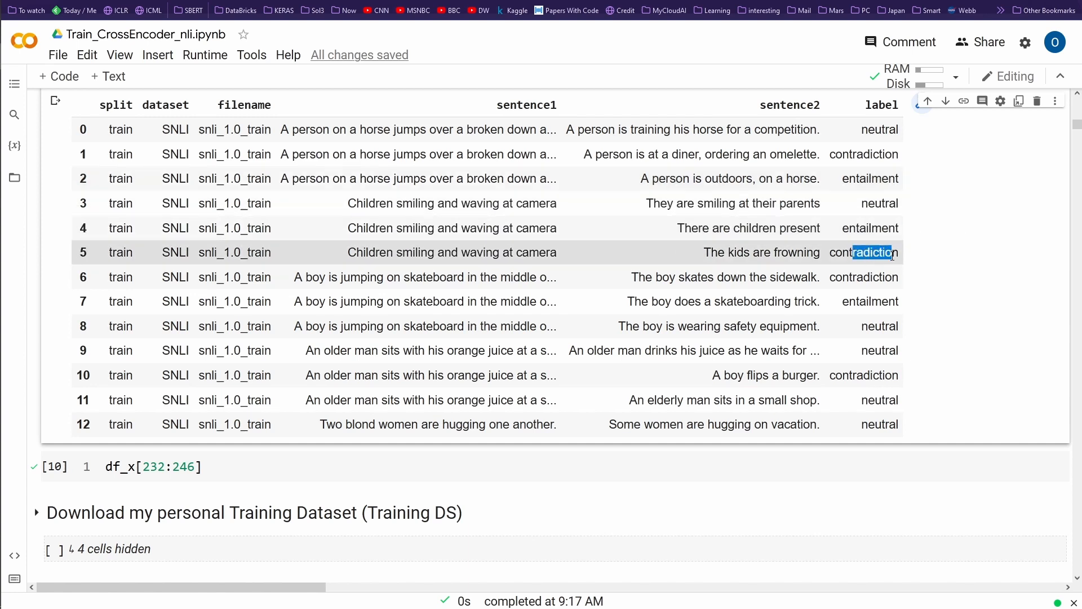
pyautogui.moveTo(311, 277); pyautogui.dragTo(745, 326)
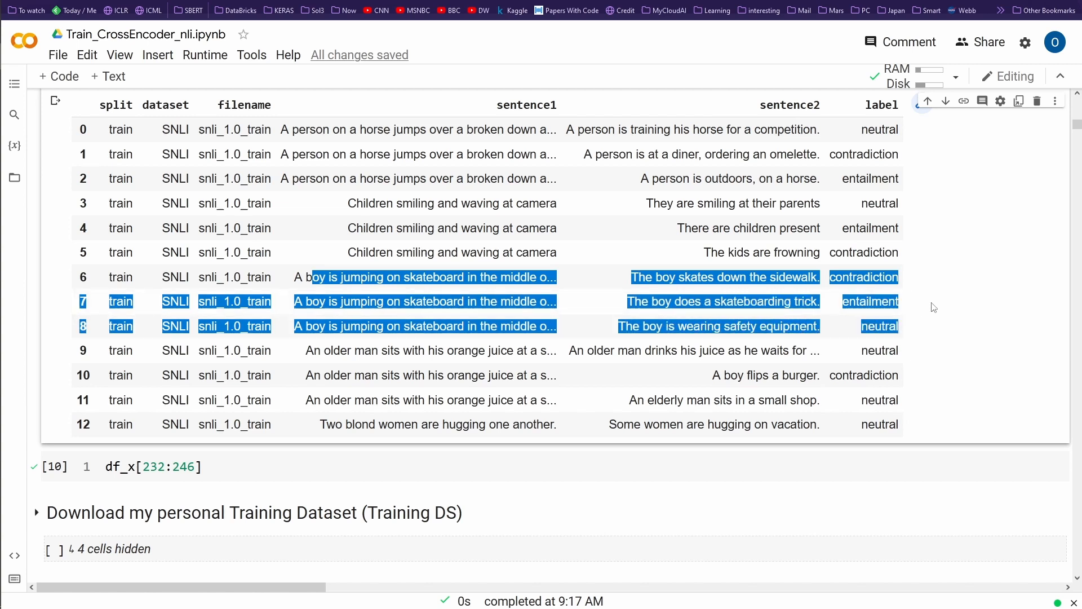
pyautogui.moveTo(923, 291)
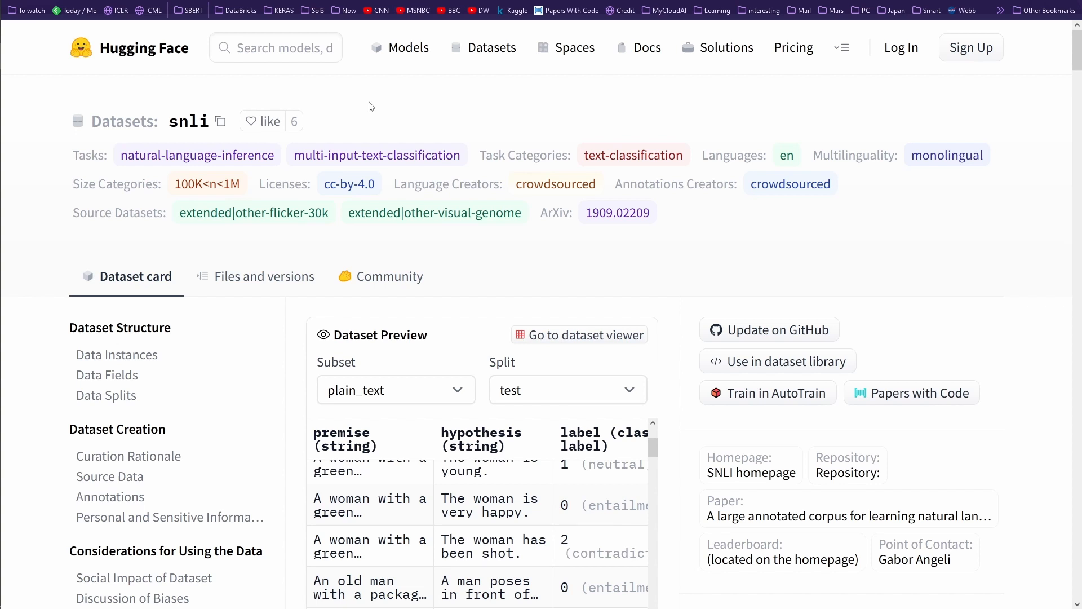
pyautogui.moveTo(123, 130)
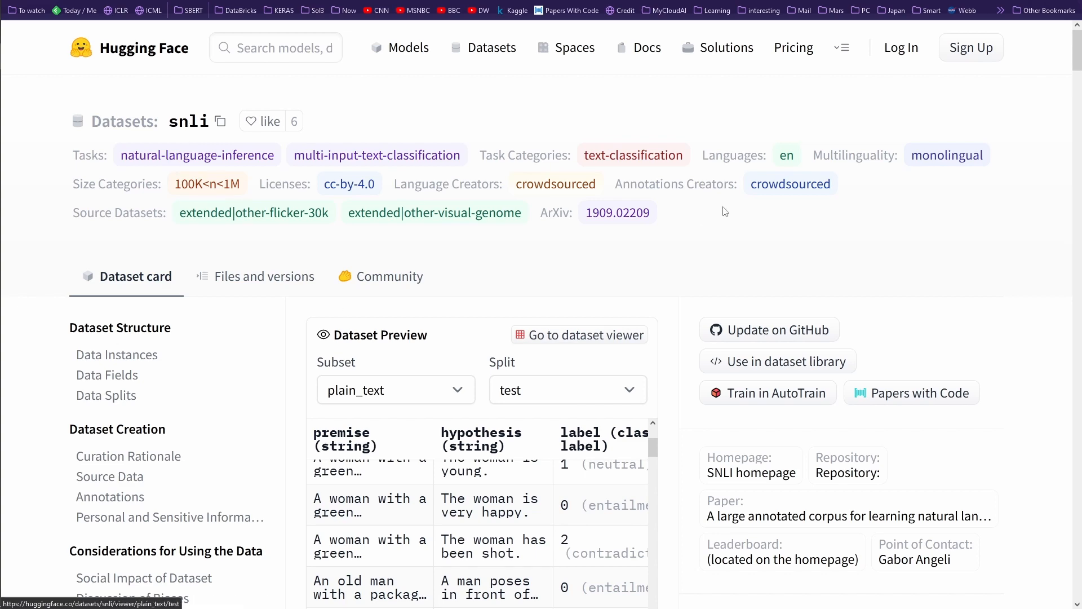
# Step: Scroll the snli dataset card down to the models trained or fine-tuned on snli
pyautogui.scroll(-3)
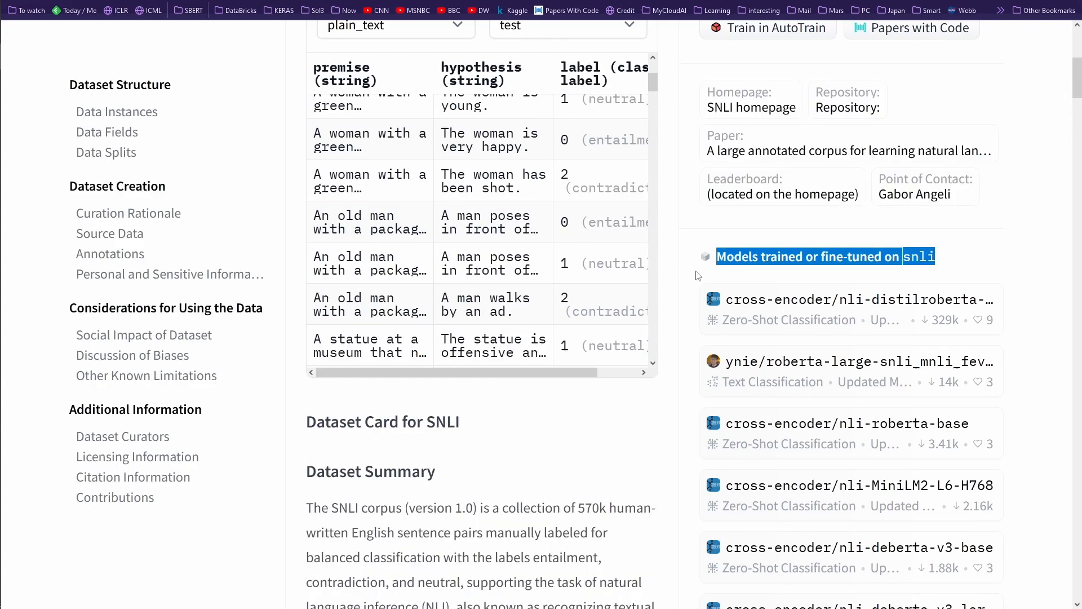
pyautogui.moveTo(858, 299)
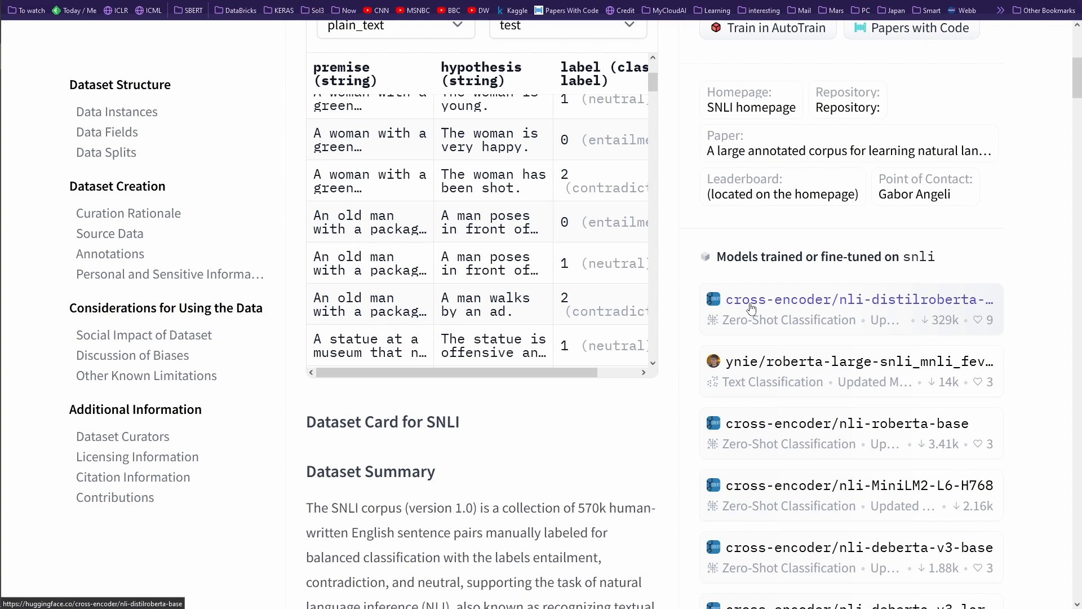
pyautogui.moveTo(933, 306)
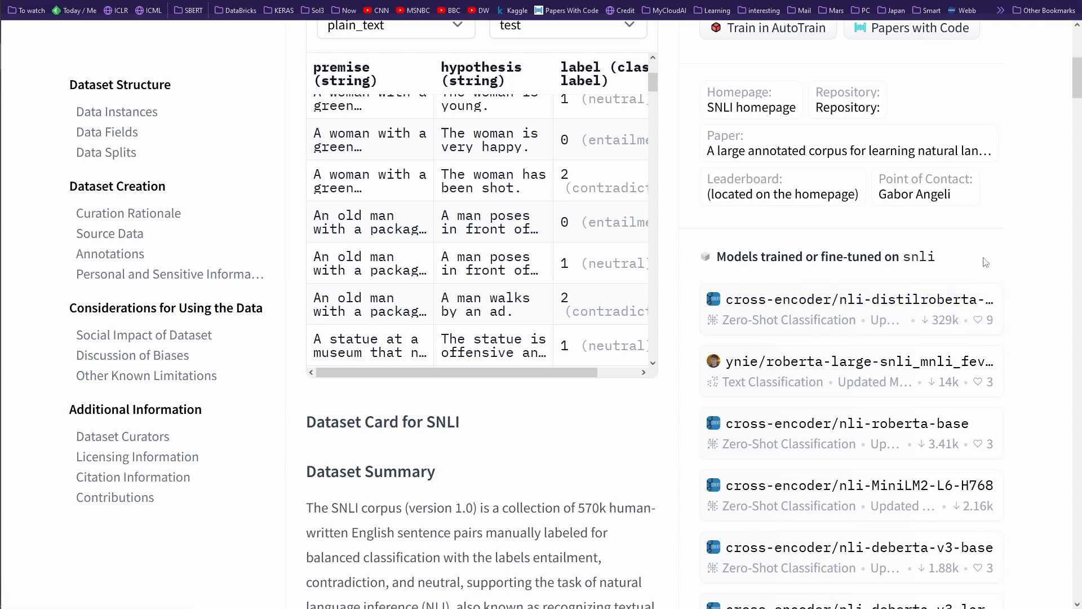
# Step: Highlight key Dataset Summary phrases: corpus size, manually, balanced classification, contradiction, neutral, NLI
pyautogui.scroll(-3)
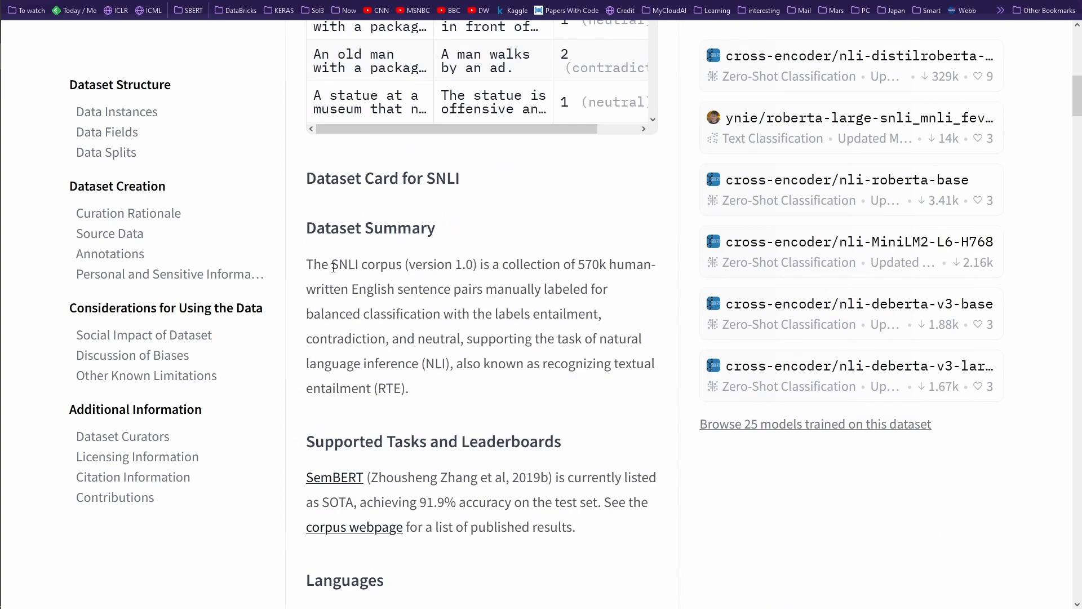
pyautogui.moveTo(332, 263); pyautogui.dragTo(606, 264)
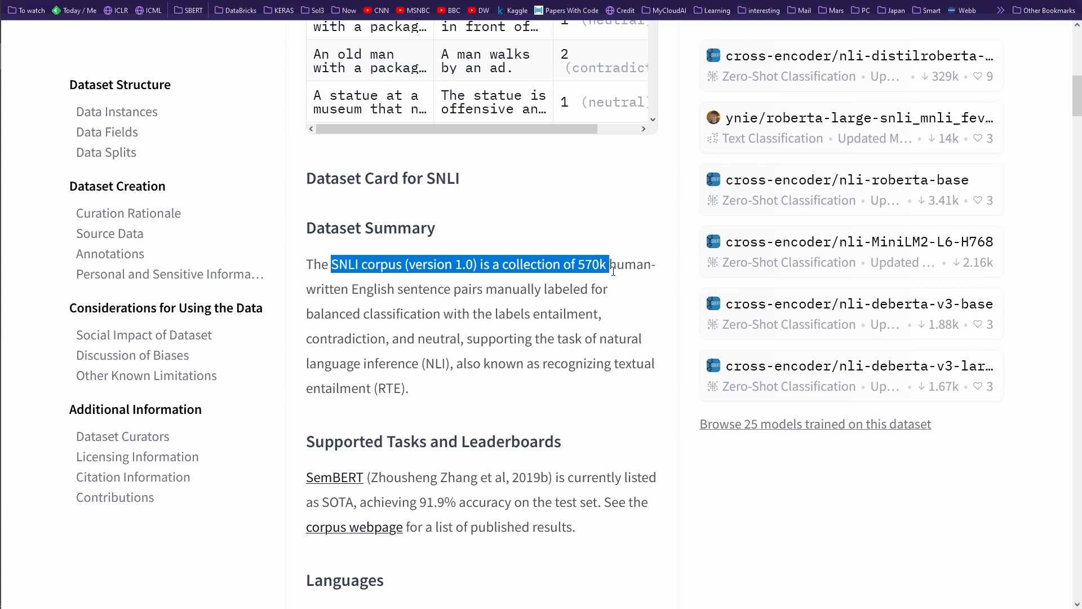
pyautogui.moveTo(607, 263); pyautogui.dragTo(469, 289)
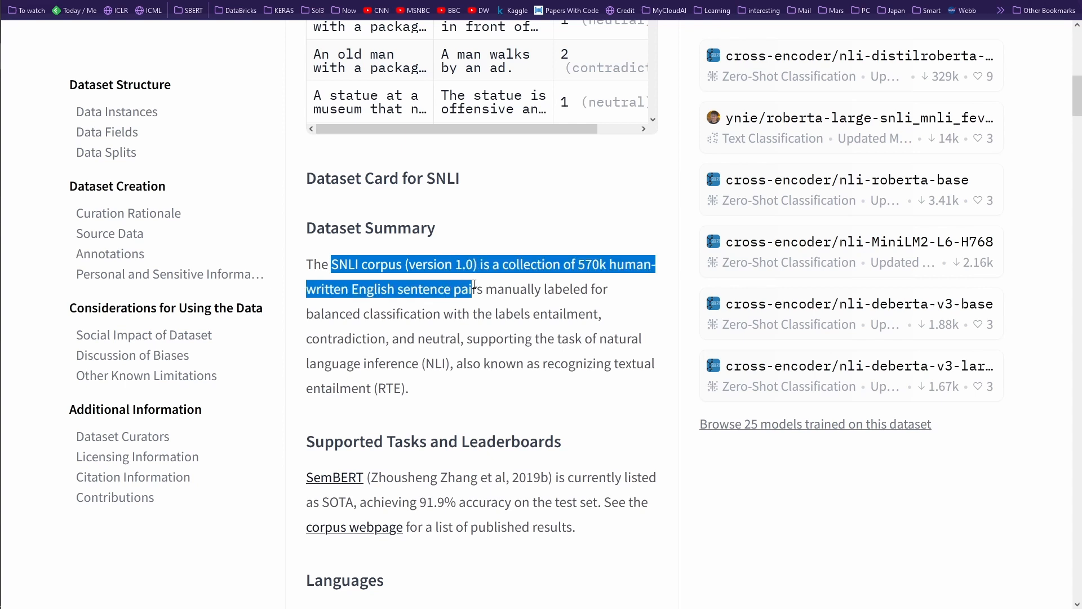
pyautogui.click(509, 290)
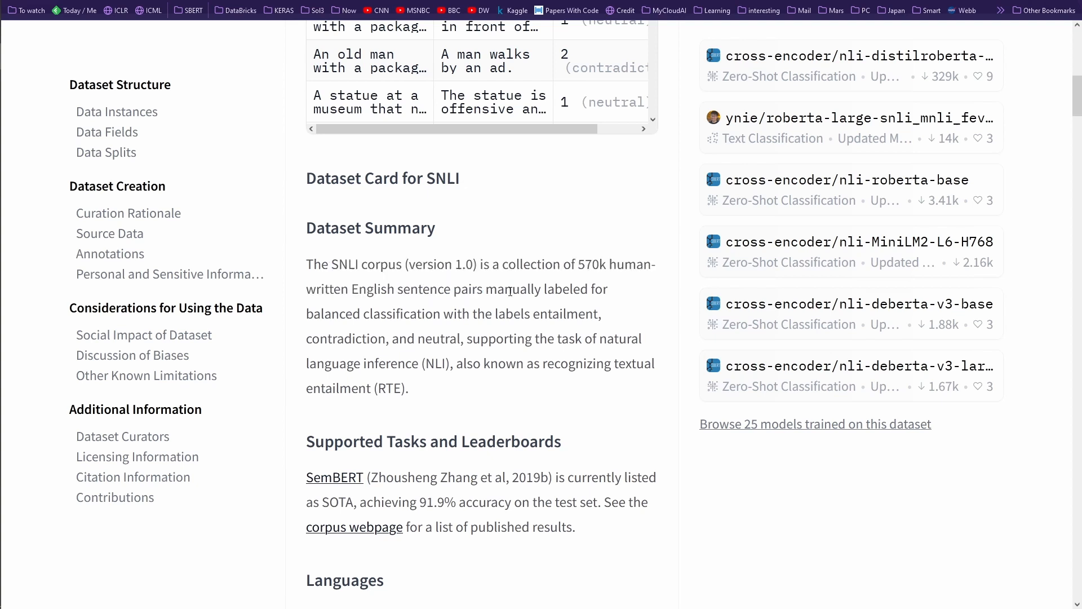
pyautogui.doubleClick(514, 290)
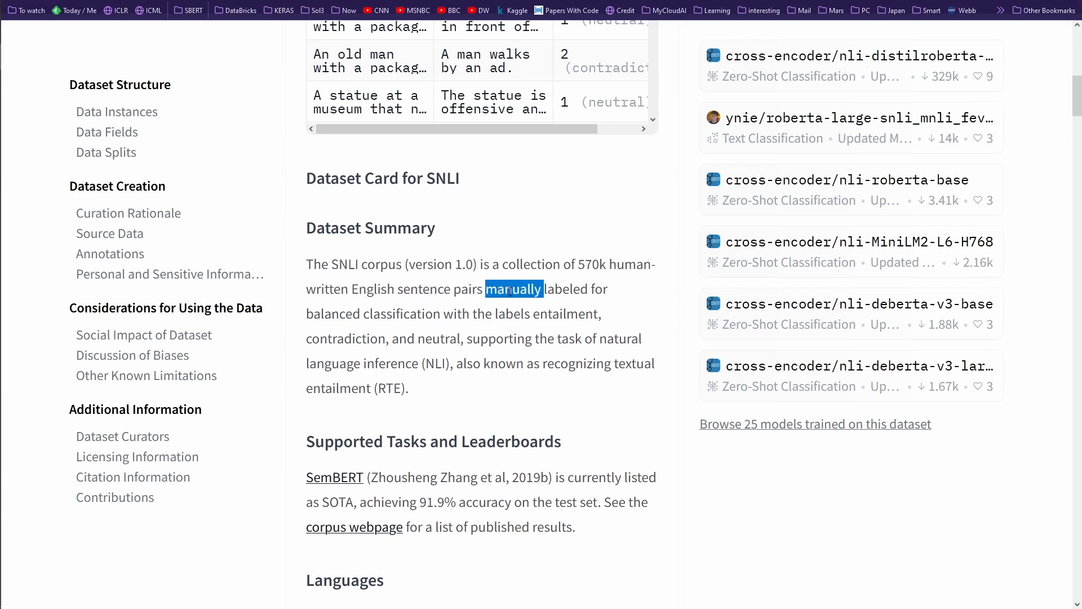
pyautogui.doubleClick(373, 313)
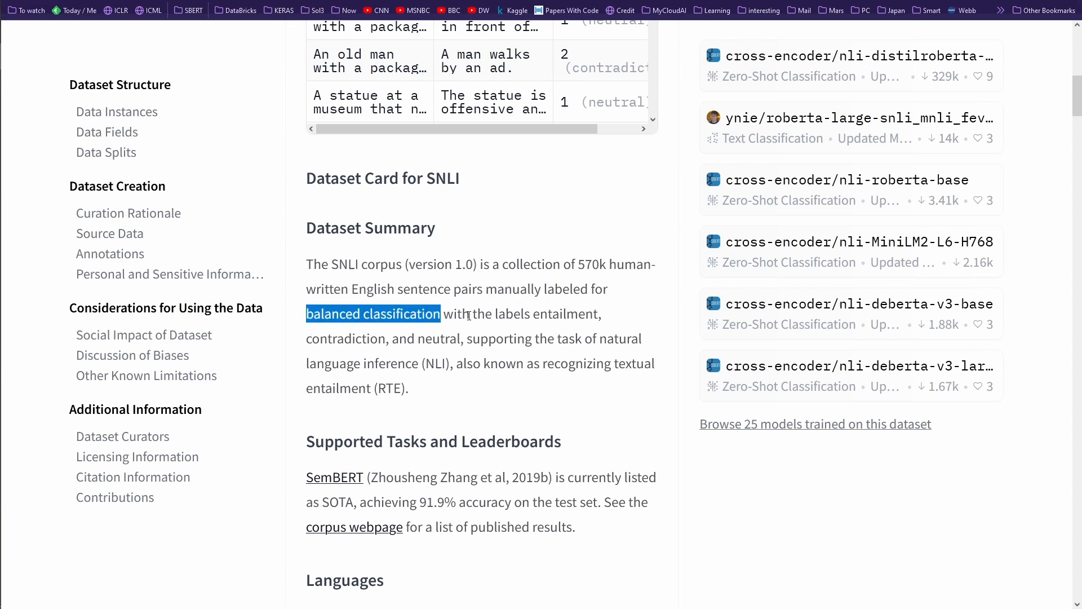
pyautogui.click(552, 319)
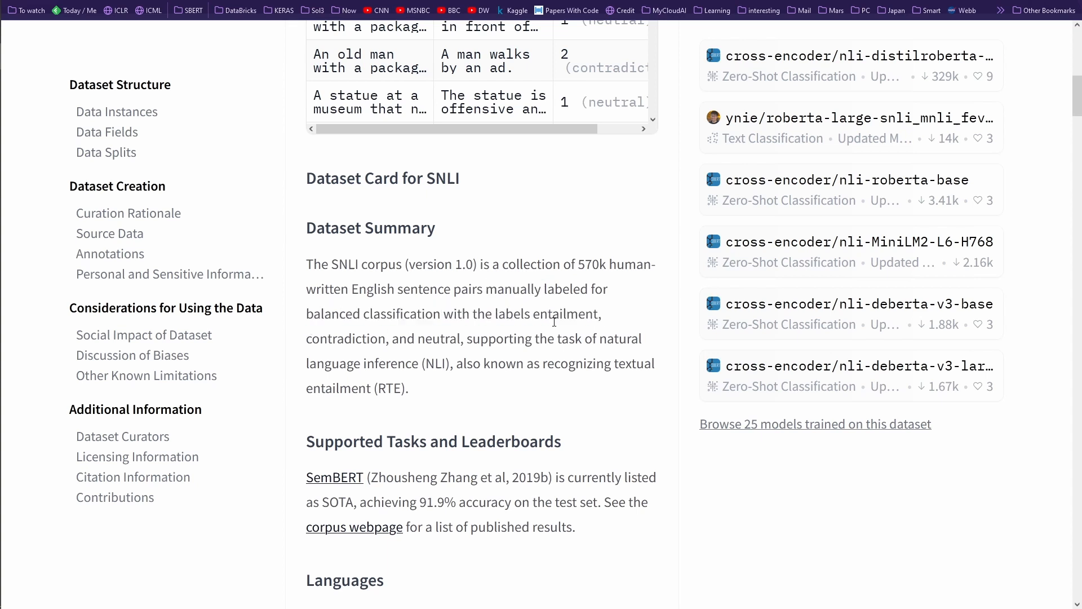
pyautogui.doubleClick(346, 339)
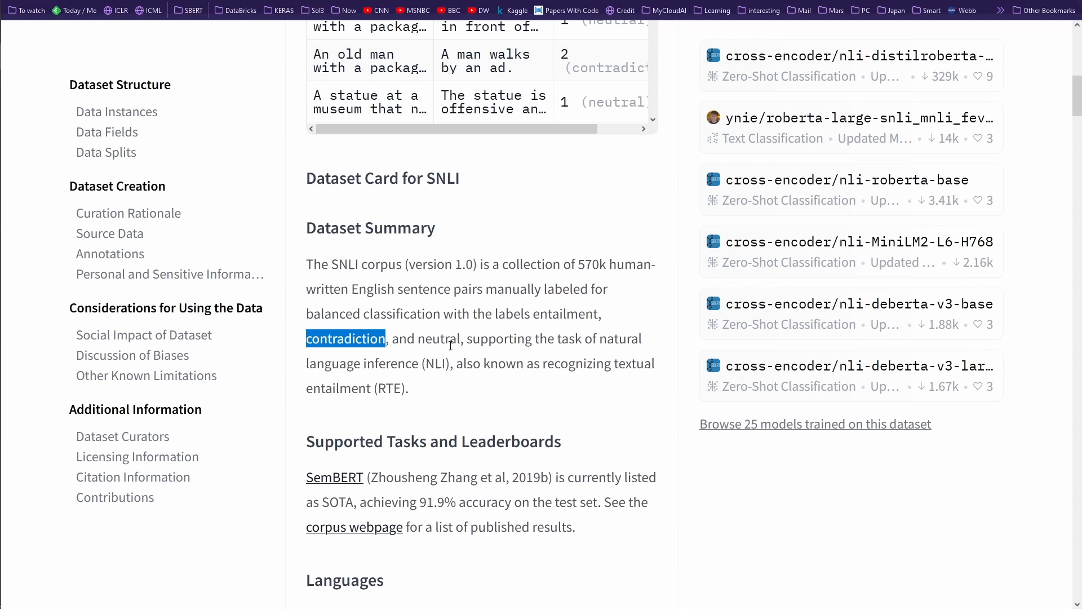
pyautogui.doubleClick(439, 338)
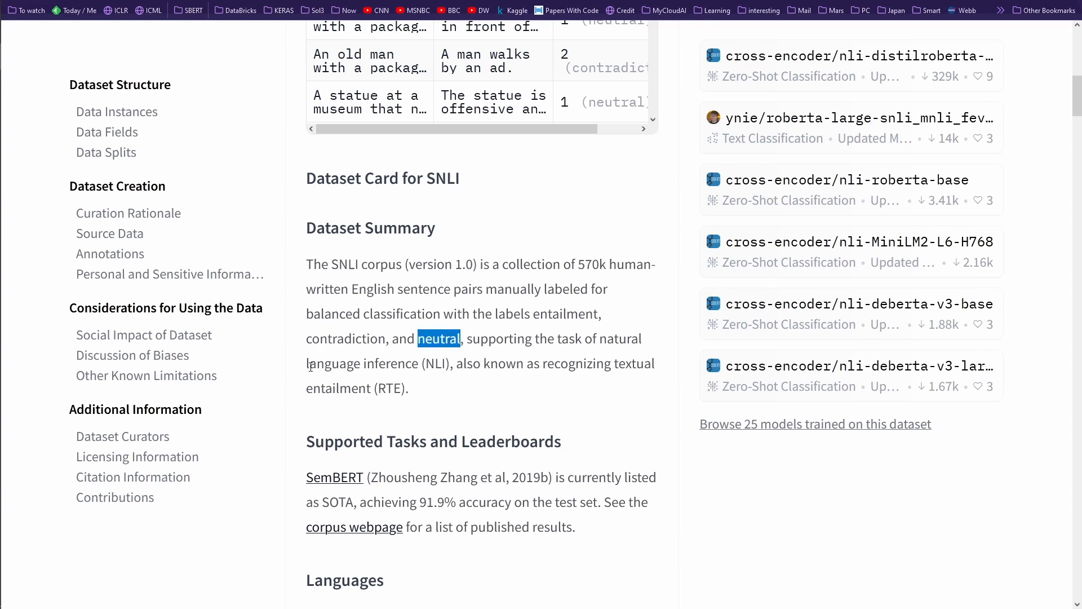
pyautogui.doubleClick(379, 364)
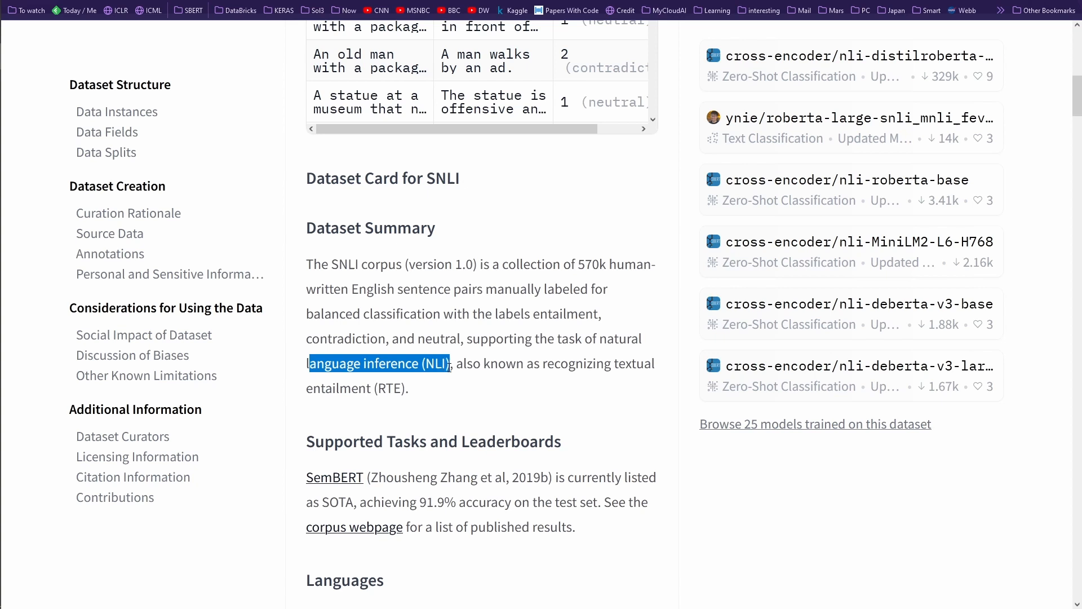
# Step: Read through Data Instances and Data Fields to the splits: 550,152 train, 10,000 validation, 10,000 test
pyautogui.scroll(-3)
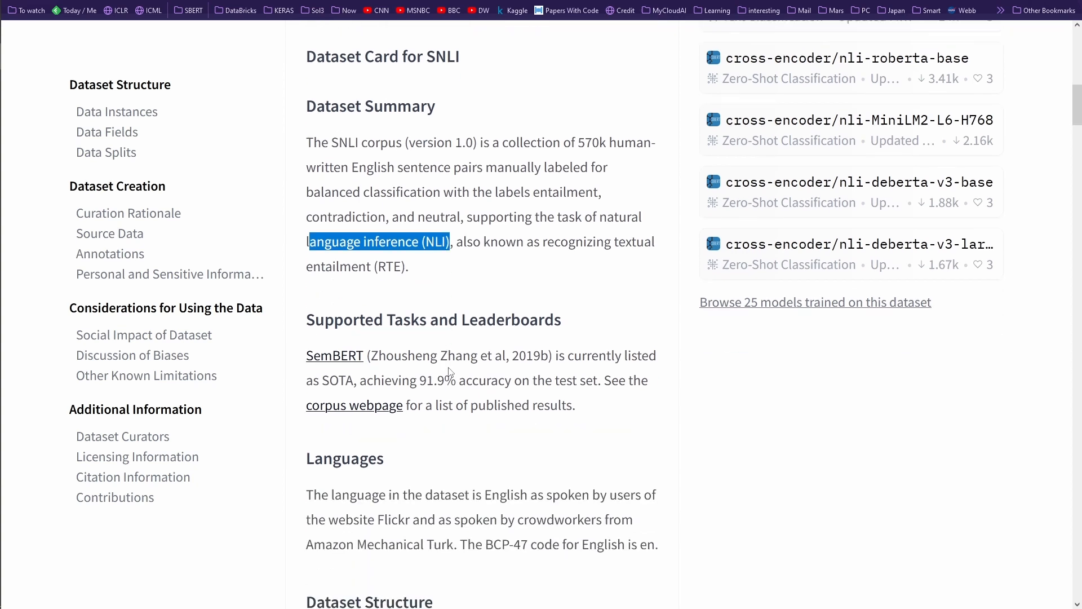
pyautogui.scroll(-3)
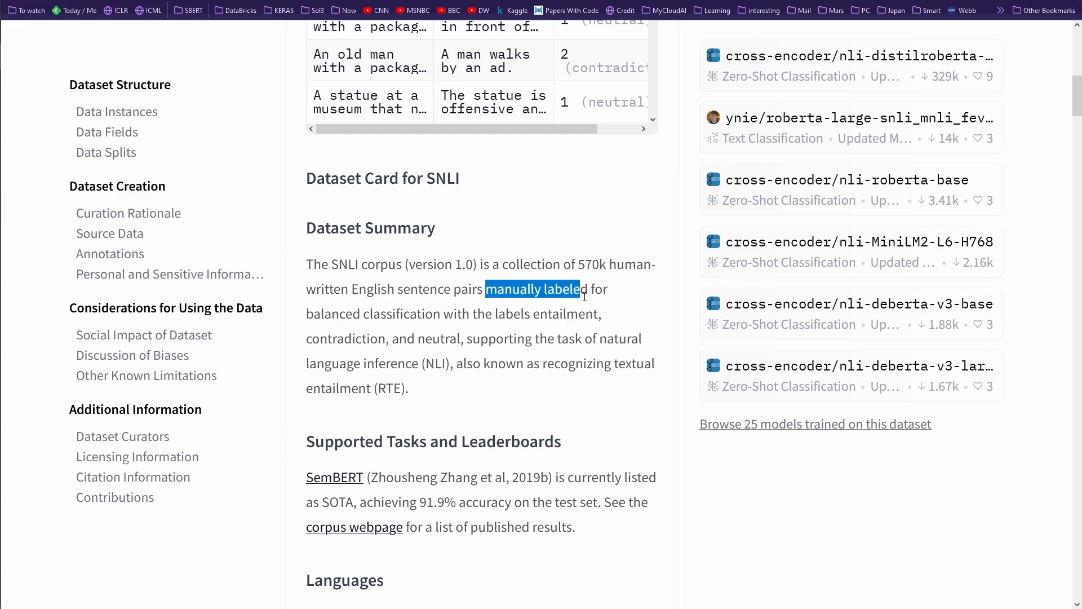
pyautogui.scroll(-3)
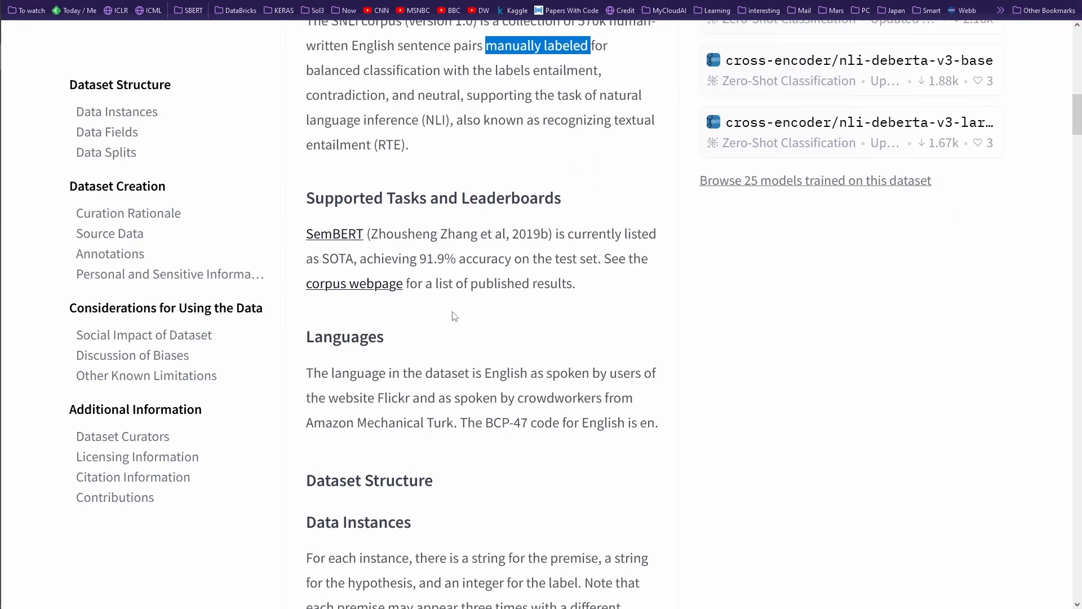
pyautogui.scroll(-3)
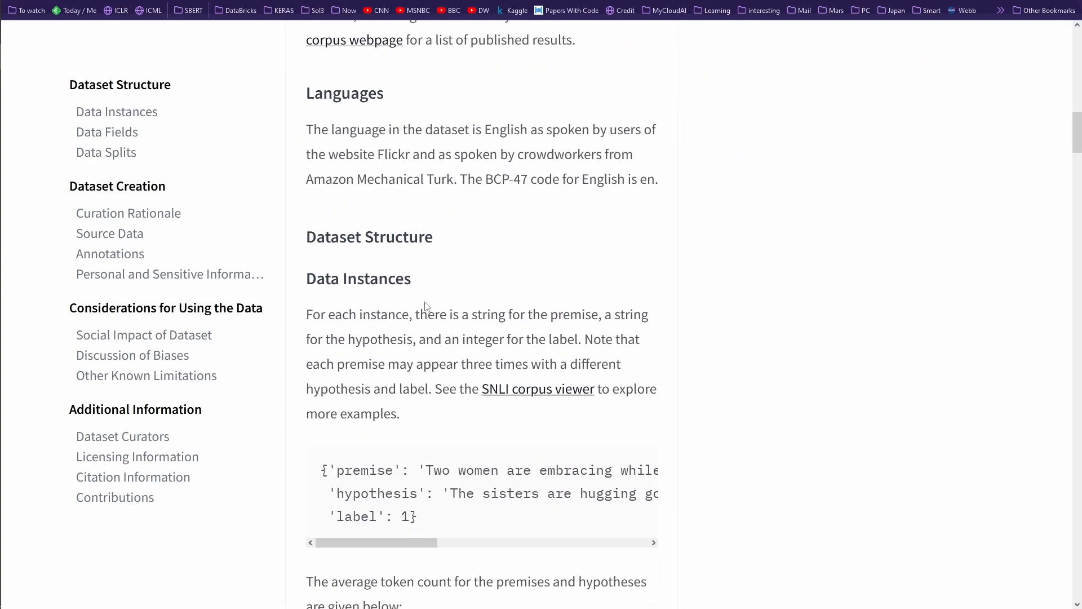
pyautogui.scroll(-3)
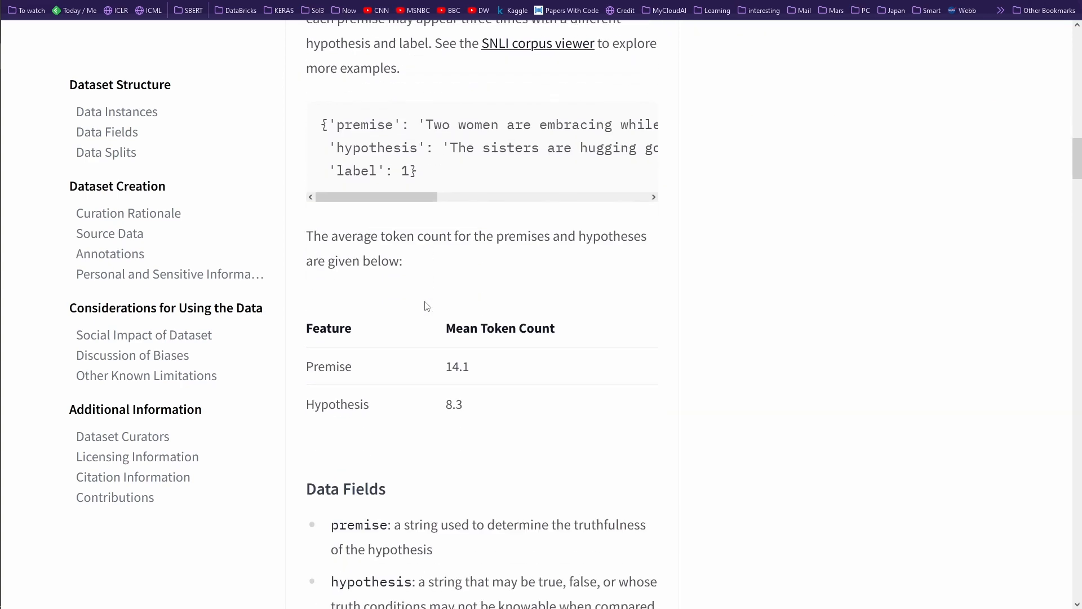
pyautogui.scroll(-3)
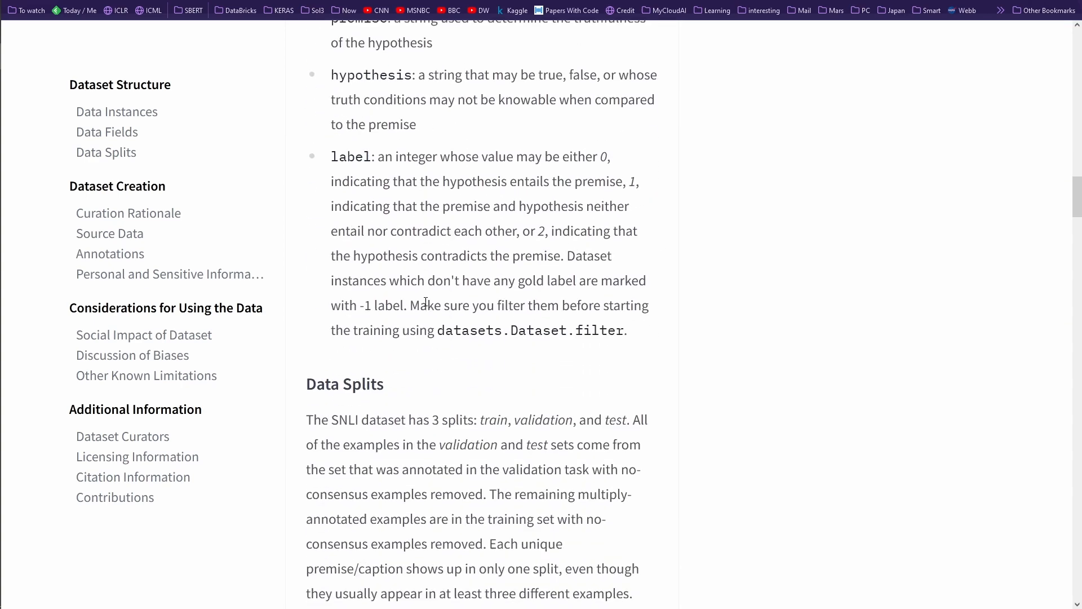
pyautogui.scroll(-3)
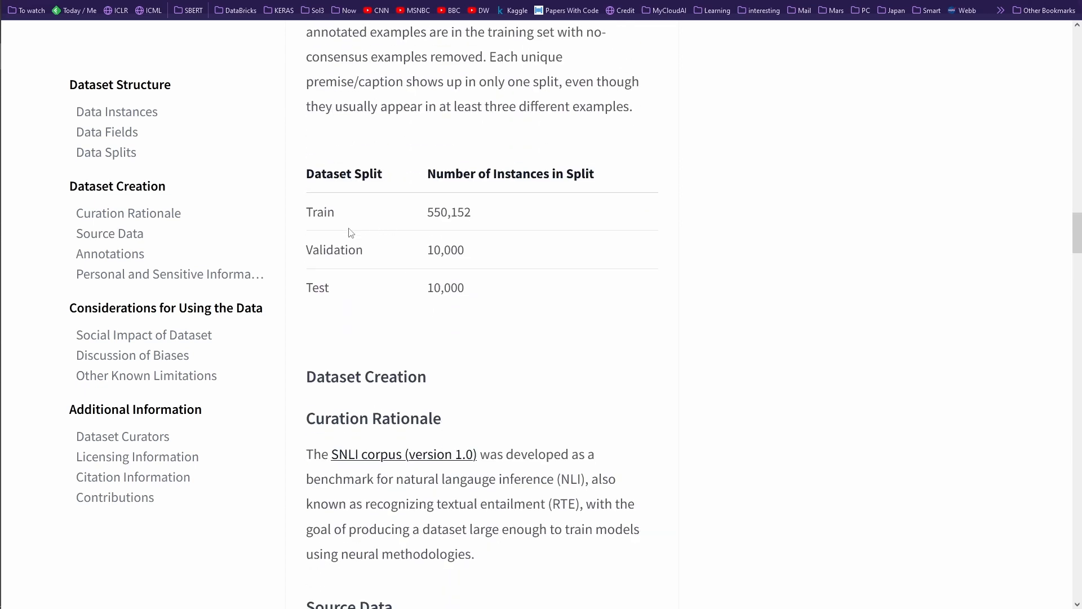
# Step: Read Curation Rationale and Source Data, highlighting the development dates and the Flickr 30k source sentence
pyautogui.moveTo(310, 212); pyautogui.dragTo(471, 212)
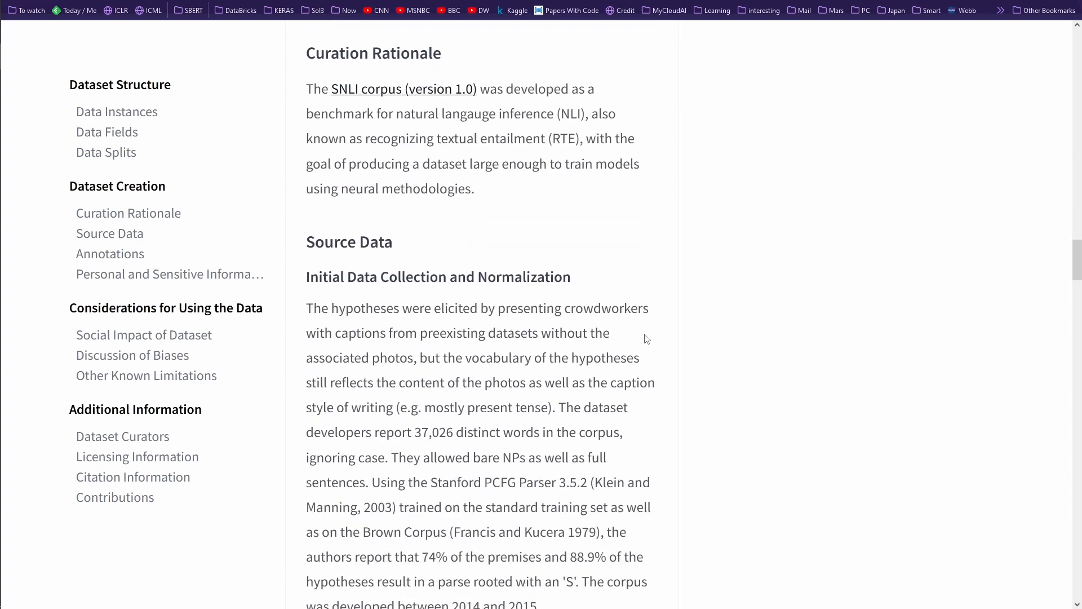
pyautogui.scroll(-3)
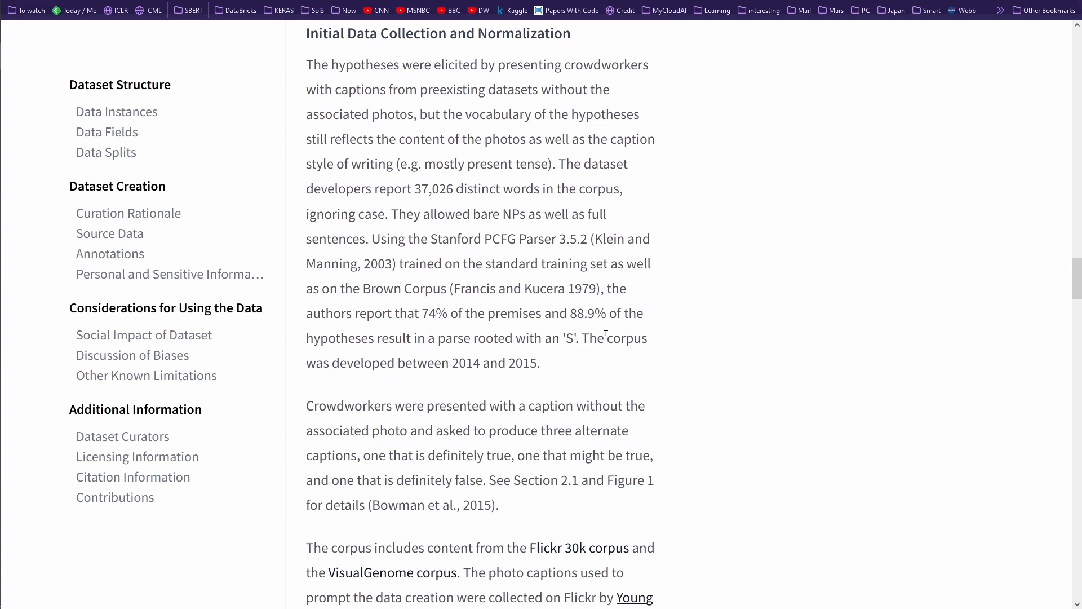
pyautogui.moveTo(607, 337); pyautogui.dragTo(541, 363)
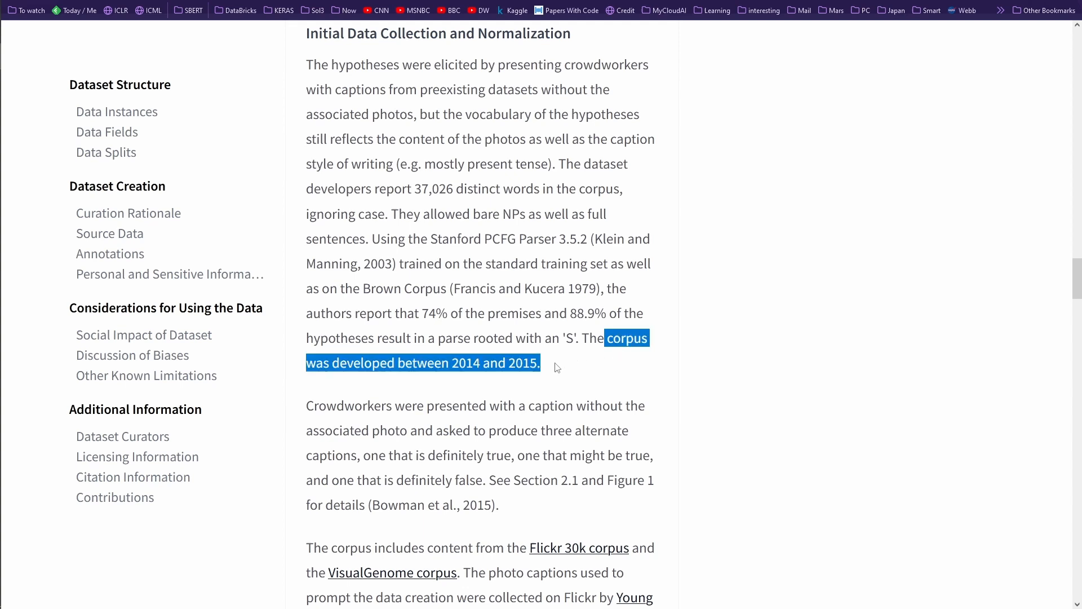
pyautogui.moveTo(558, 379)
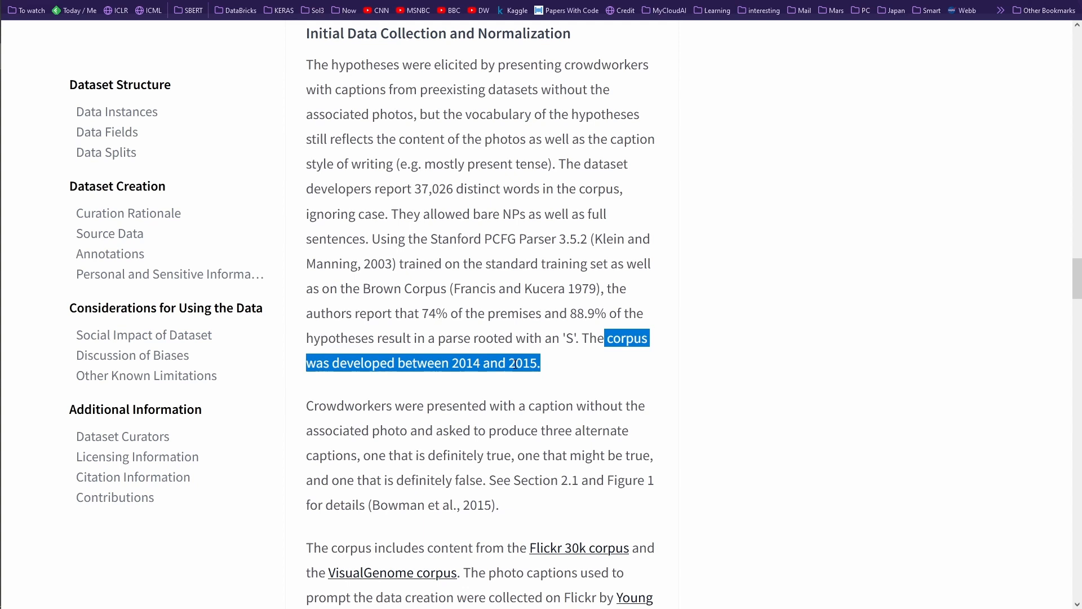
pyautogui.scroll(-3)
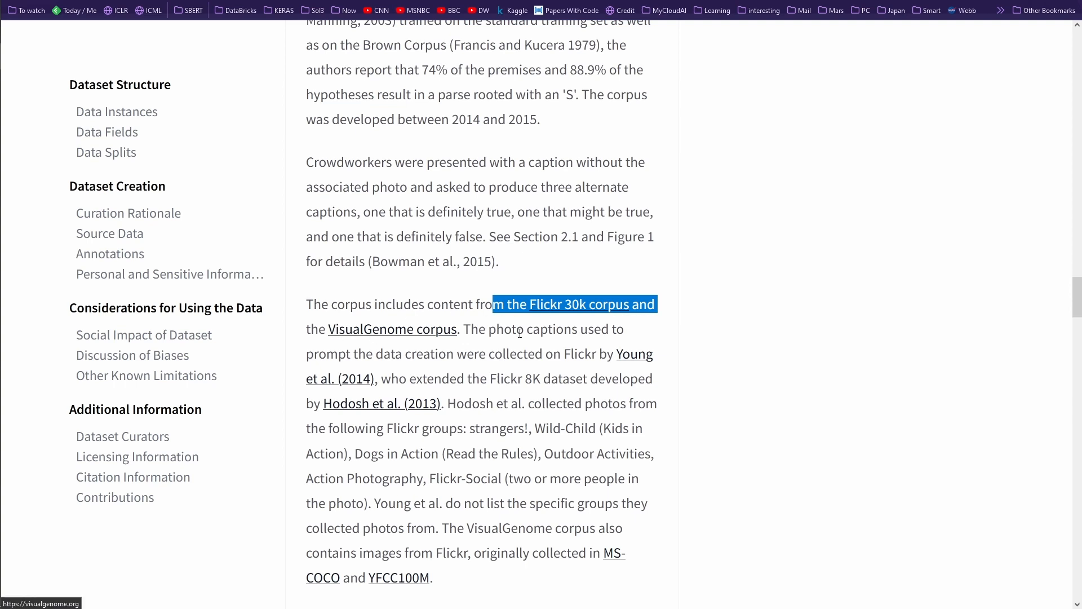
pyautogui.scroll(-3)
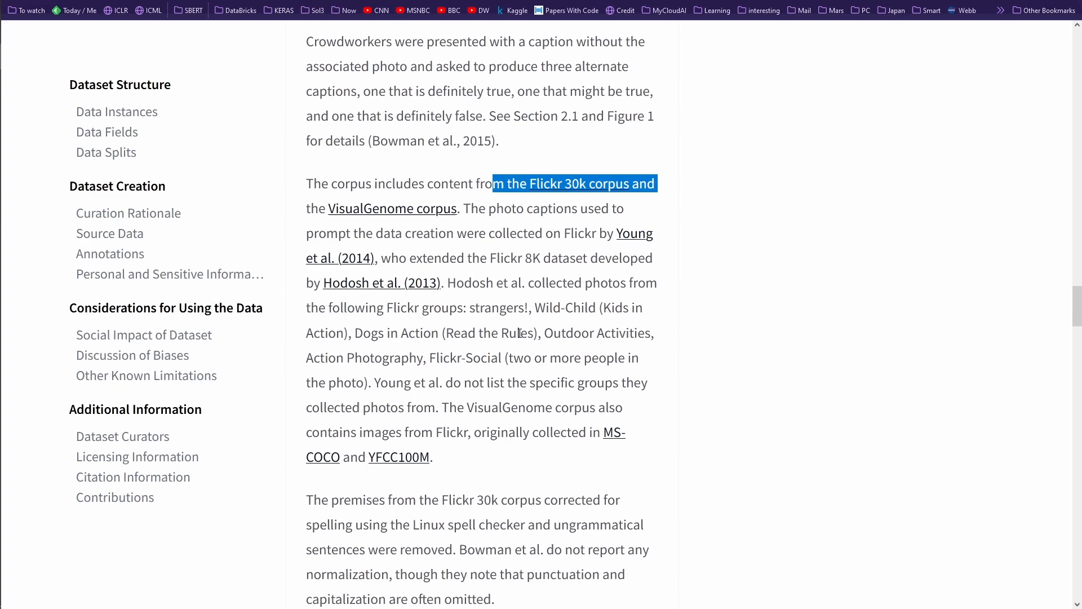
pyautogui.scroll(-3)
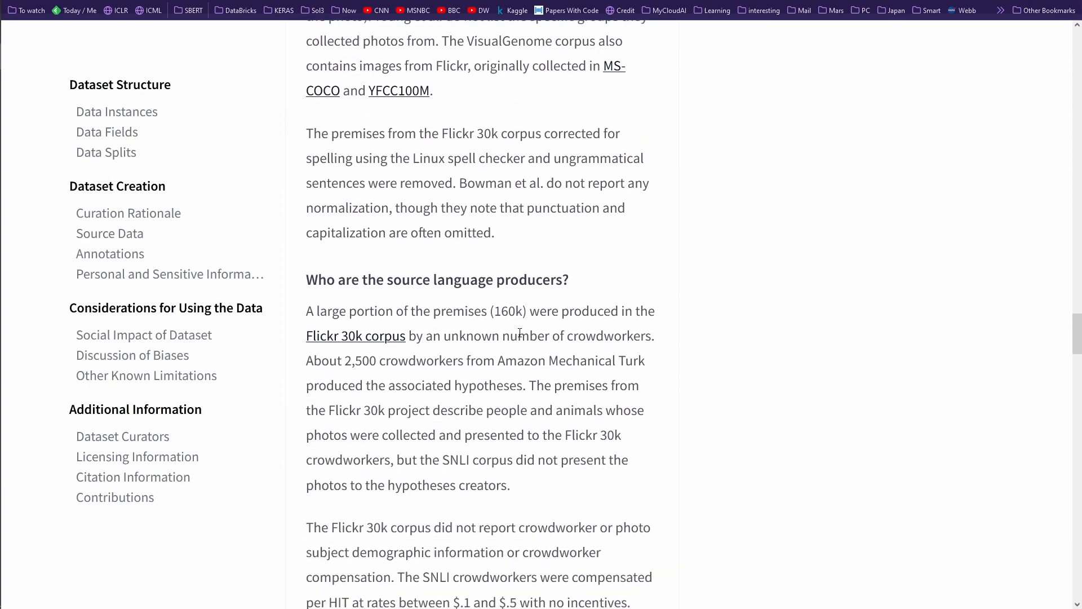
pyautogui.scroll(-3)
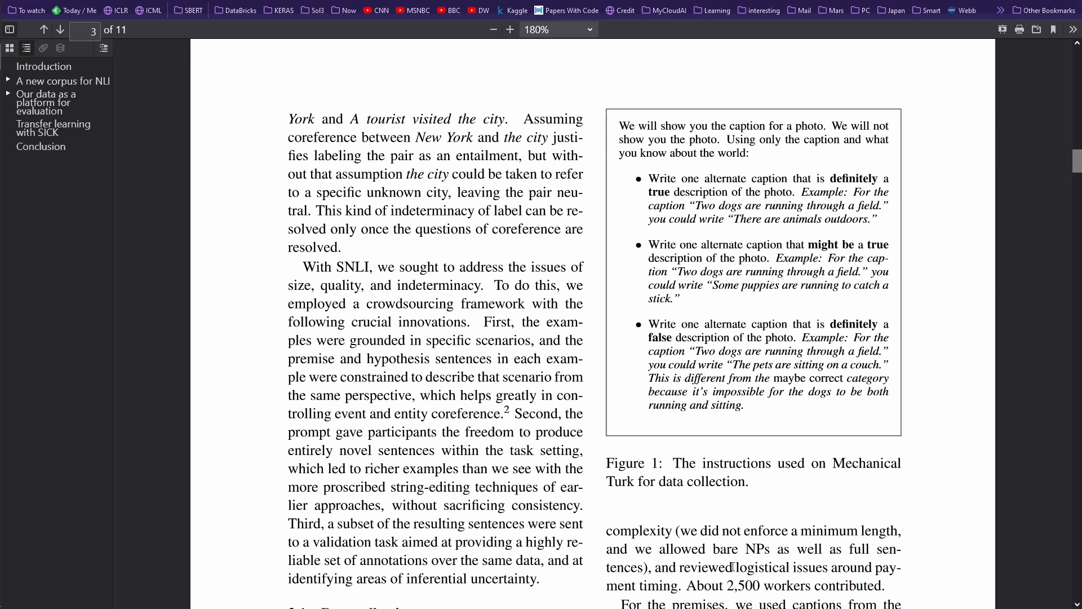
# Step: Highlight 'About 2,500 workers contributed.' and 'Amazon' in the paper's section 2.1 on data collection
pyautogui.moveTo(688, 586); pyautogui.dragTo(886, 586)
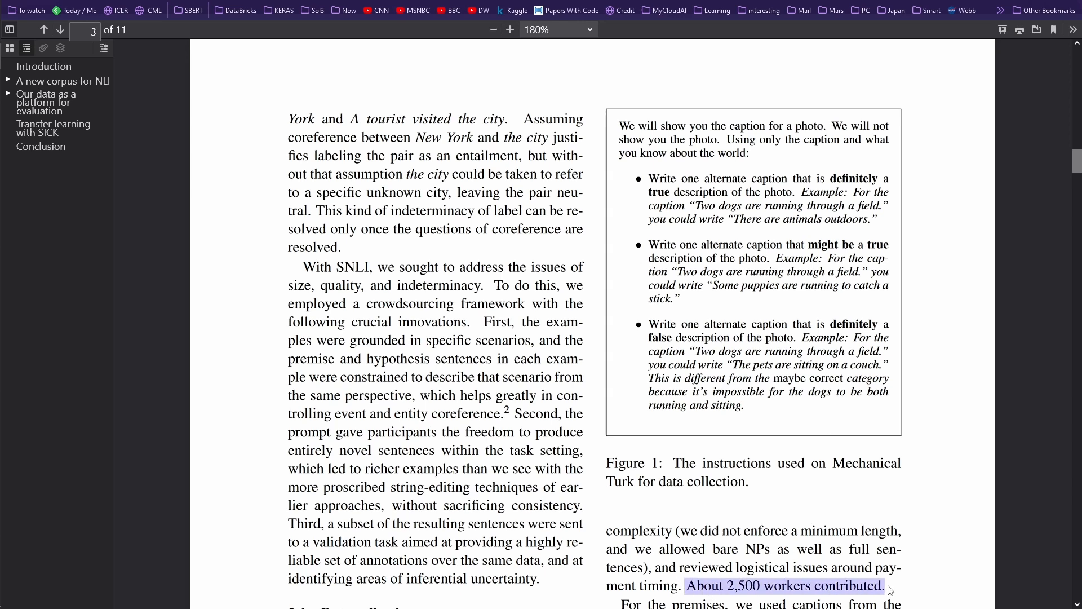
pyautogui.moveTo(909, 587)
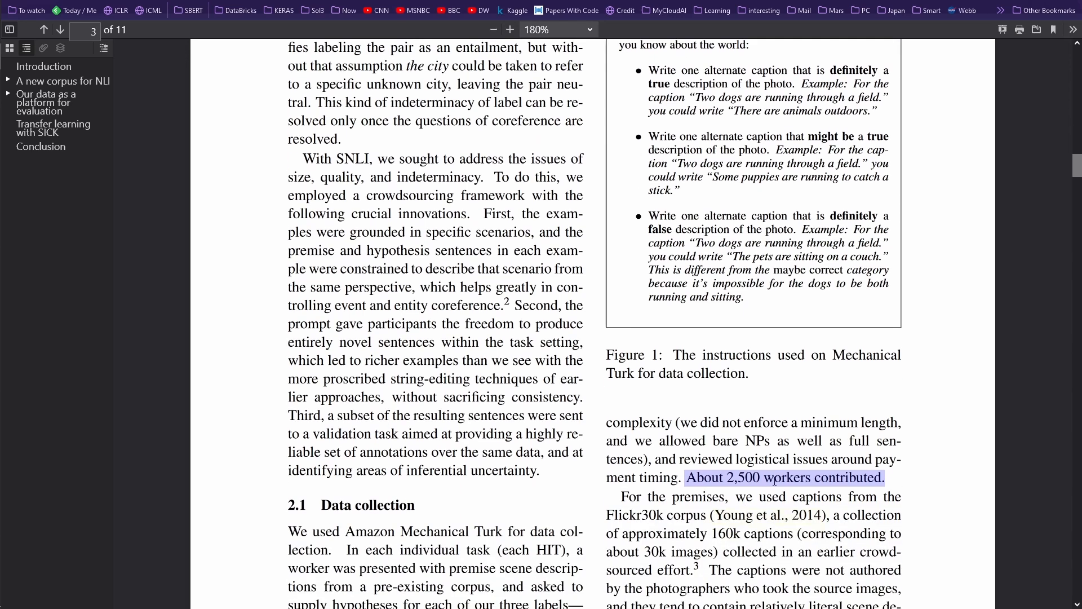
pyautogui.moveTo(890, 488)
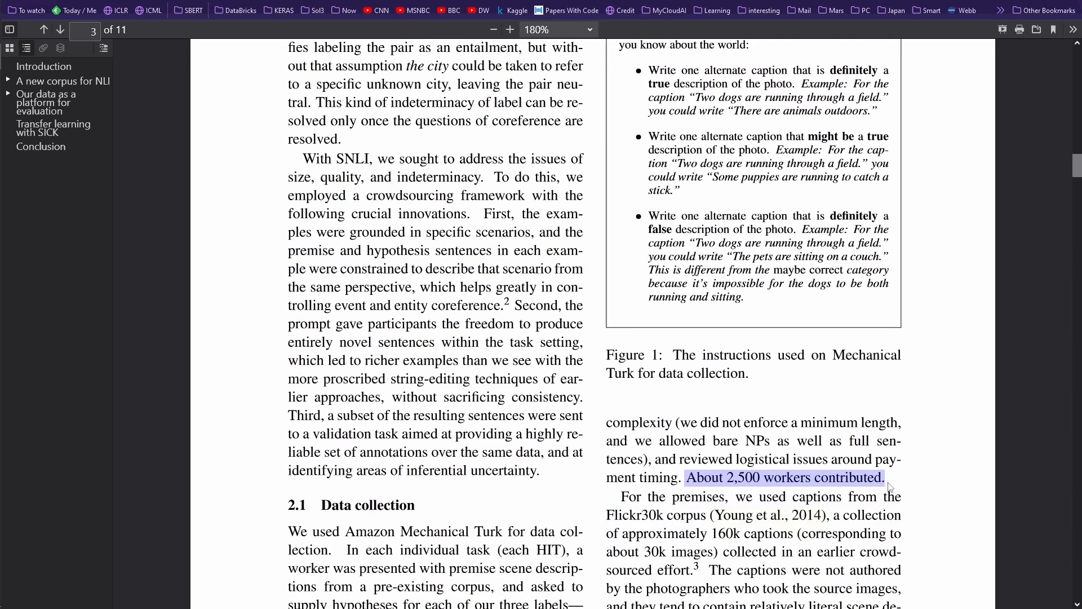
pyautogui.doubleClick(368, 531)
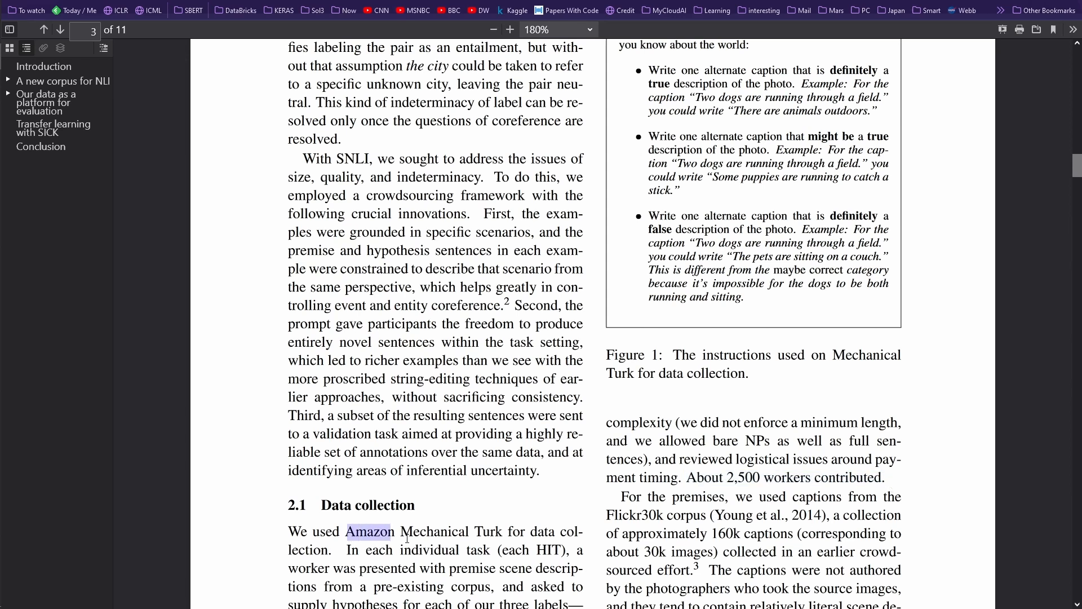
pyautogui.moveTo(392, 530); pyautogui.dragTo(330, 550)
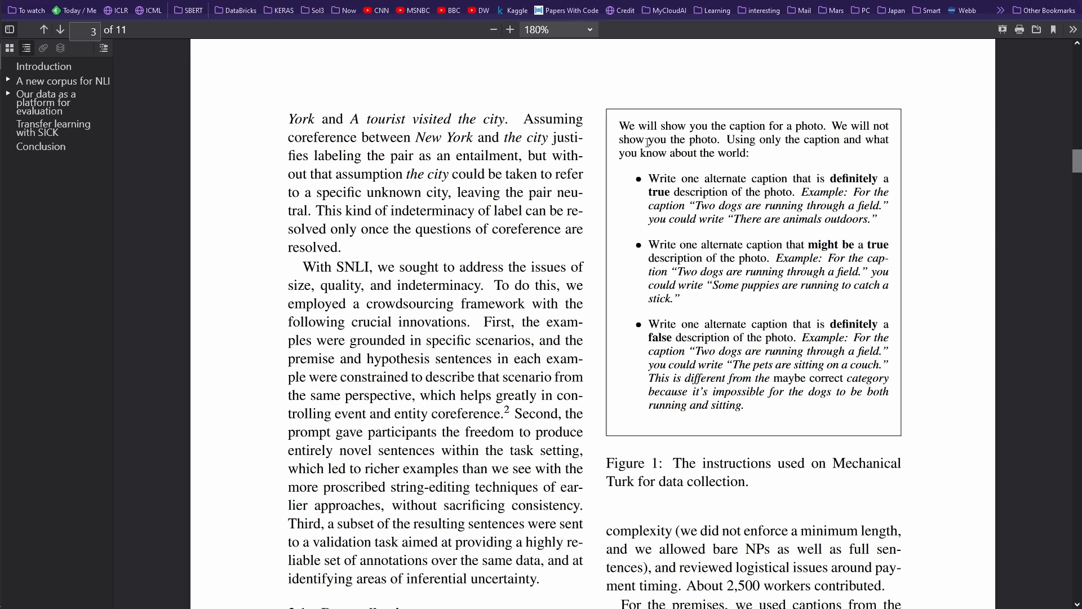
pyautogui.moveTo(647, 139); pyautogui.dragTo(719, 140)
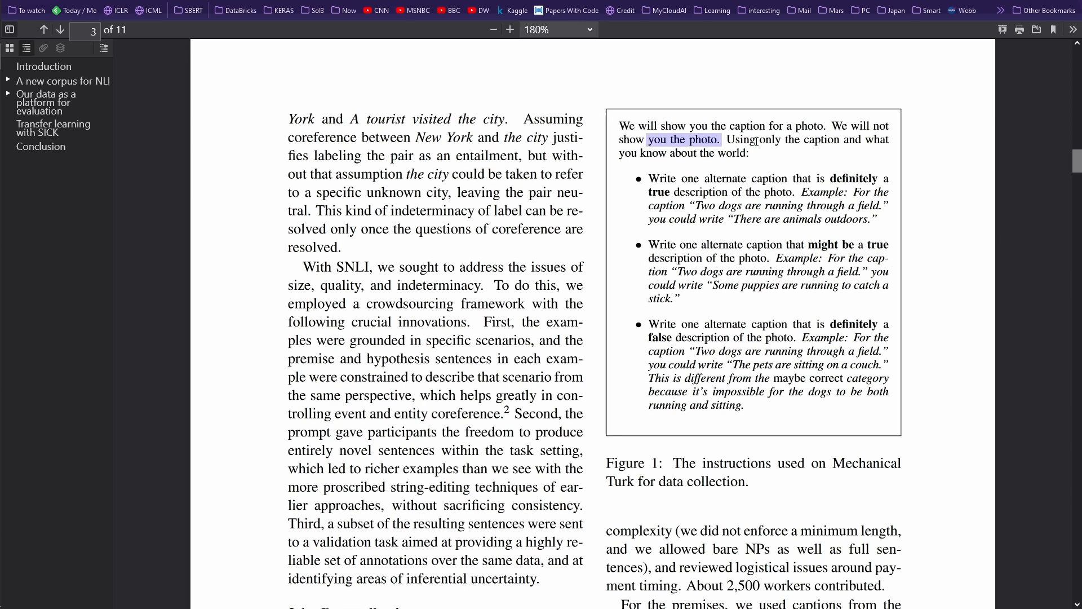
pyautogui.moveTo(668, 177)
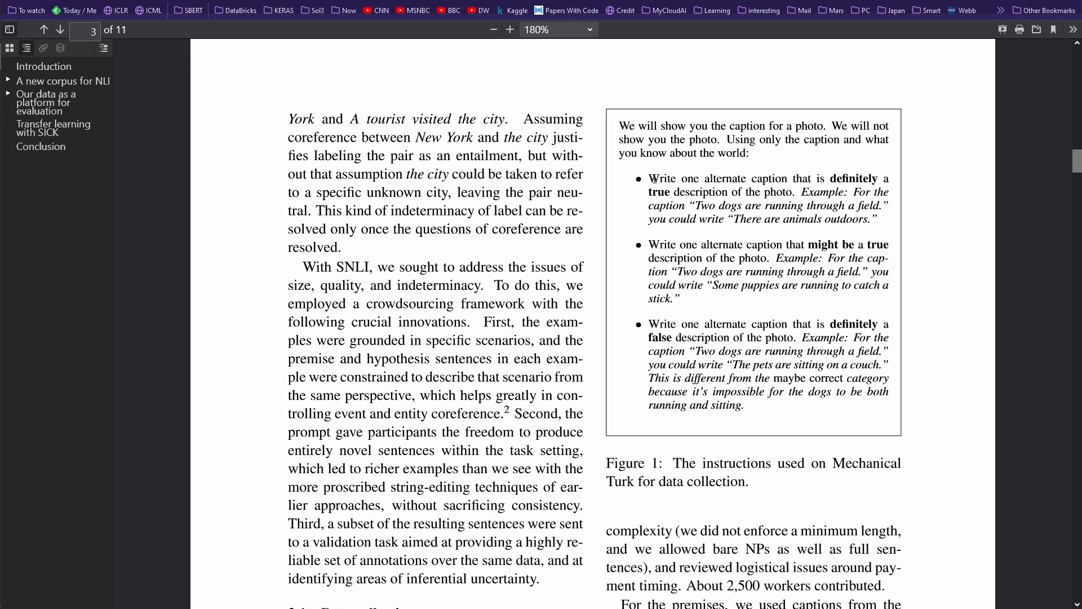
pyautogui.moveTo(647, 178); pyautogui.dragTo(791, 178)
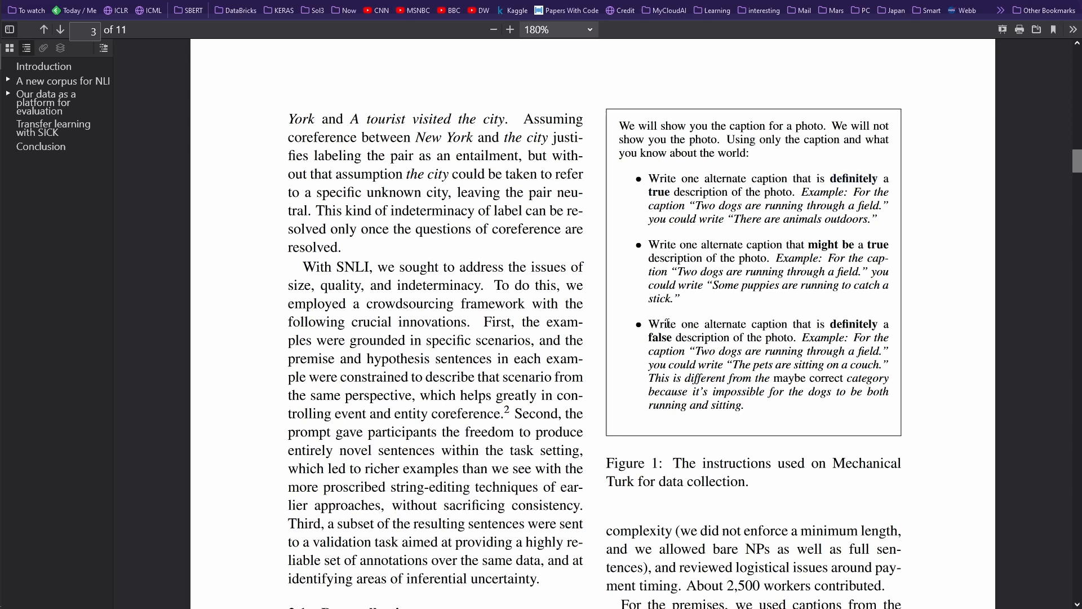
pyautogui.moveTo(666, 323); pyautogui.dragTo(810, 324)
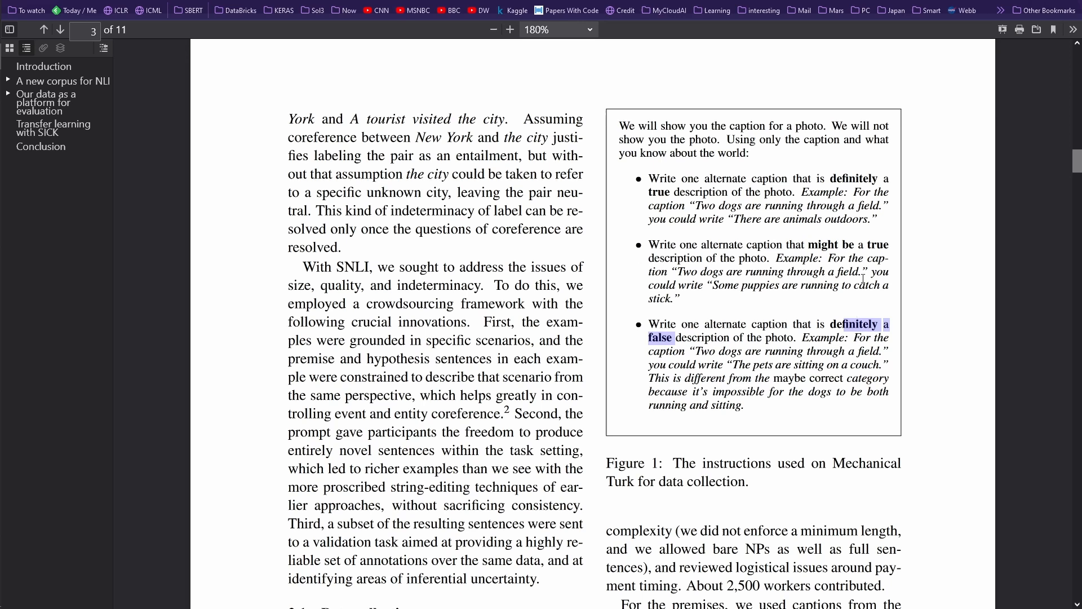
pyautogui.moveTo(801, 247)
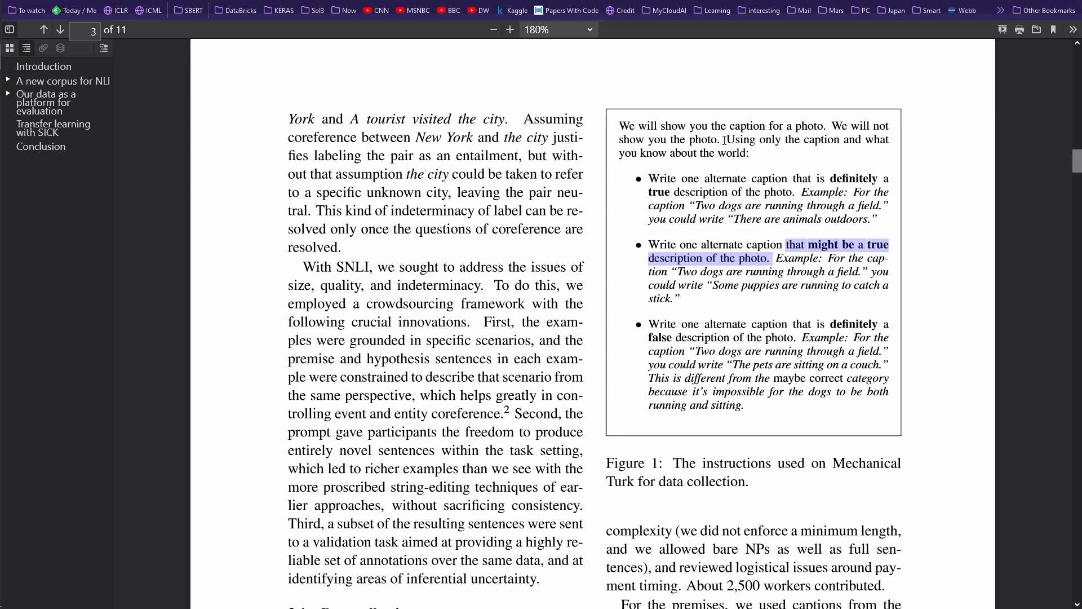
pyautogui.scroll(-3)
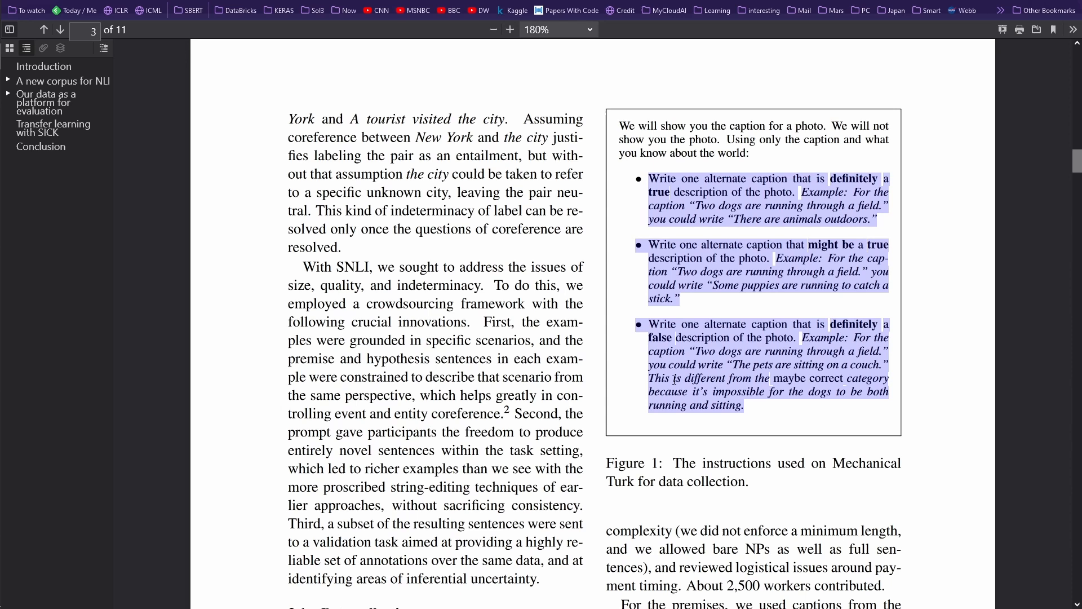
pyautogui.moveTo(760, 221)
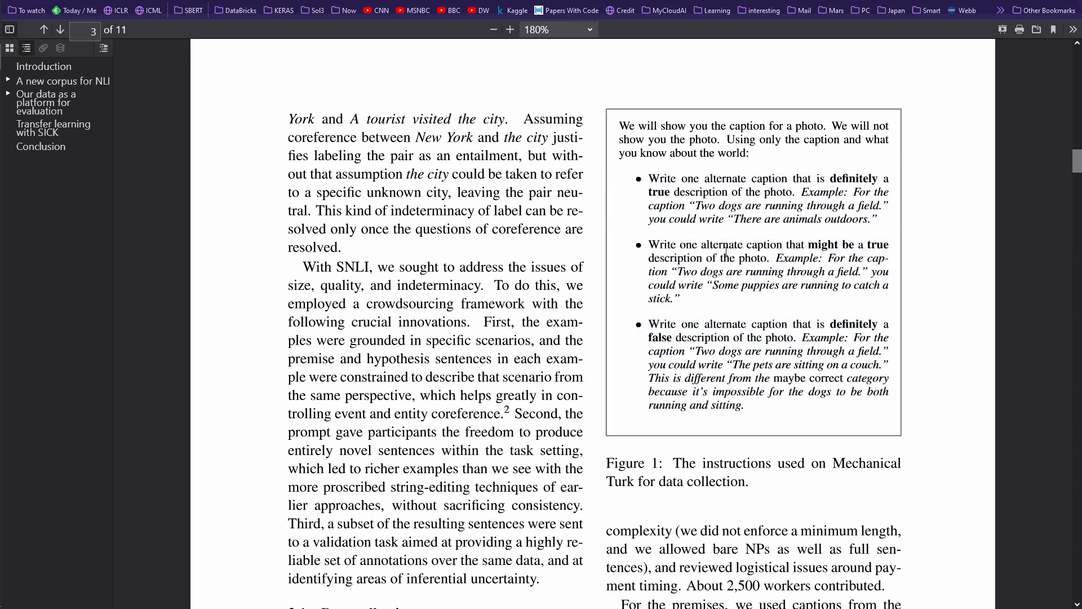
pyautogui.moveTo(721, 245); pyautogui.dragTo(890, 244)
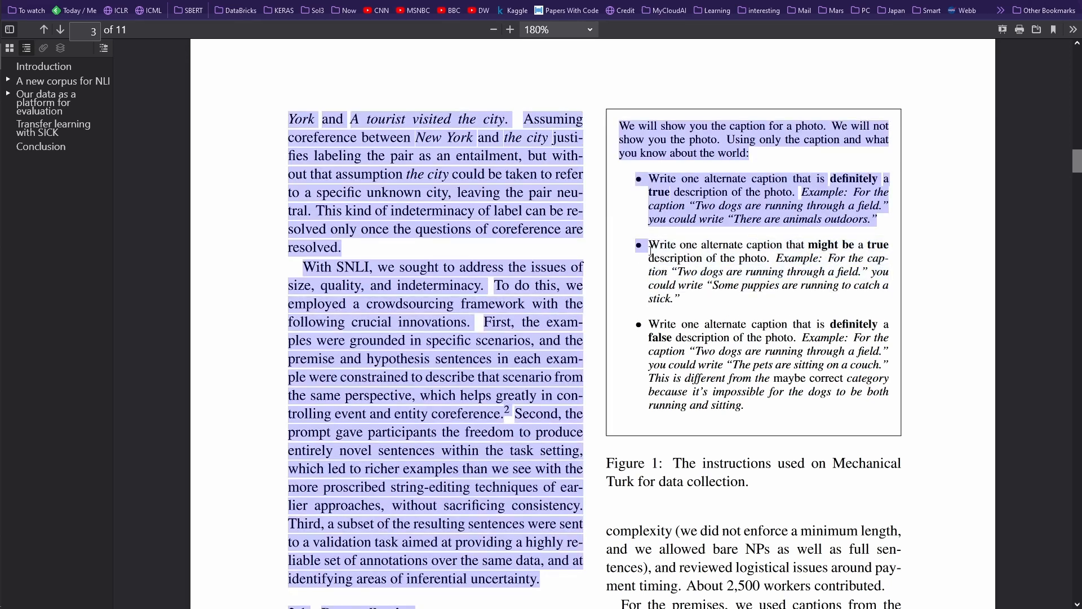
pyautogui.scroll(-3)
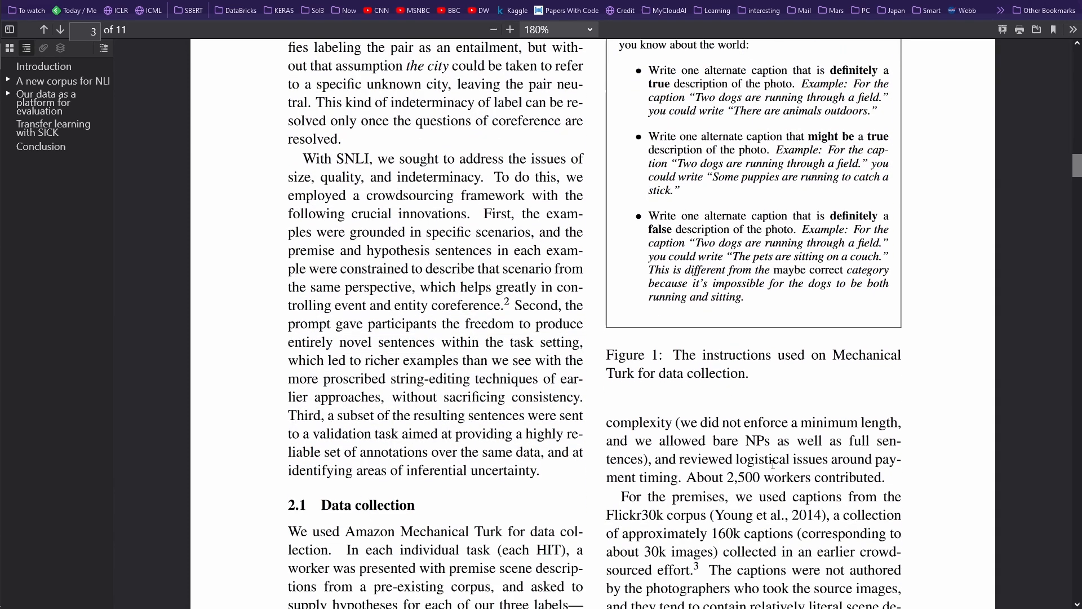
pyautogui.moveTo(707, 476); pyautogui.dragTo(883, 476)
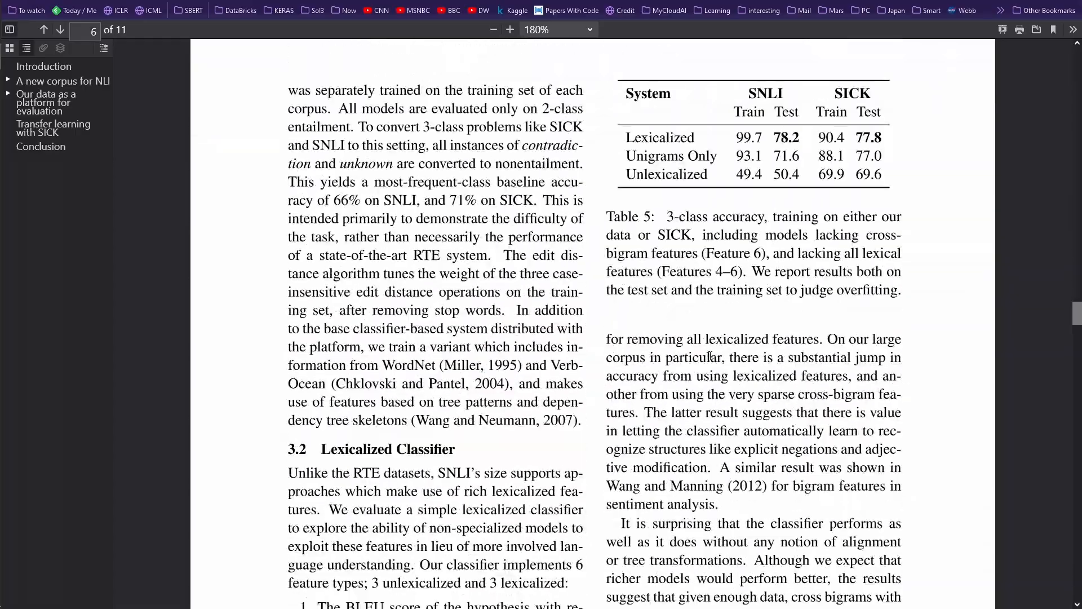
pyautogui.click(60, 29)
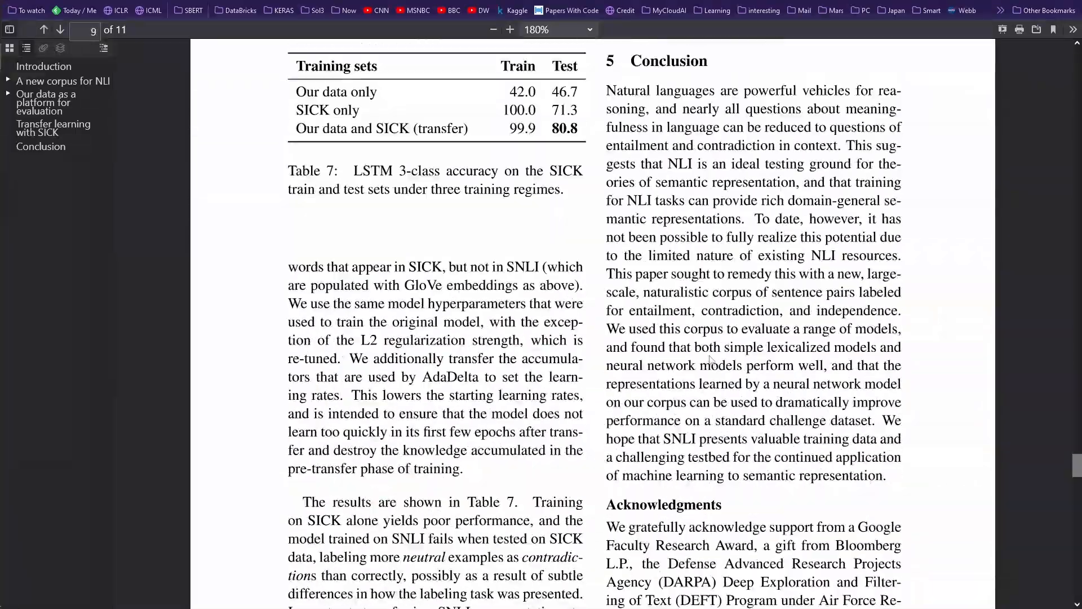
pyautogui.scroll(-3)
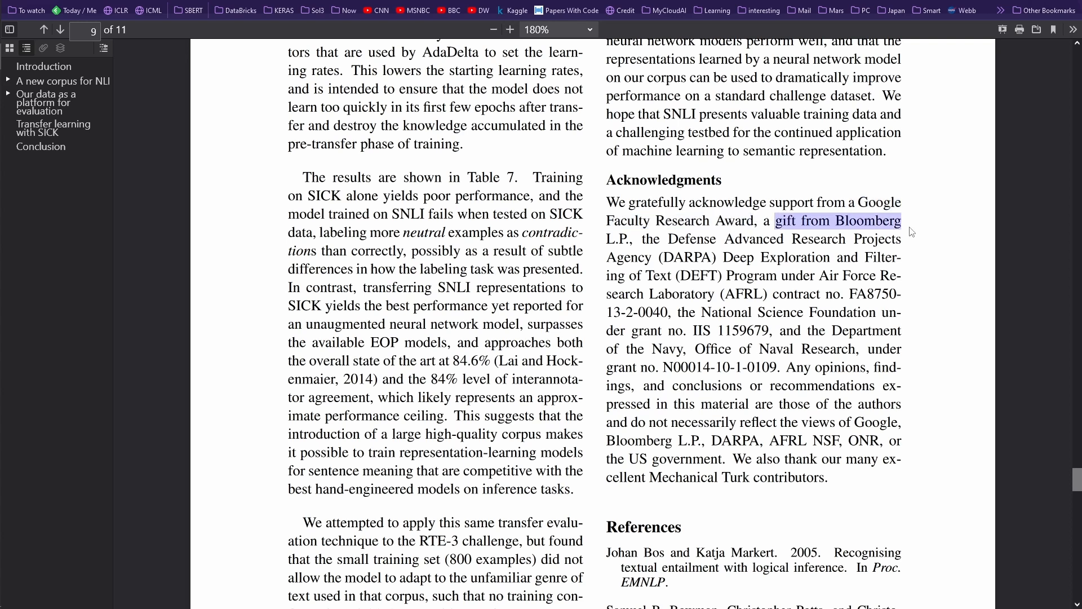
pyautogui.doubleClick(689, 239)
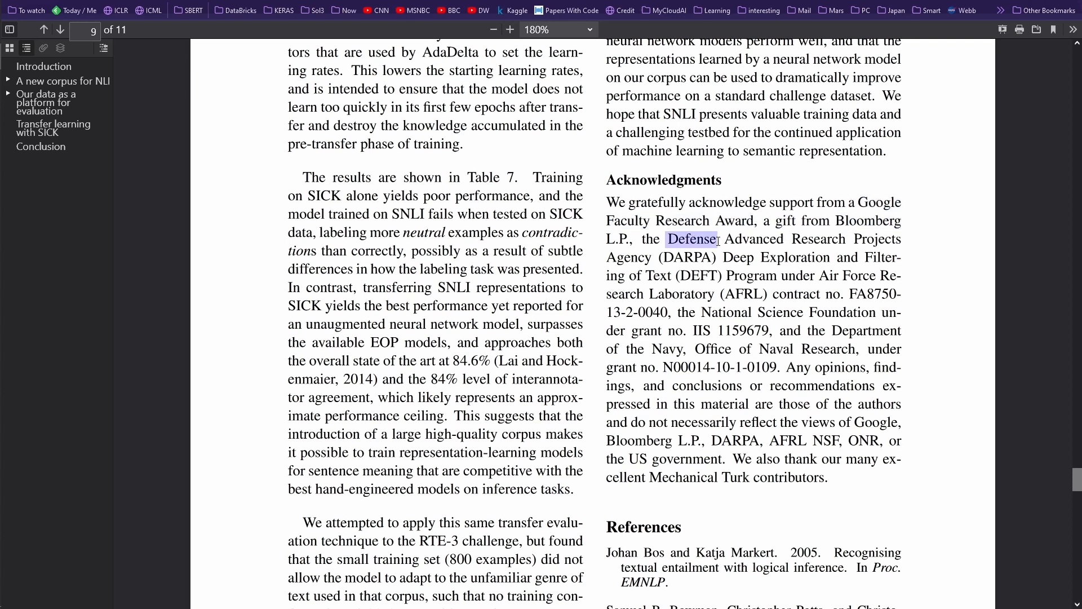
pyautogui.moveTo(690, 239); pyautogui.dragTo(718, 257)
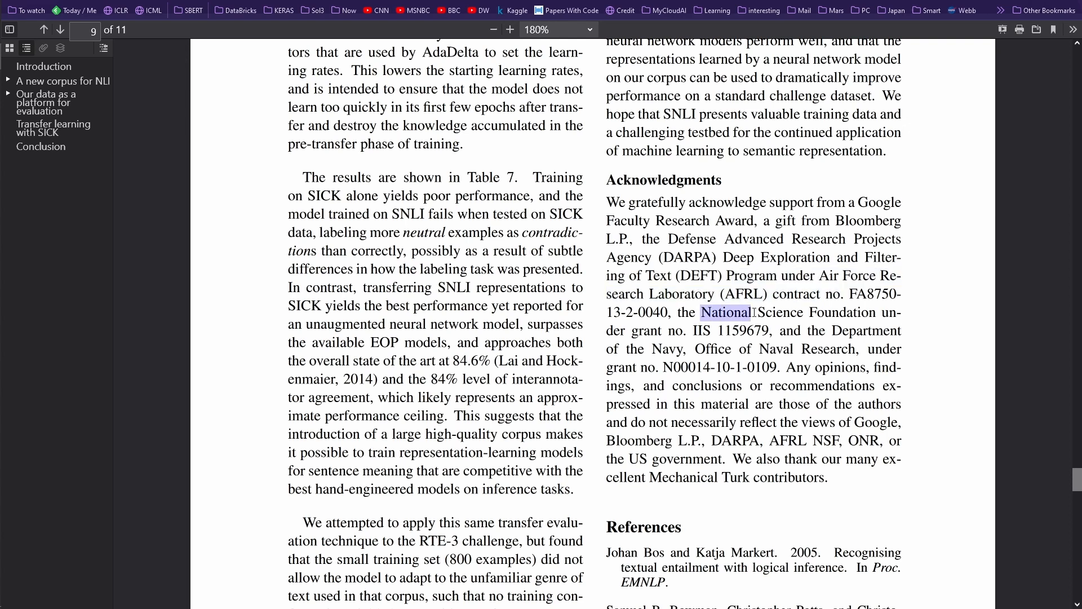
pyautogui.moveTo(725, 312); pyautogui.dragTo(875, 312)
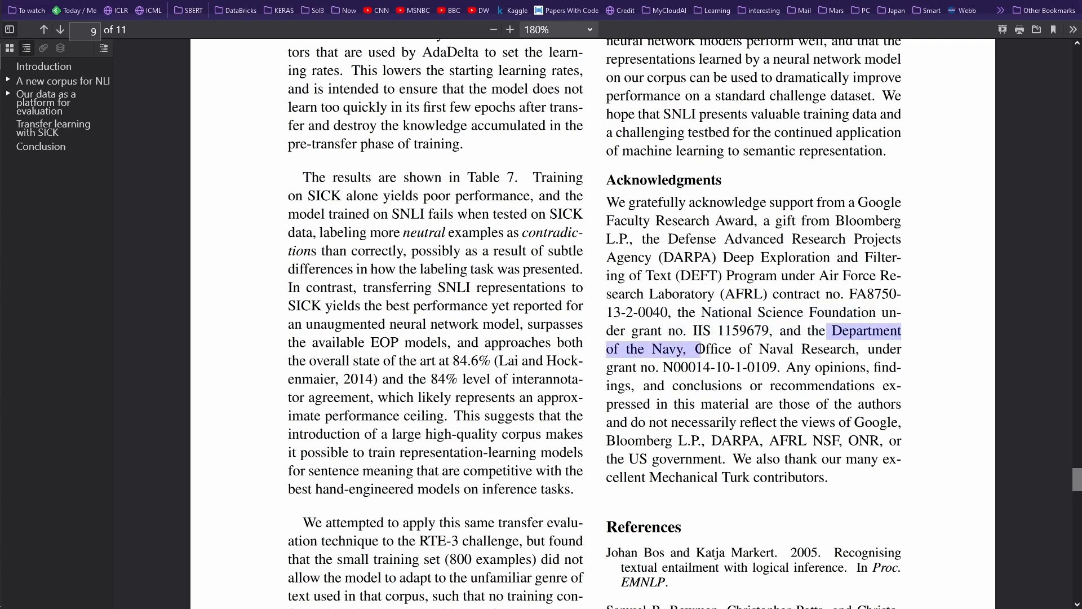
pyautogui.moveTo(699, 348); pyautogui.dragTo(855, 348)
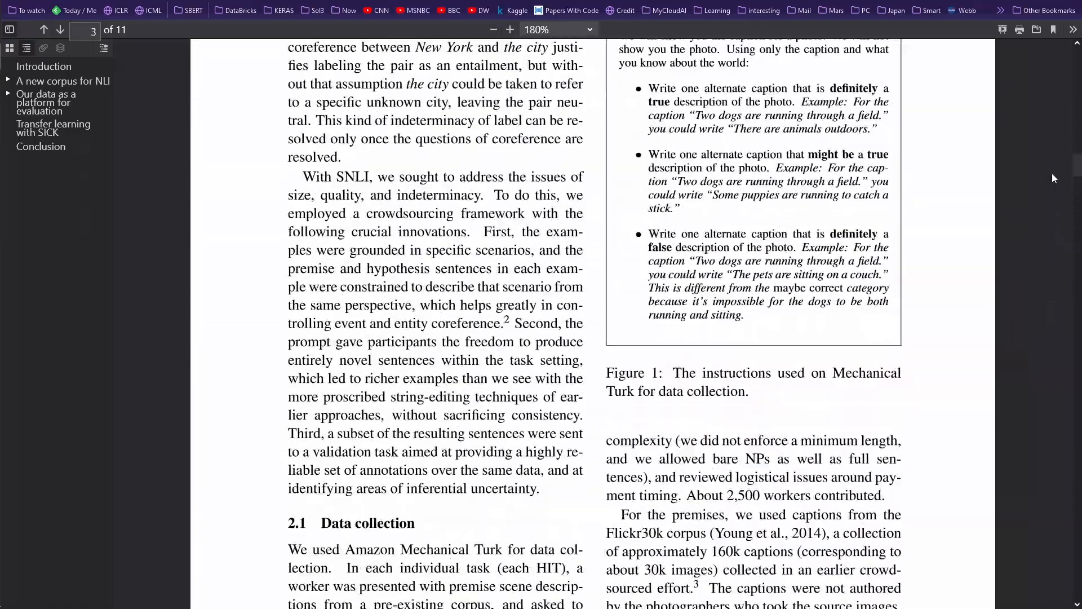
# Step: Highlight the 2,500 workers sentence, then return to the paper's title page and abstract
pyautogui.moveTo(687, 496); pyautogui.dragTo(791, 496)
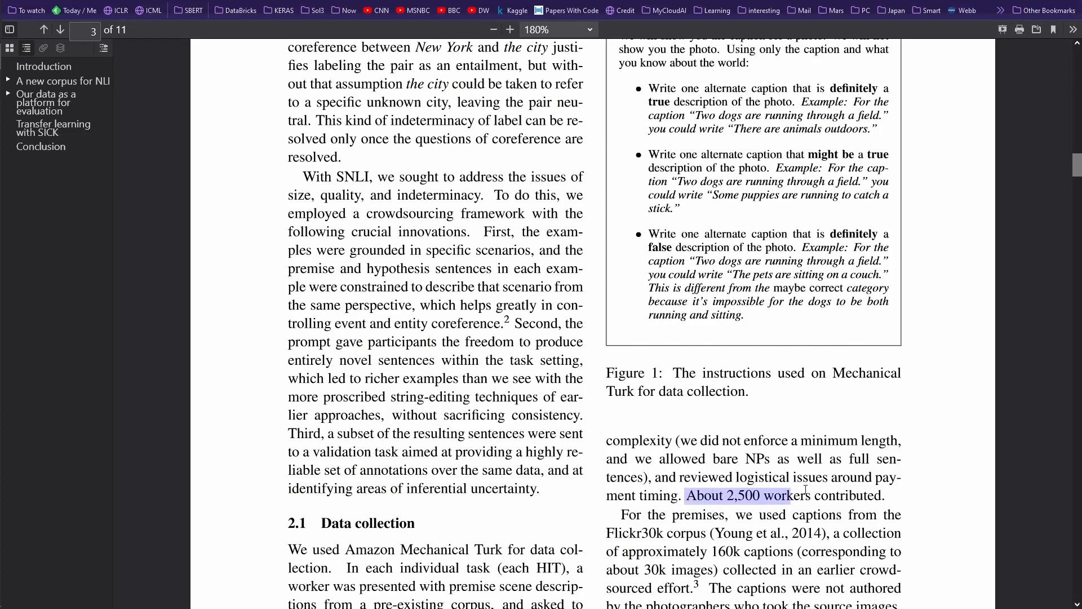
pyautogui.moveTo(793, 496); pyautogui.dragTo(886, 496)
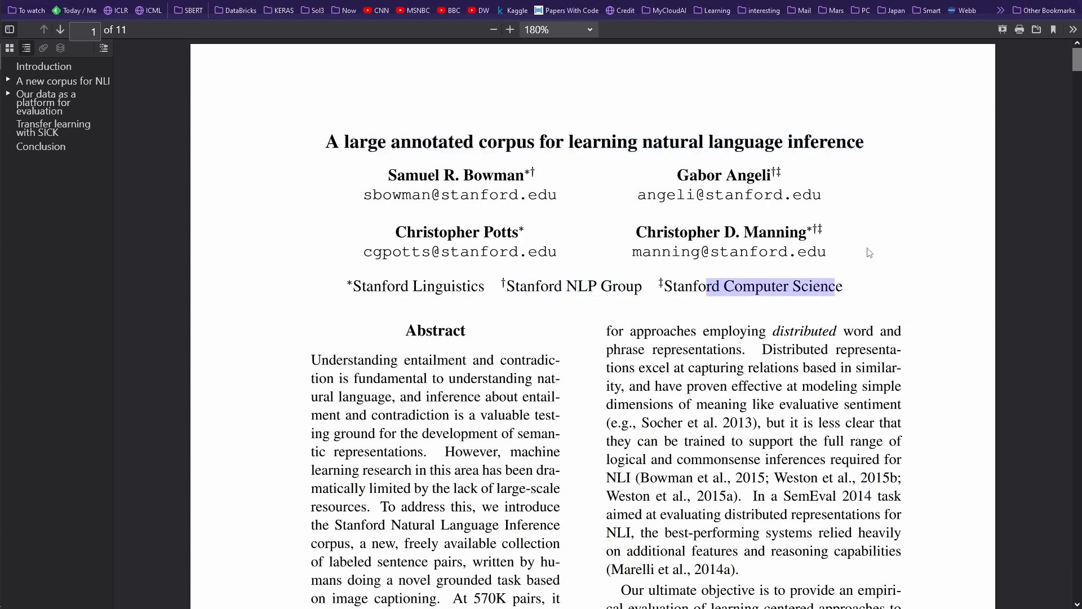
pyautogui.scroll(-3)
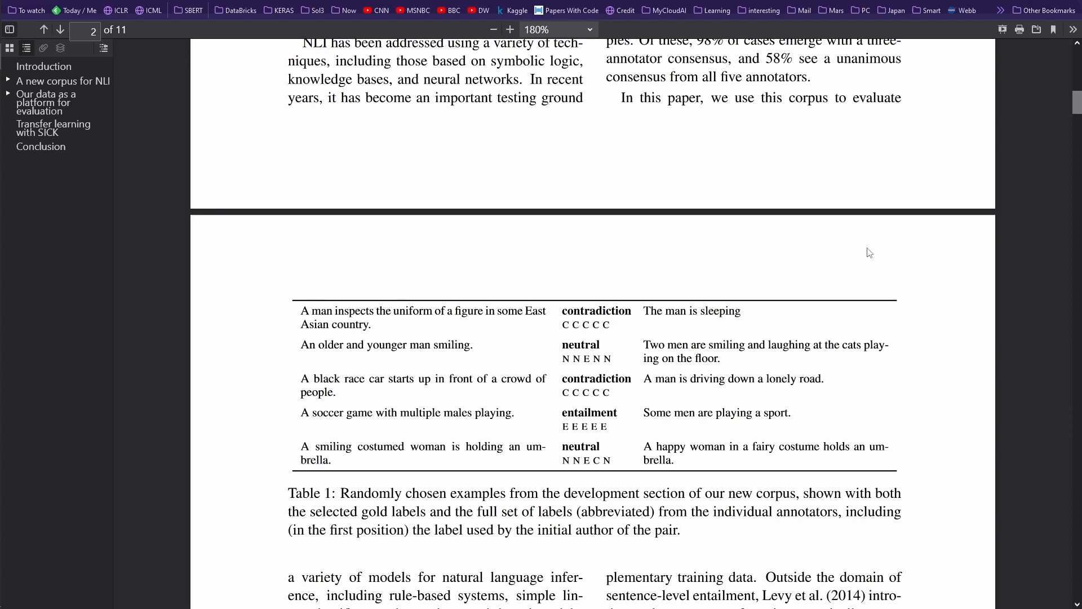
pyautogui.moveTo(377, 331)
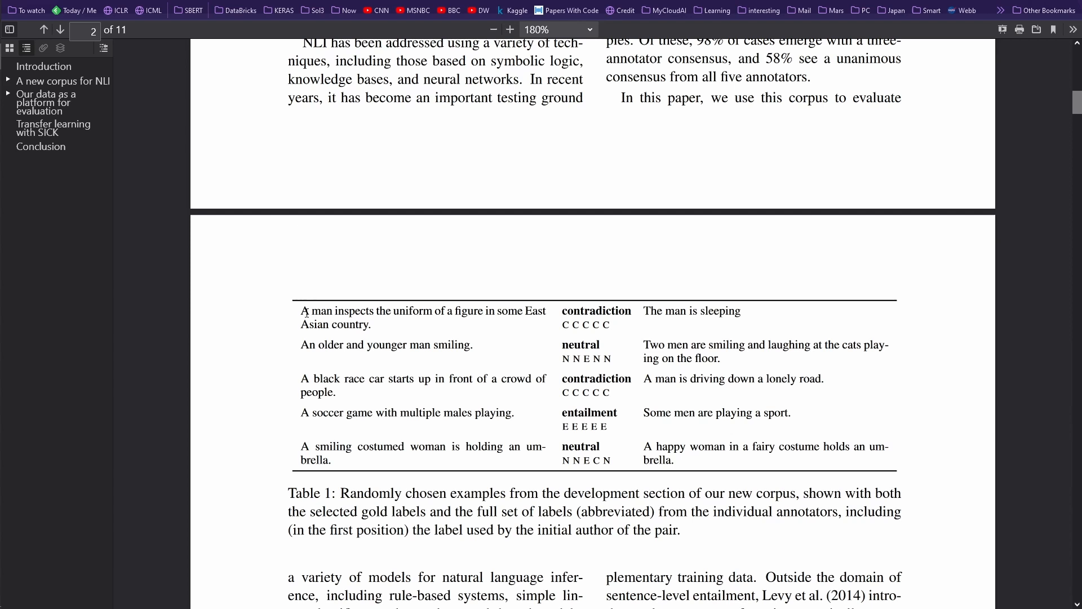
# Step: Highlight Table 1's first example premise, hypothesis and labels while explaining the gold and annotator labels
pyautogui.moveTo(302, 311); pyautogui.dragTo(368, 325)
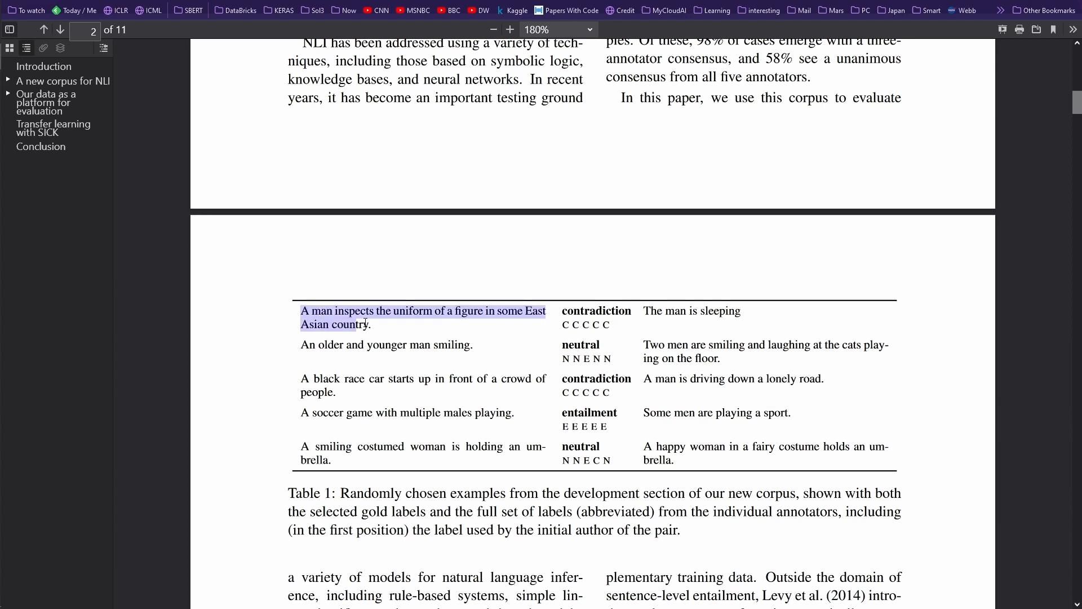
pyautogui.moveTo(668, 331)
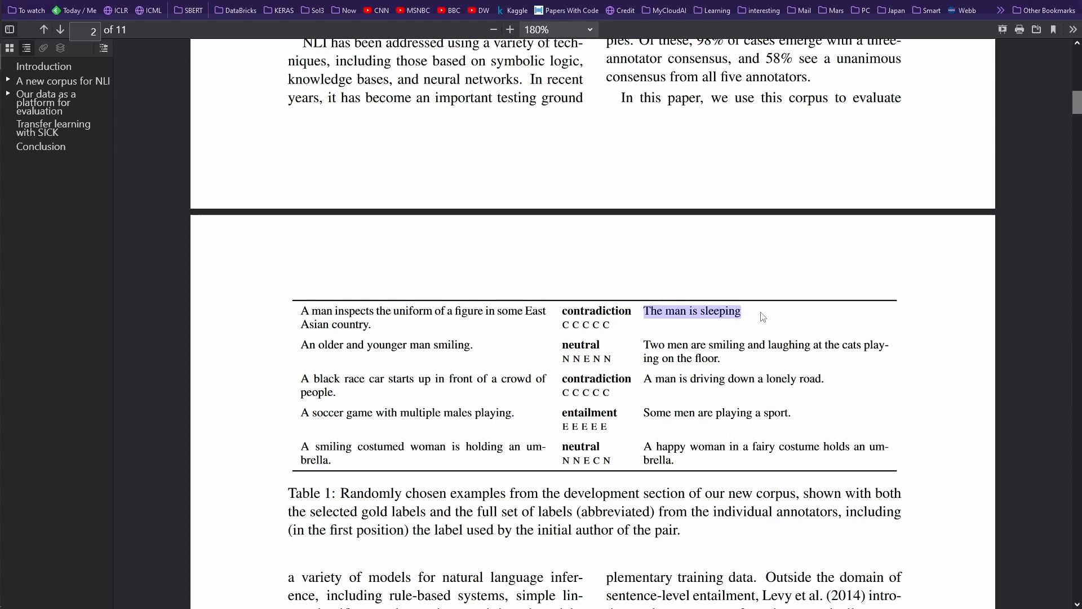
pyautogui.moveTo(596, 307)
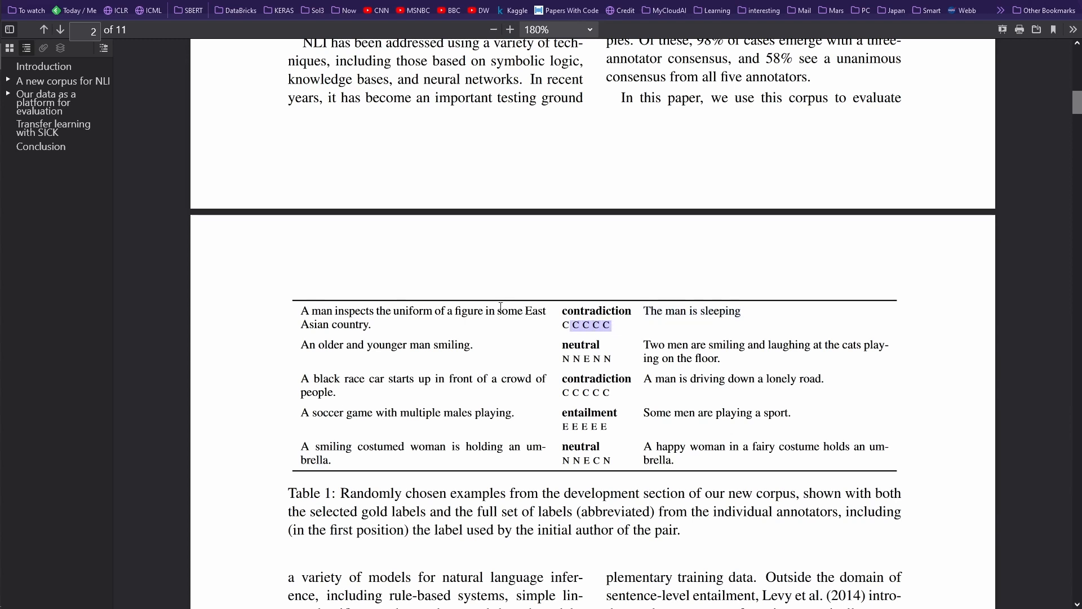
pyautogui.moveTo(306, 318)
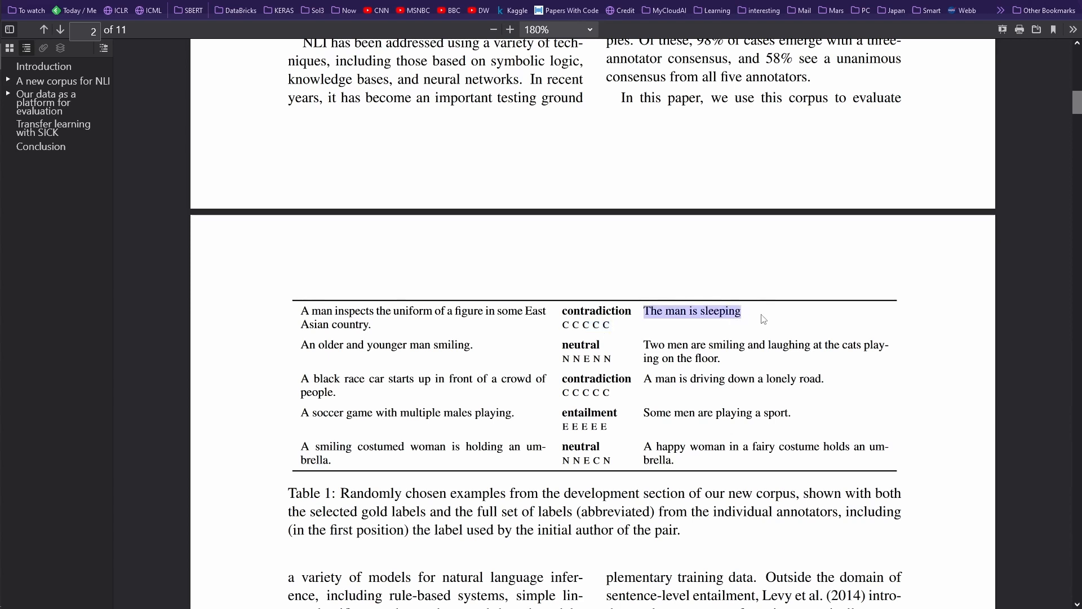
pyautogui.moveTo(765, 433)
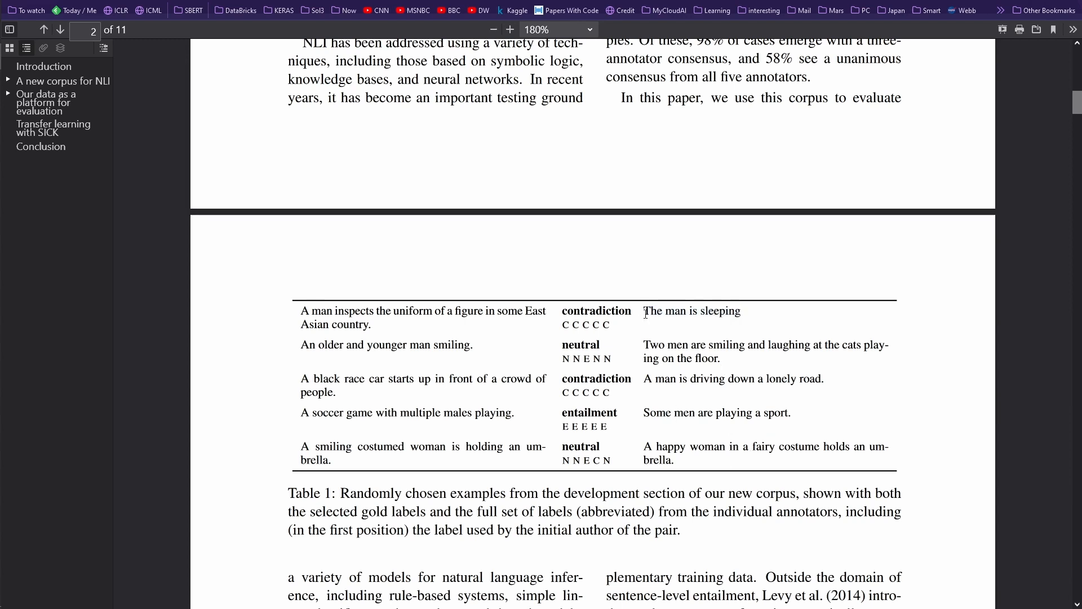
pyautogui.moveTo(644, 311); pyautogui.dragTo(739, 311)
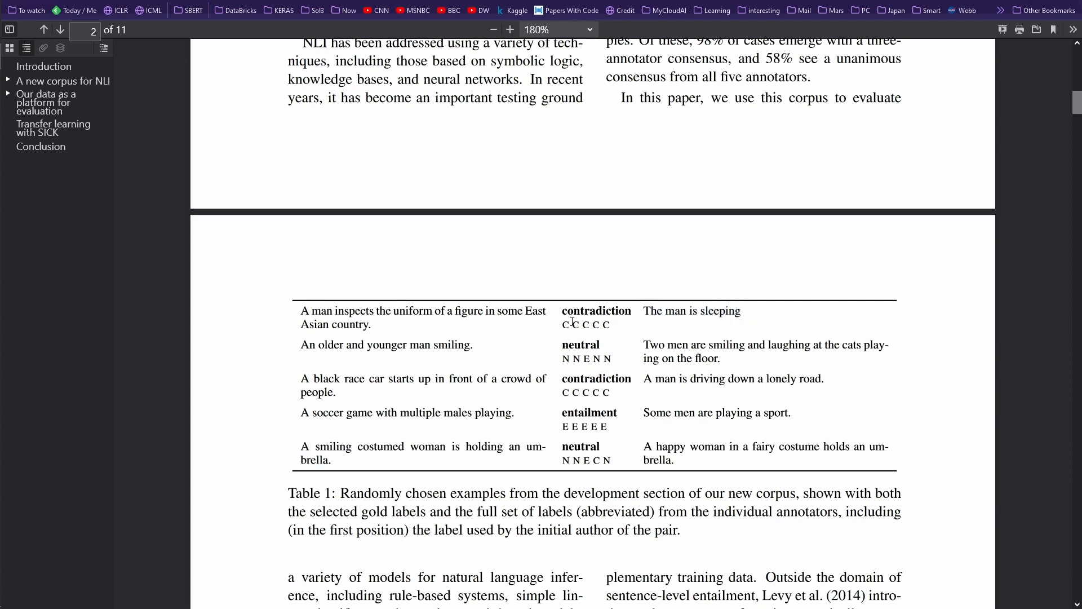
pyautogui.moveTo(568, 325); pyautogui.dragTo(610, 324)
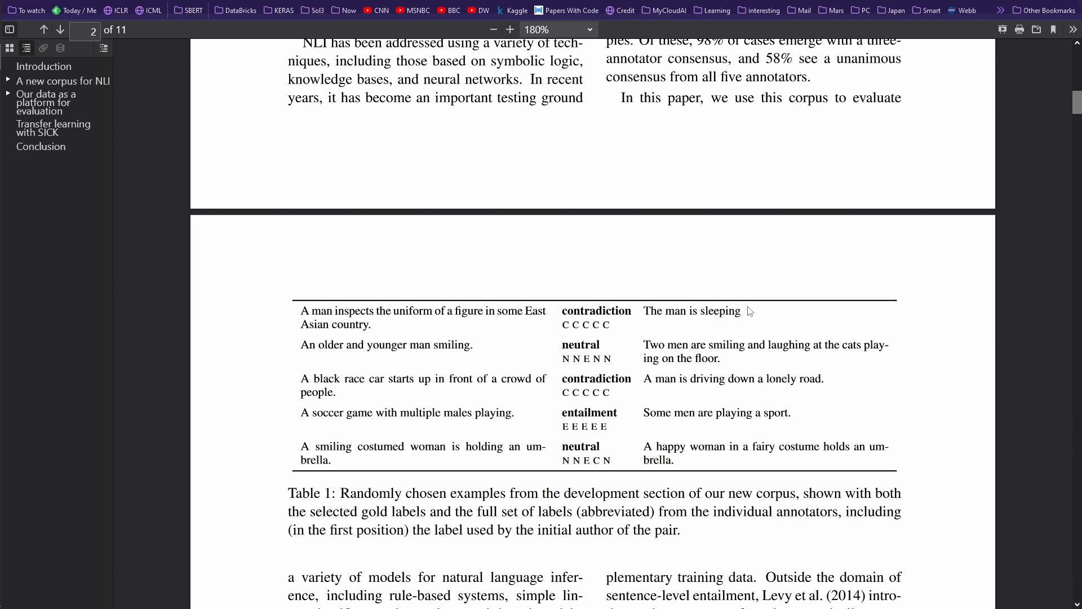
pyautogui.moveTo(302, 311); pyautogui.dragTo(739, 324)
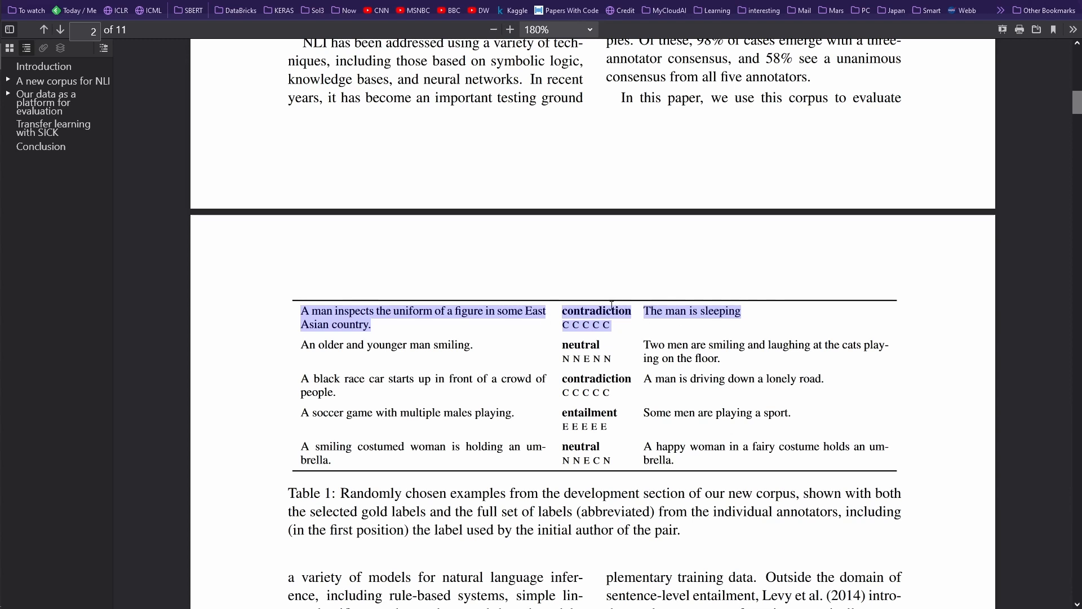
pyautogui.click(587, 358)
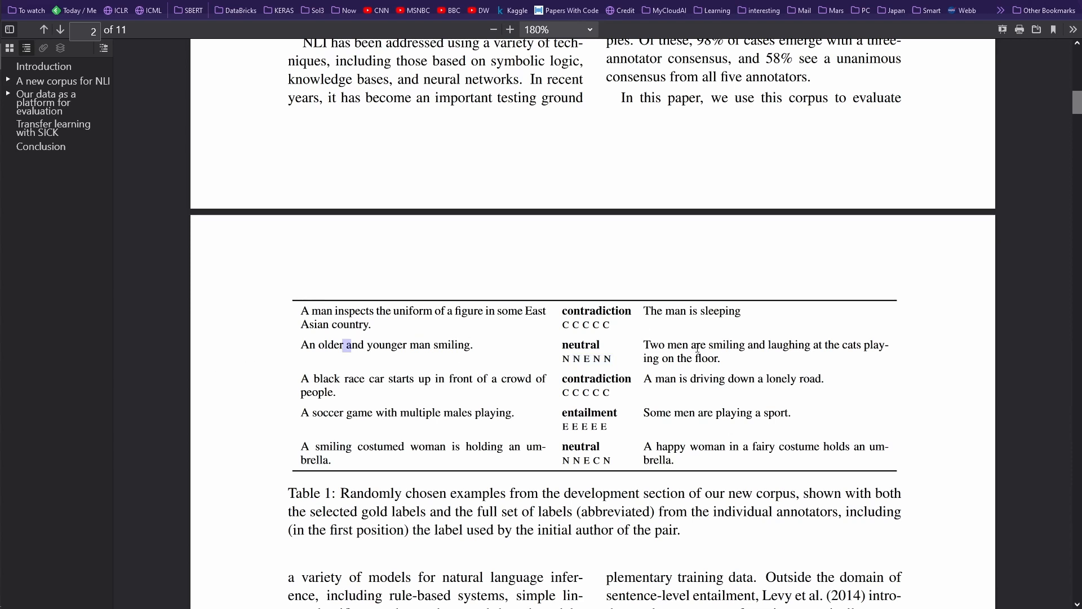
pyautogui.moveTo(698, 345); pyautogui.dragTo(717, 358)
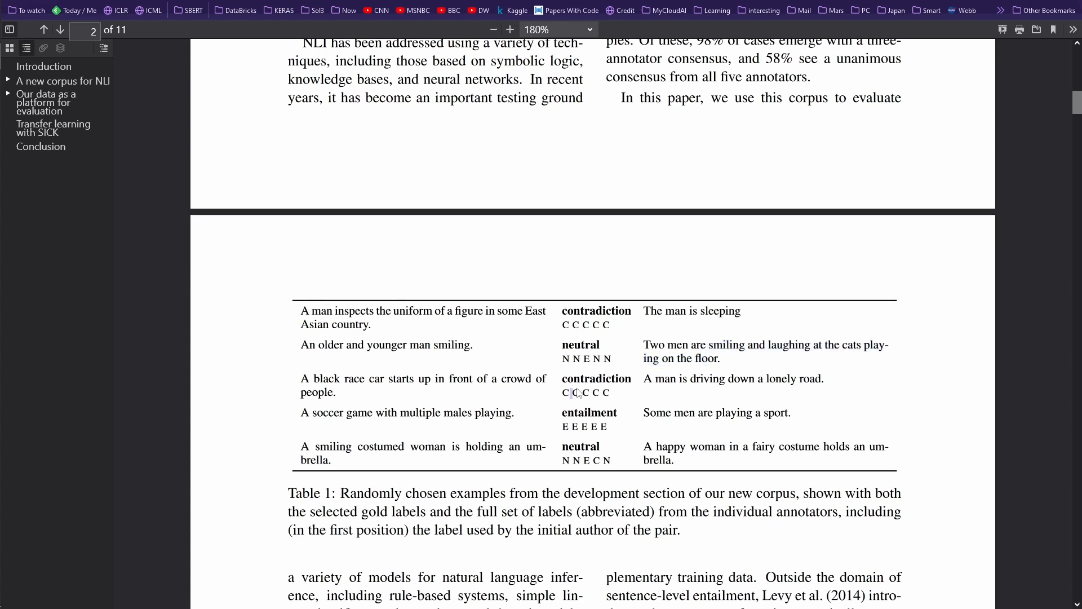
pyautogui.moveTo(570, 392); pyautogui.dragTo(611, 392)
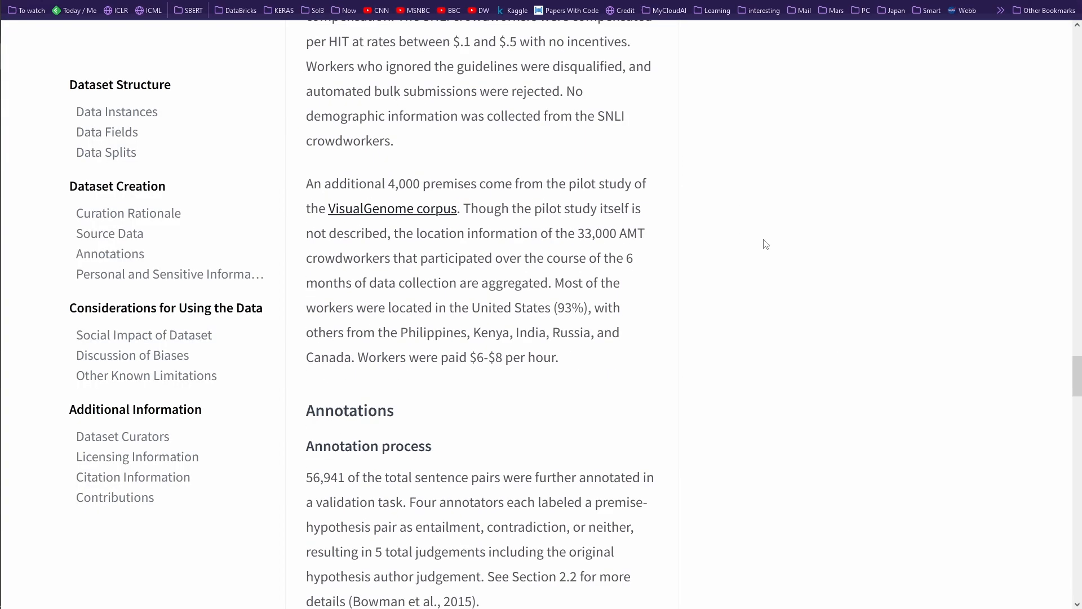
# Step: Read down the SNLI card through Discussion of Biases to the funding and licensing paragraphs
pyautogui.scroll(-3)
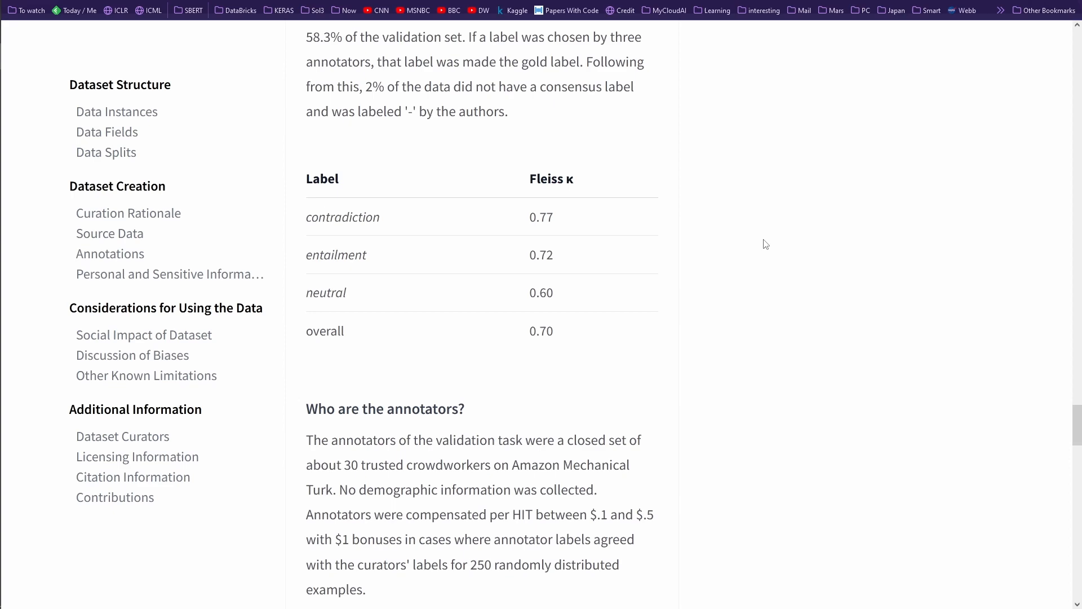
pyautogui.scroll(-3)
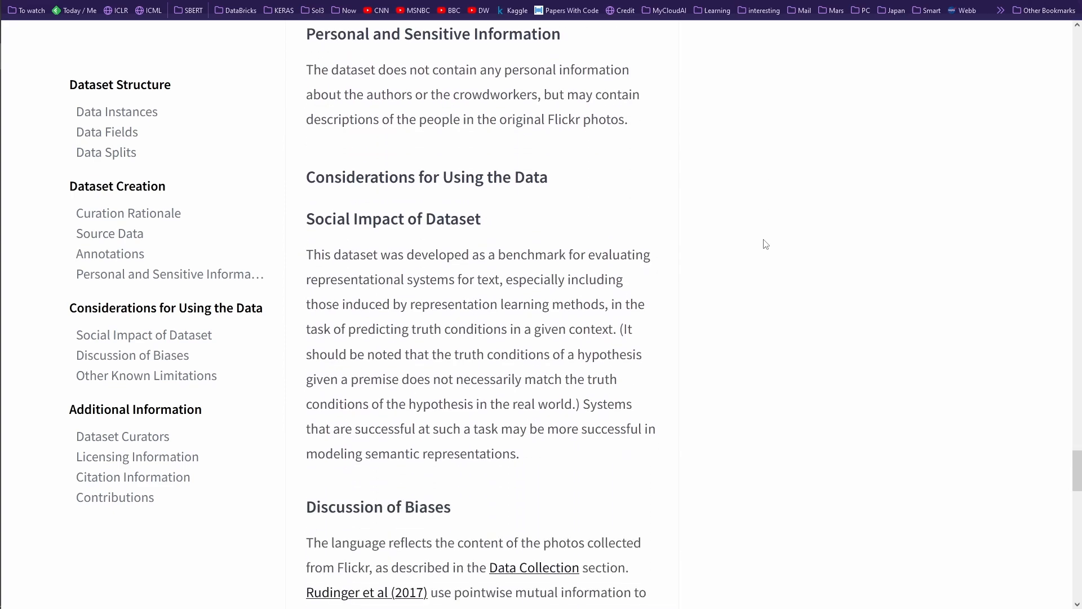
pyautogui.scroll(-3)
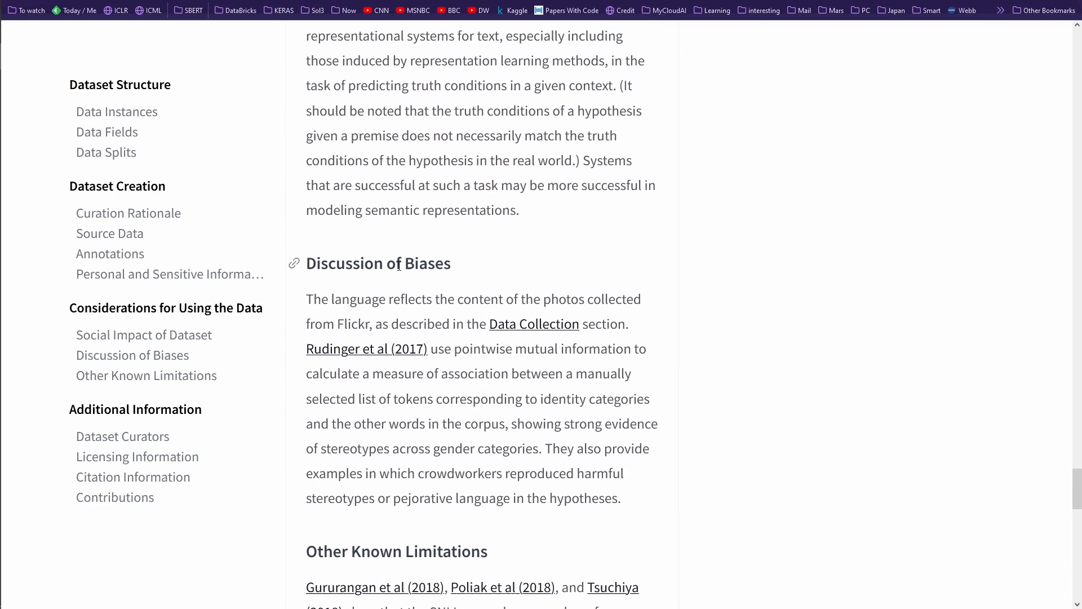
pyautogui.moveTo(657, 371)
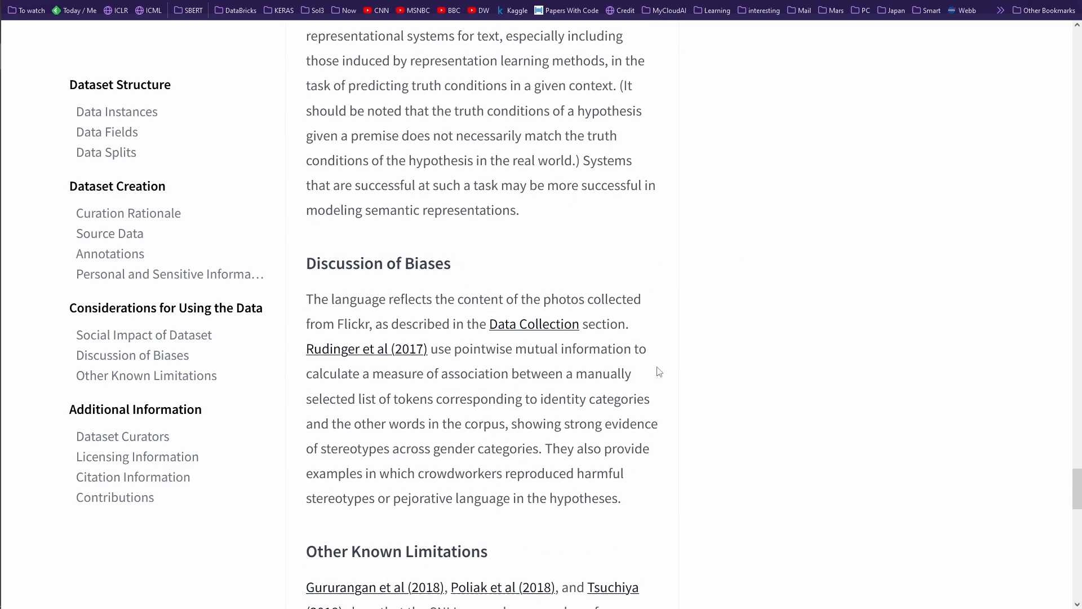
pyautogui.scroll(-3)
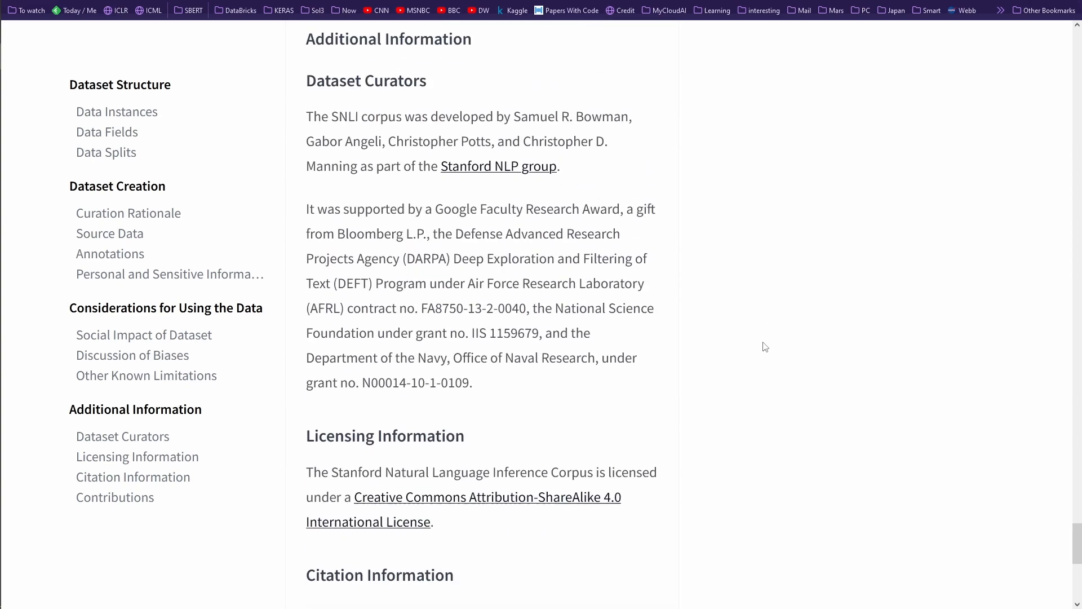
pyautogui.moveTo(392, 165); pyautogui.dragTo(456, 574)
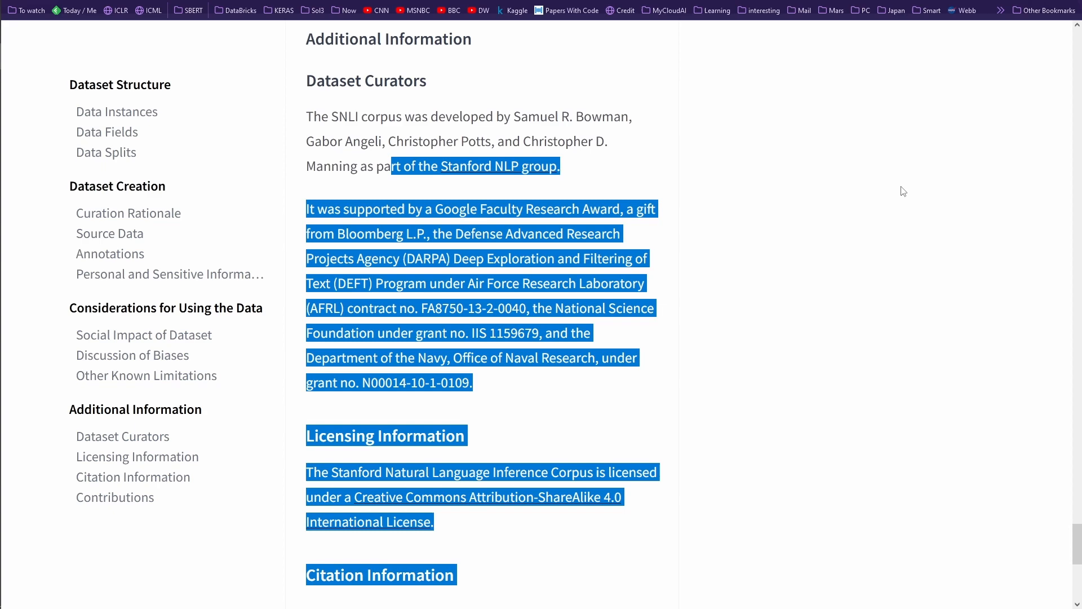
# Step: Continue to the Citation Information and contributions, then head back toward the Dataset Preview
pyautogui.scroll(-3)
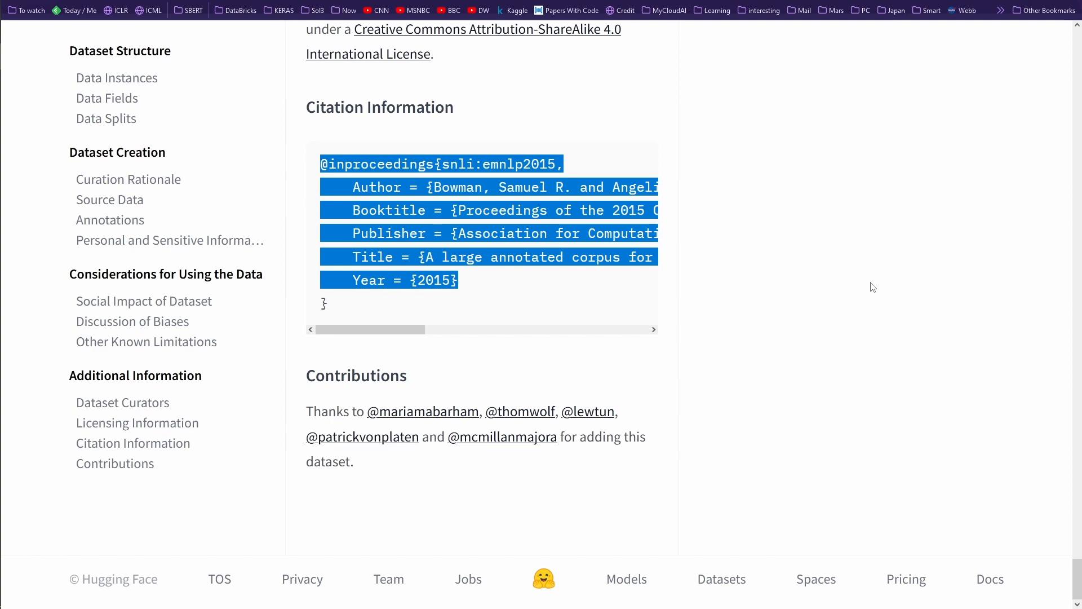
pyautogui.moveTo(365, 329); pyautogui.dragTo(425, 330)
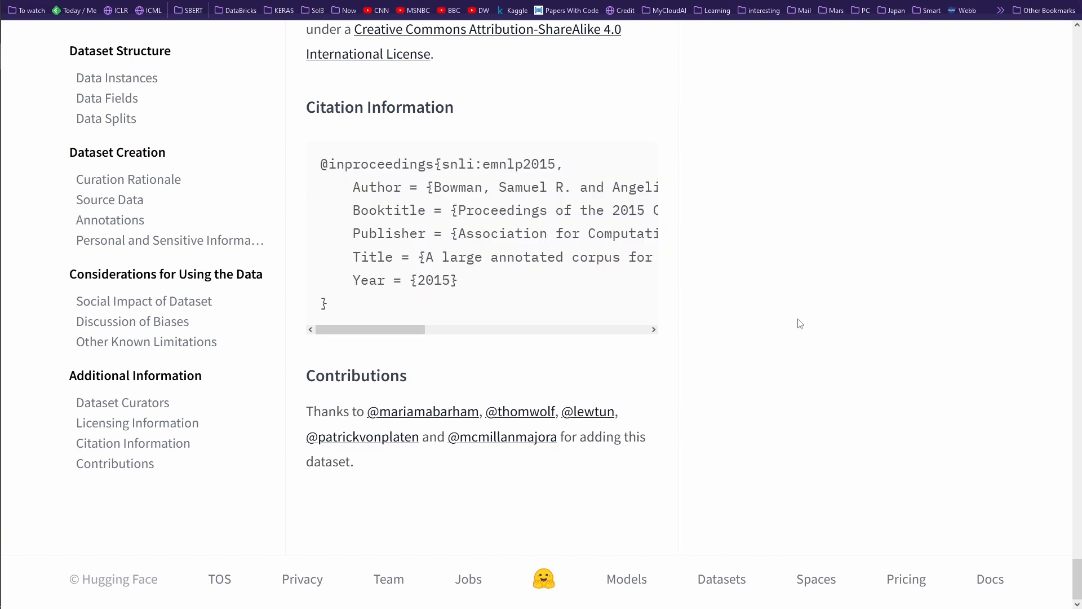
pyautogui.moveTo(747, 322)
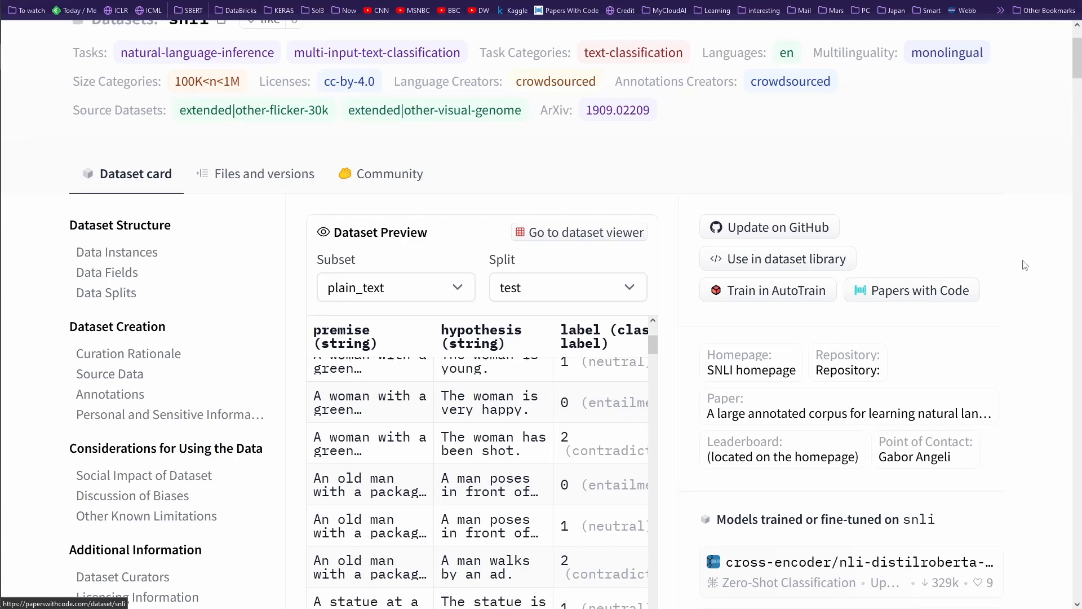
pyautogui.scroll(-3)
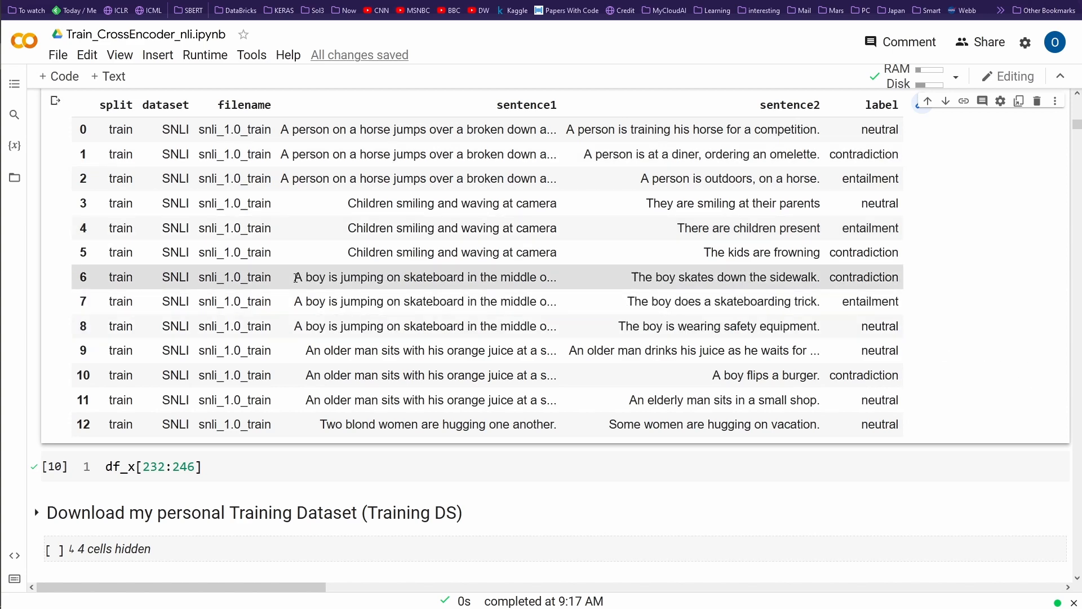
# Step: Select rows 6–8 of the df_x output to inspect the skateboard premise pairs and labels
pyautogui.moveTo(294, 277); pyautogui.dragTo(562, 325)
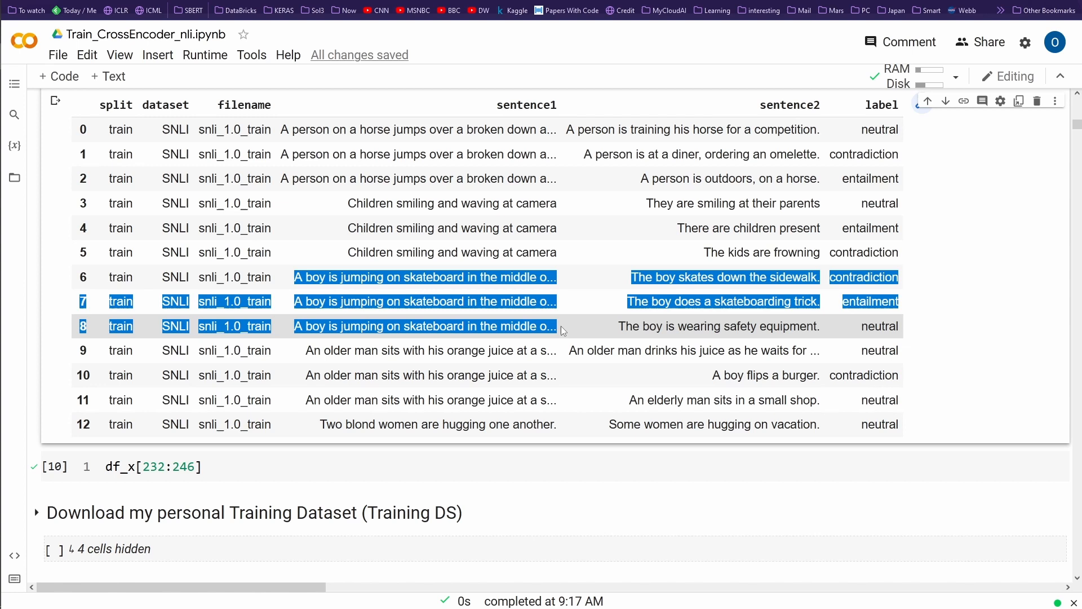
pyautogui.click(728, 277)
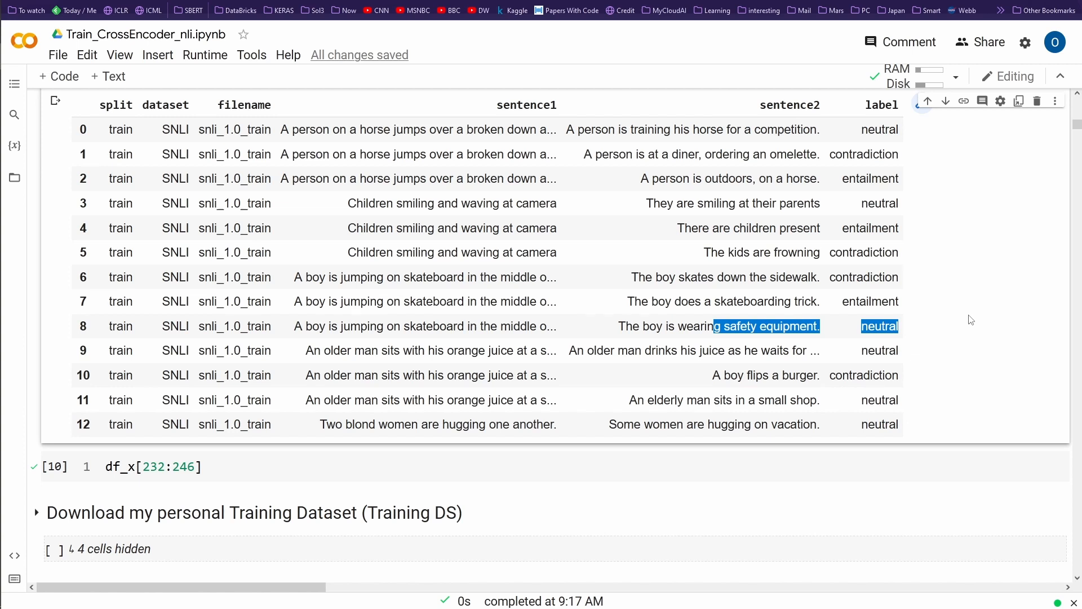
pyautogui.moveTo(955, 319)
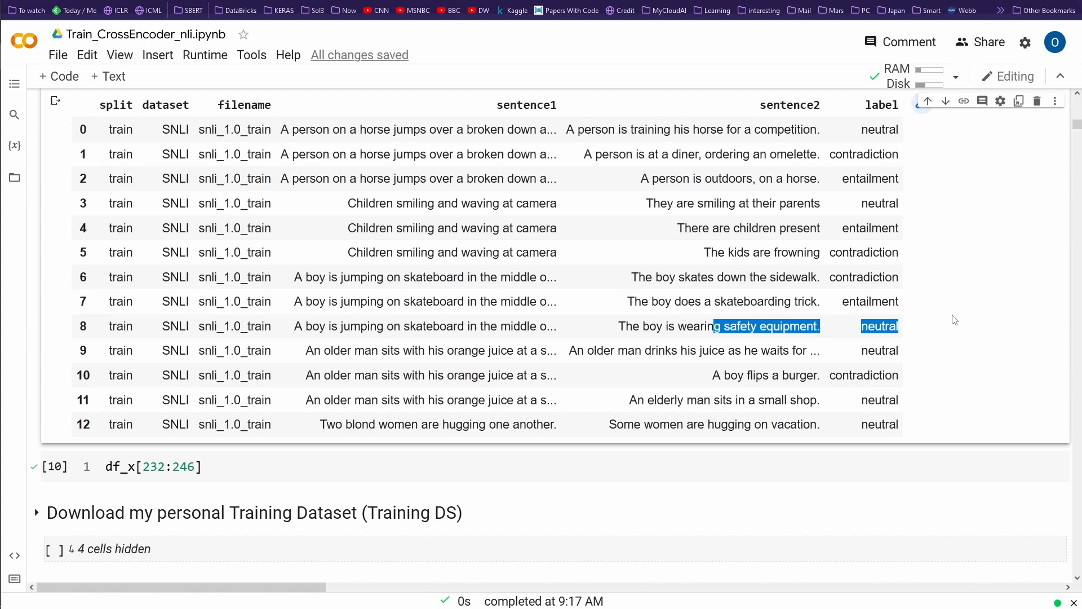
pyautogui.moveTo(936, 319)
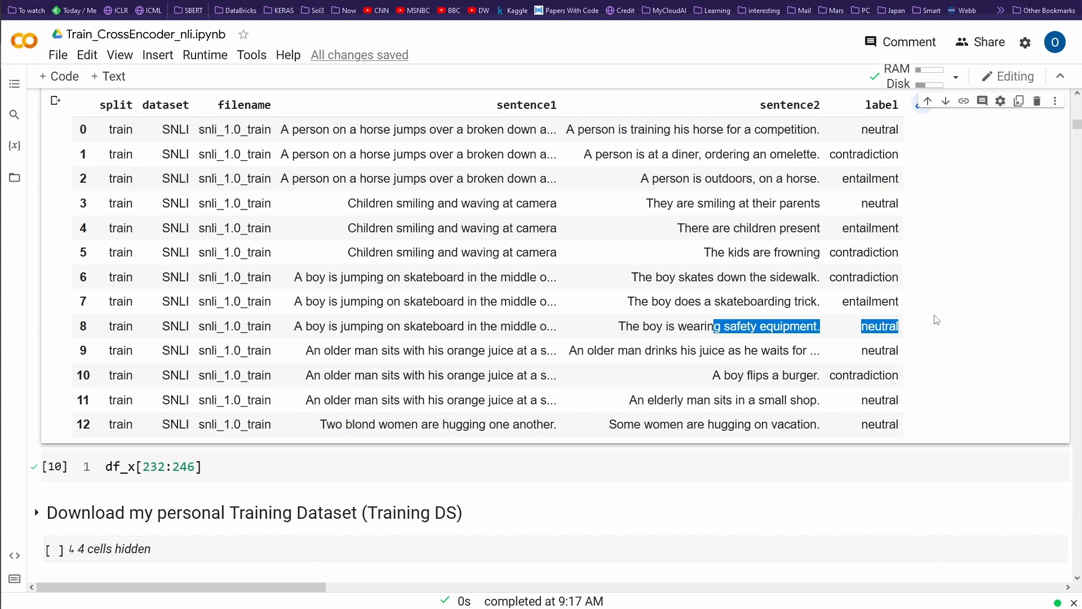
pyautogui.moveTo(923, 321)
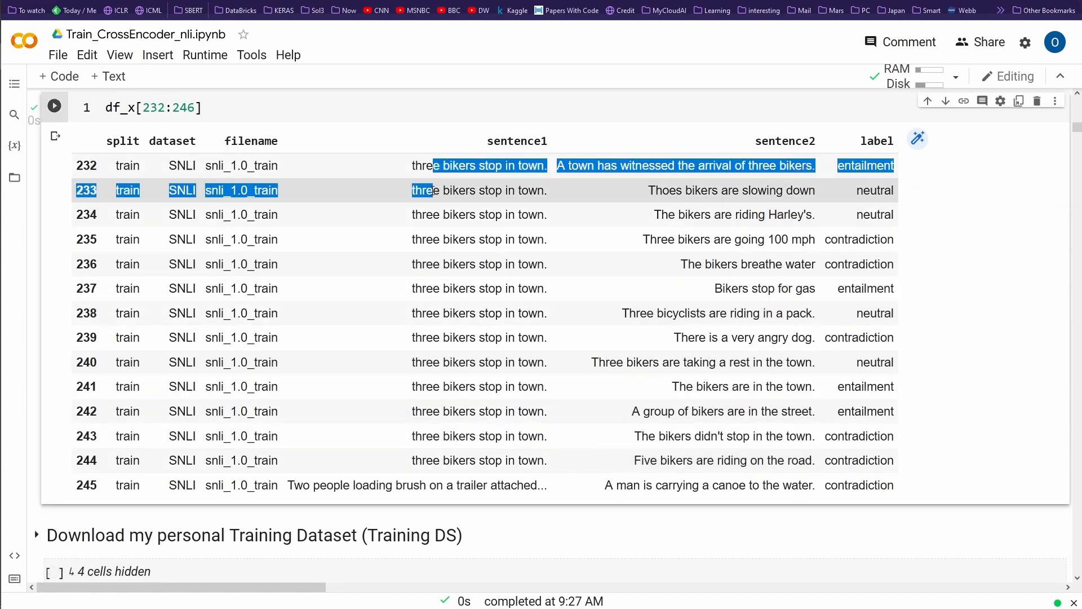
# Step: Examine rows 232–233, highlighting 'three bikers' in the premise and 'bikers' in the hypothesis
pyautogui.moveTo(420, 189); pyautogui.dragTo(546, 485)
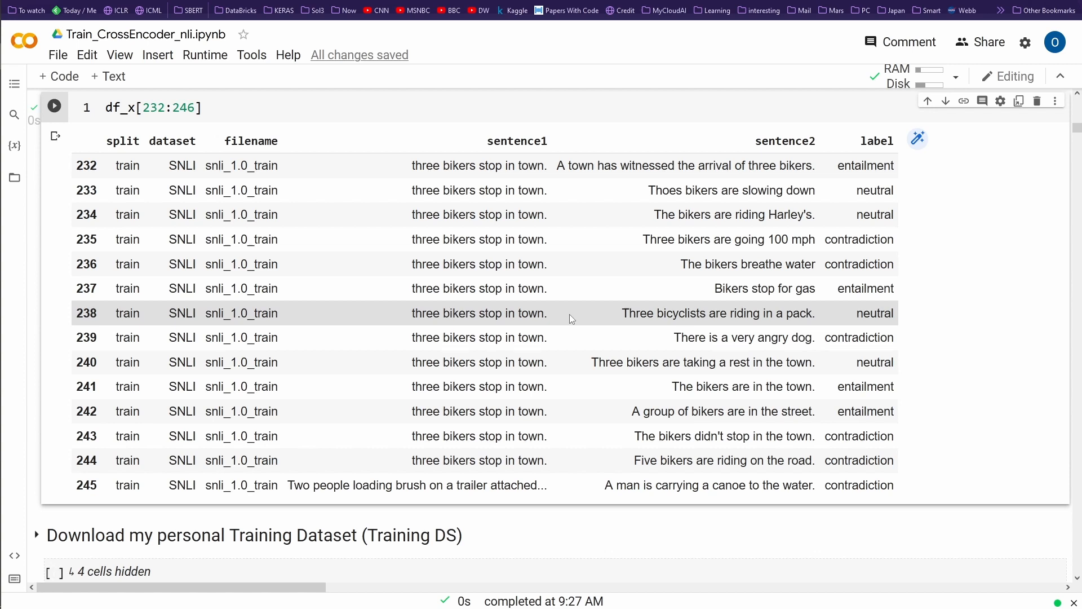
pyautogui.moveTo(696, 185)
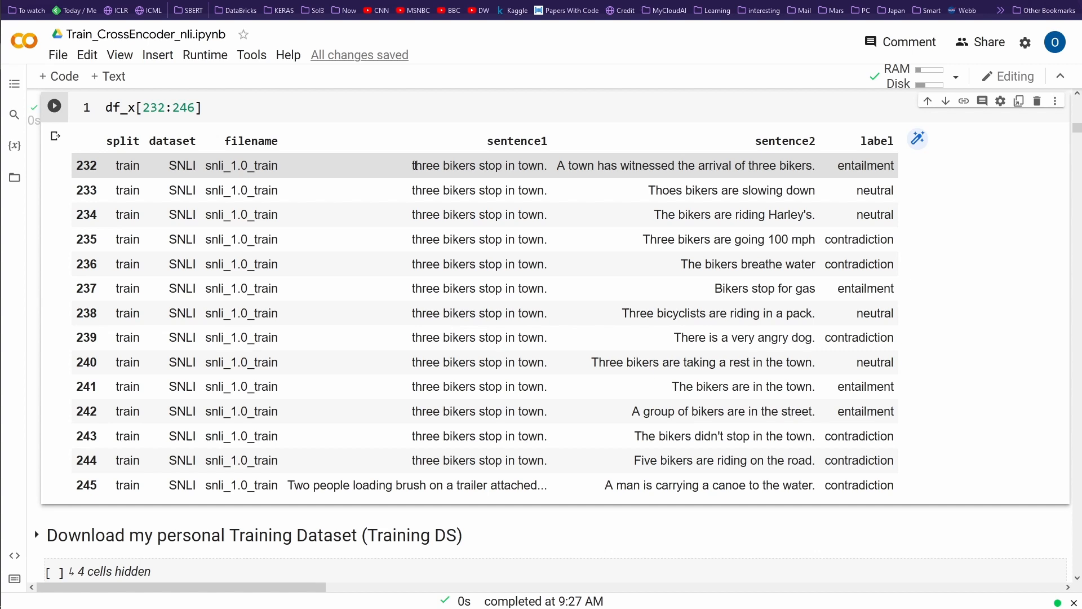
pyautogui.doubleClick(442, 166)
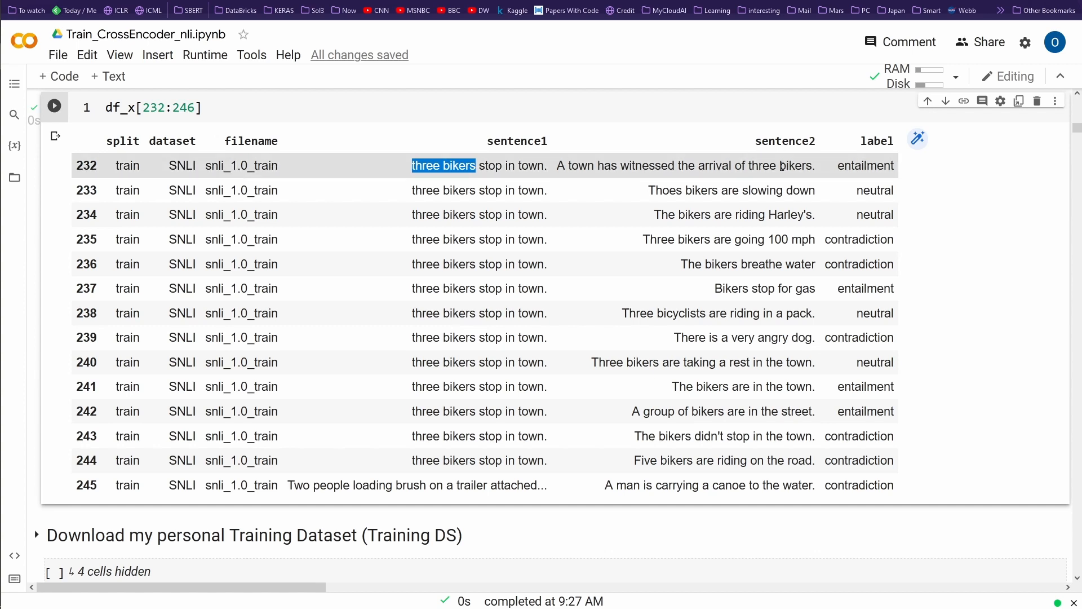
pyautogui.moveTo(768, 183)
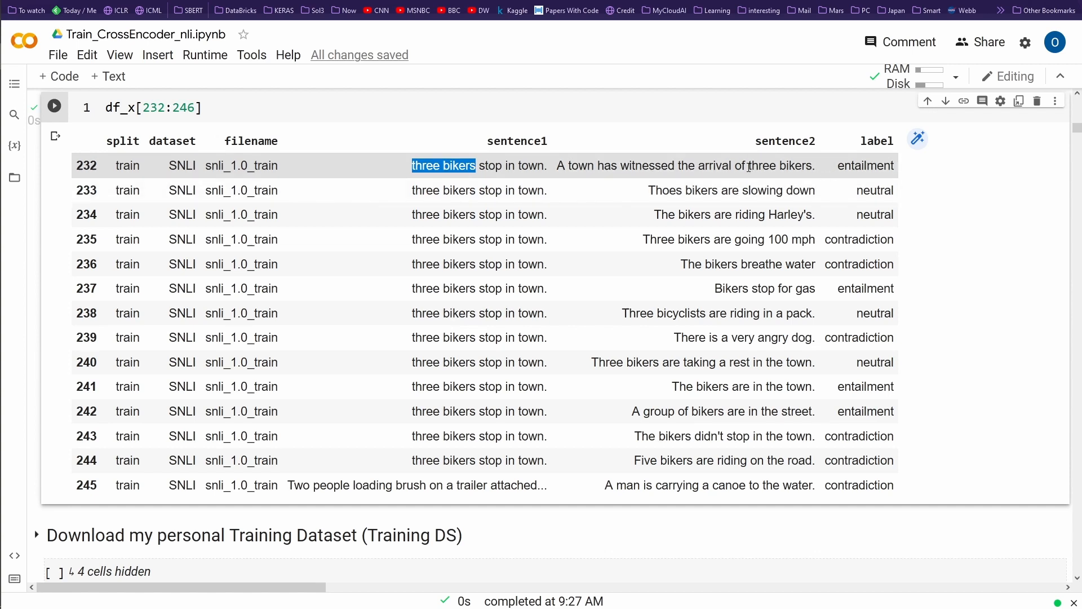
pyautogui.doubleClick(780, 166)
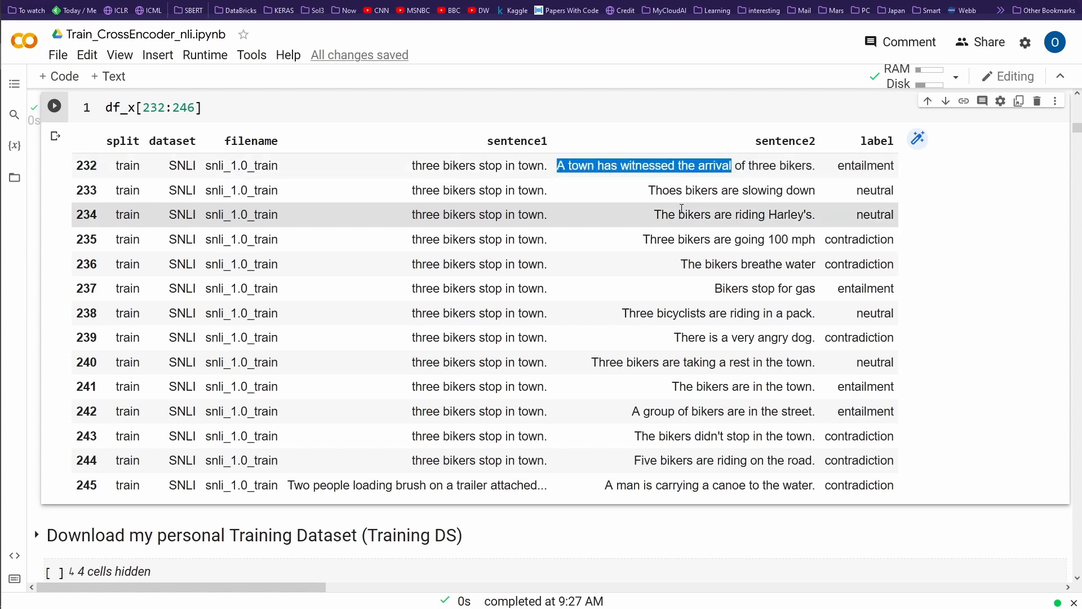
pyautogui.moveTo(677, 211)
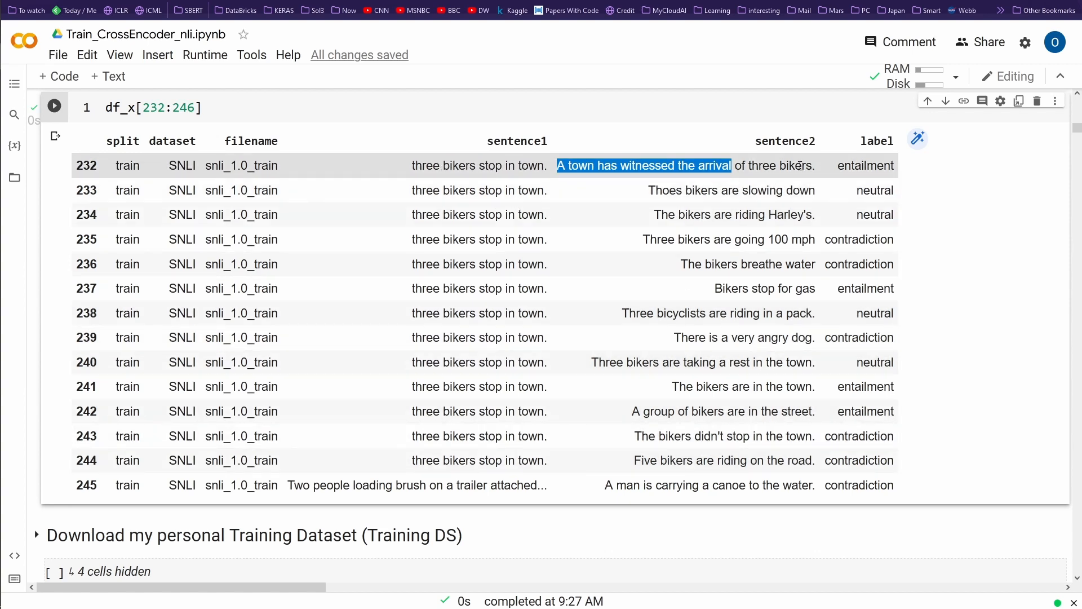
pyautogui.doubleClick(700, 189)
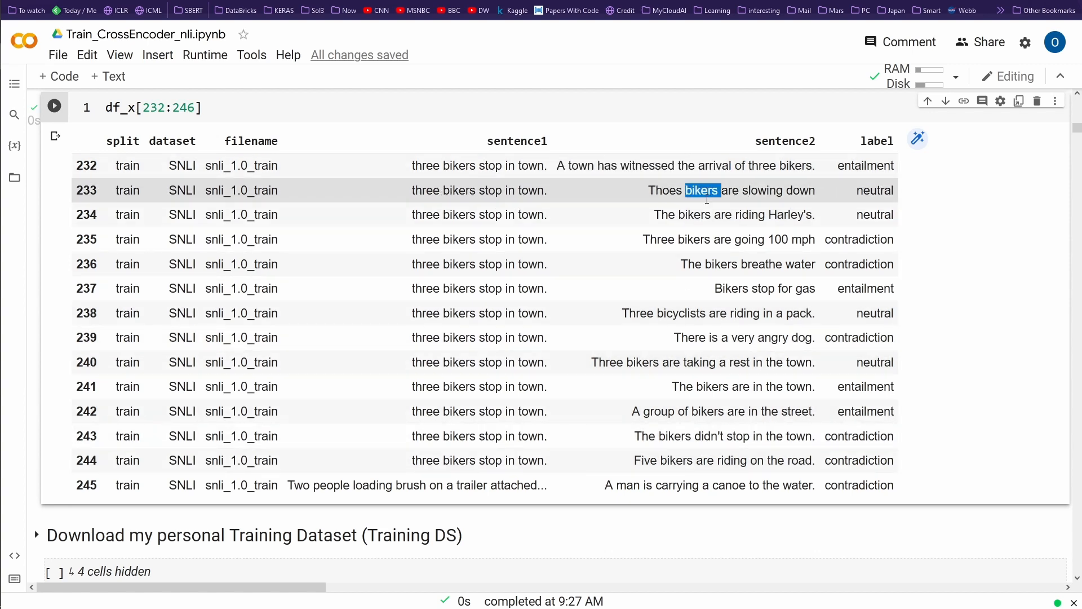
pyautogui.click(699, 239)
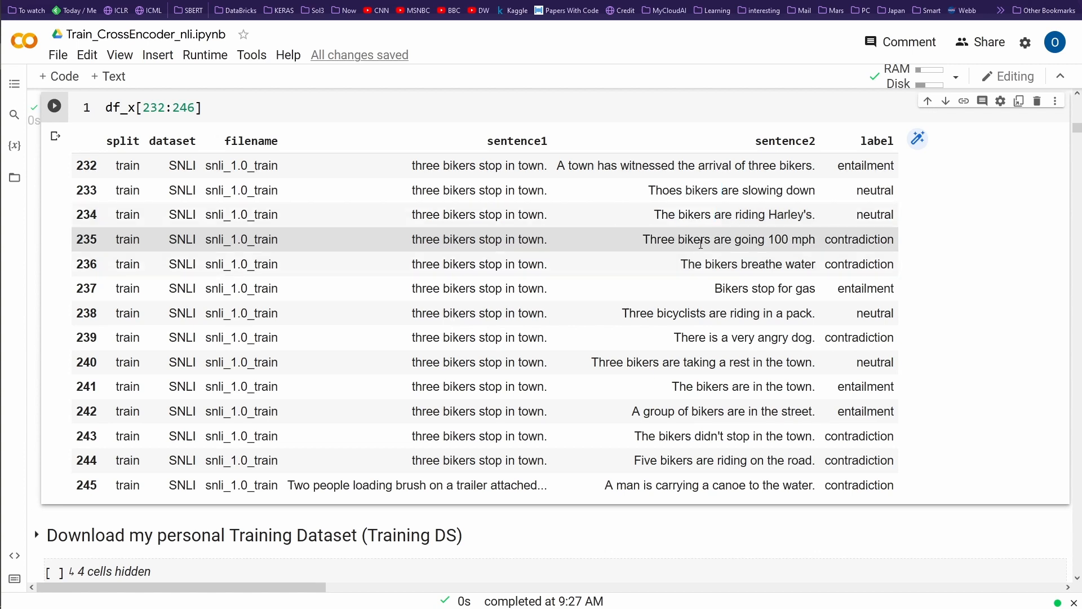
# Step: Compare row 238's 'three bikers' premise with its 'bicyclists are riding in a pack' hypothesis
pyautogui.doubleClick(727, 239)
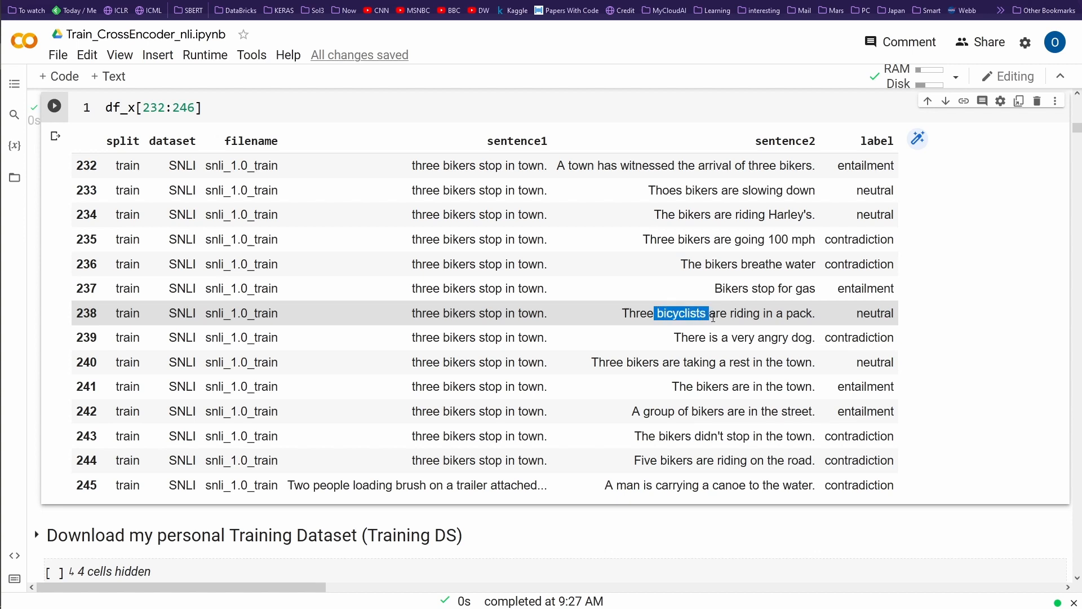
pyautogui.moveTo(703, 312); pyautogui.dragTo(814, 313)
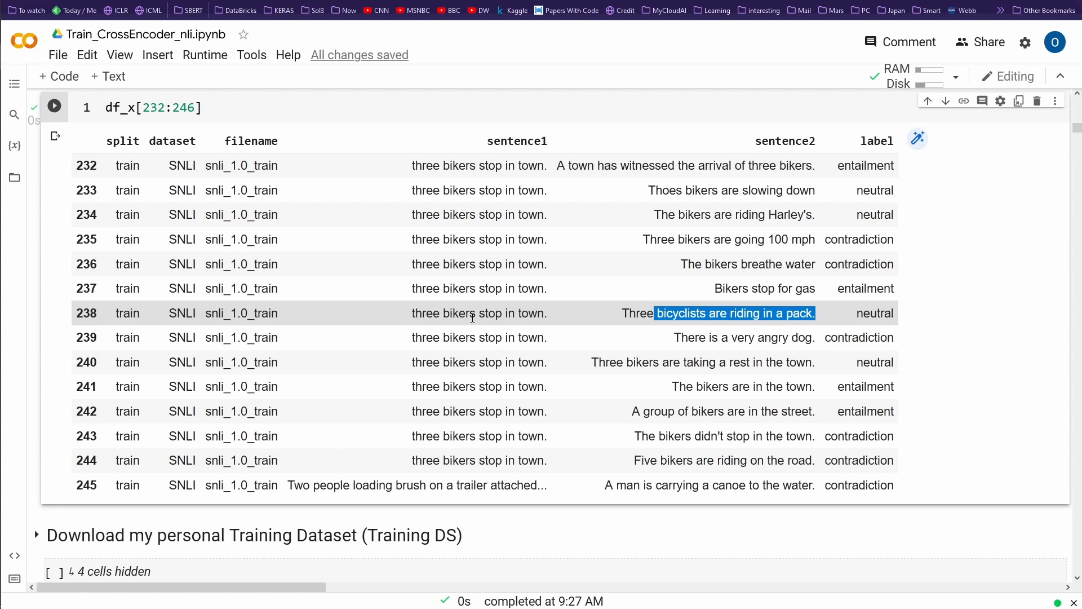
pyautogui.click(474, 313)
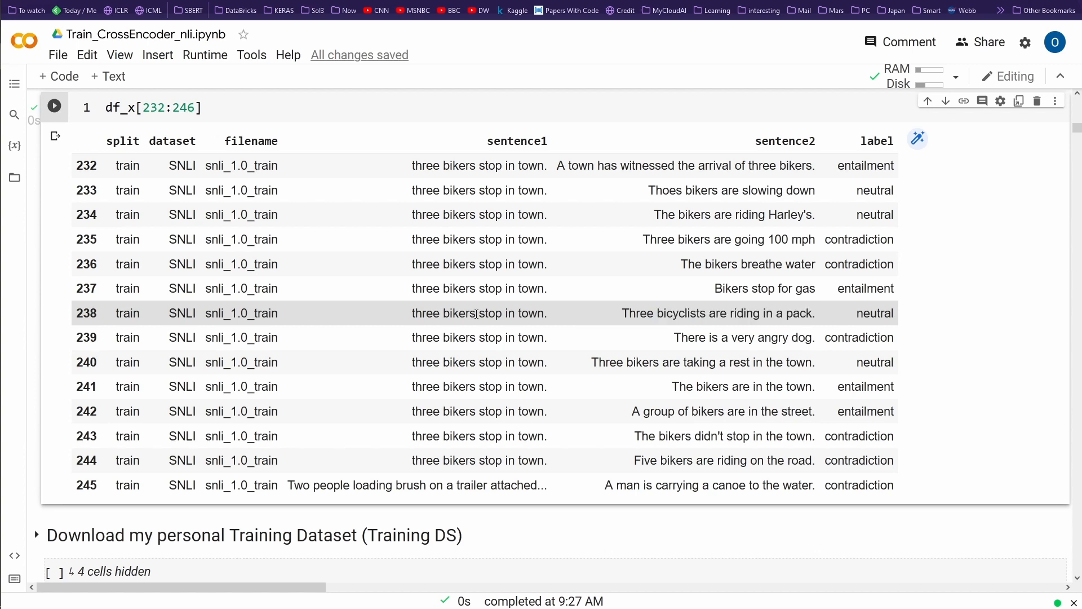
pyautogui.doubleClick(441, 313)
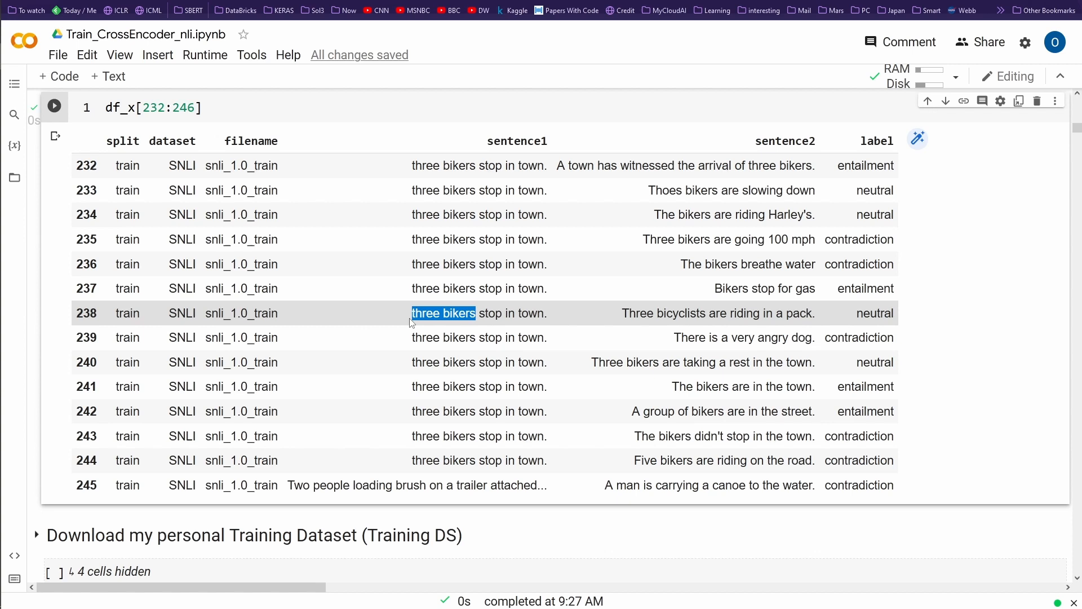
pyautogui.moveTo(743, 319)
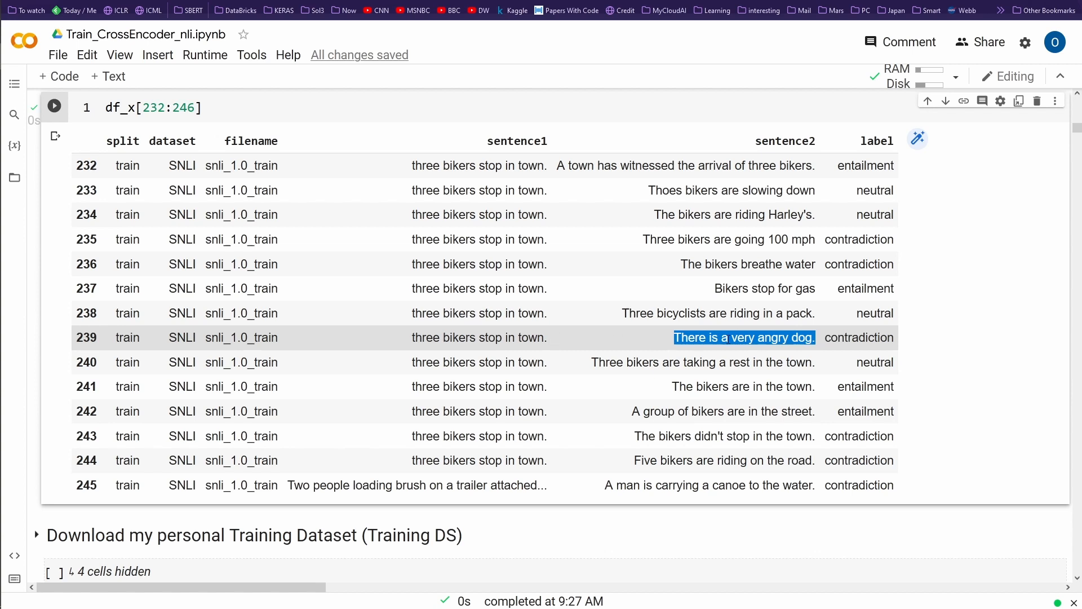
# Step: Inspect row 239's angry dog hypothesis and mark row 244's contradiction label
pyautogui.click(549, 337)
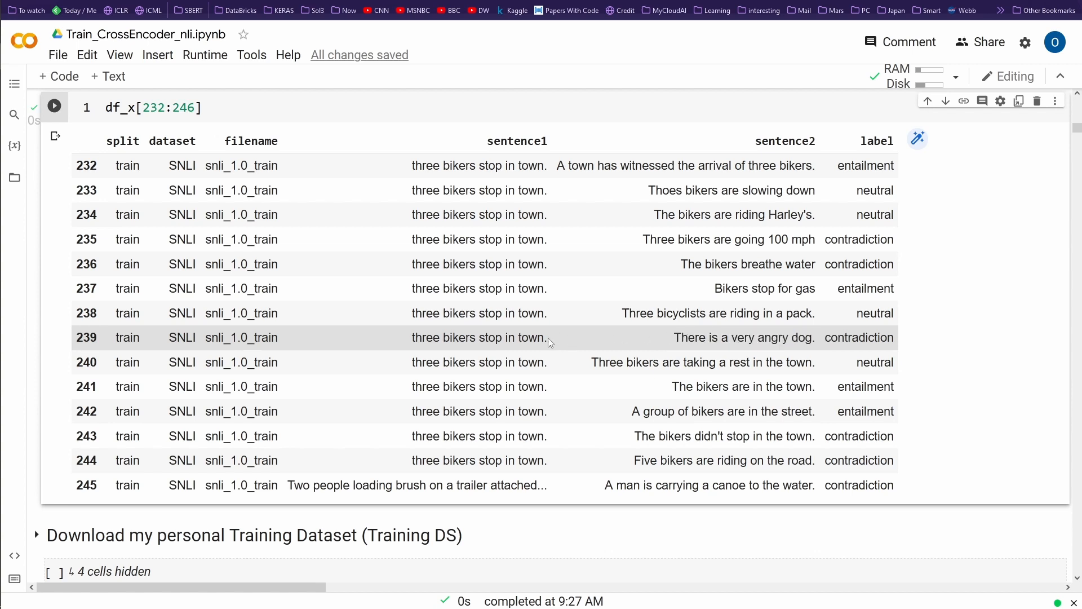
pyautogui.moveTo(448, 337); pyautogui.dragTo(526, 337)
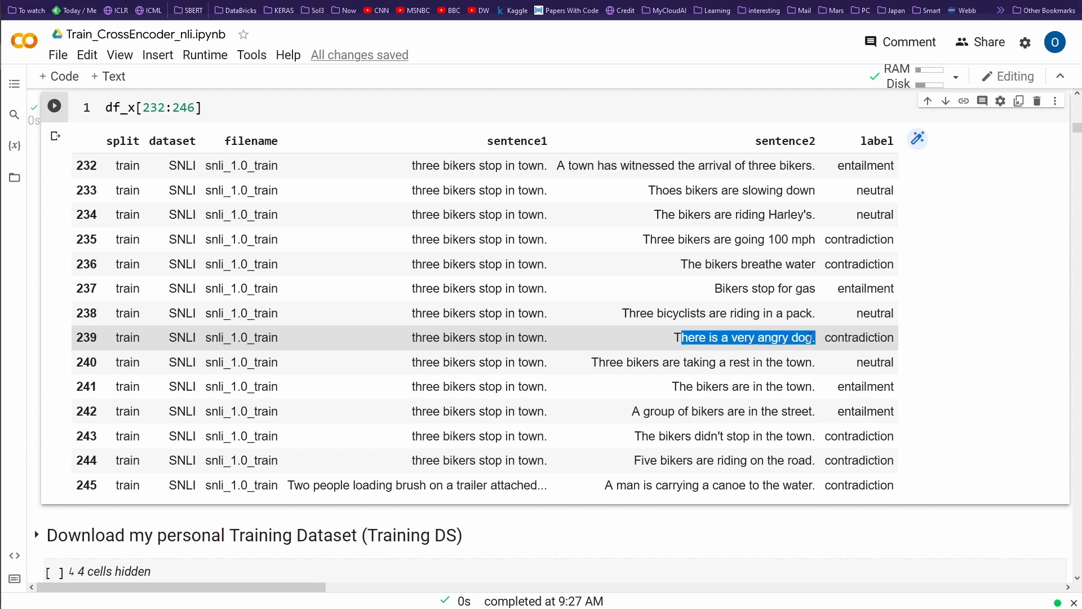
pyautogui.click(703, 337)
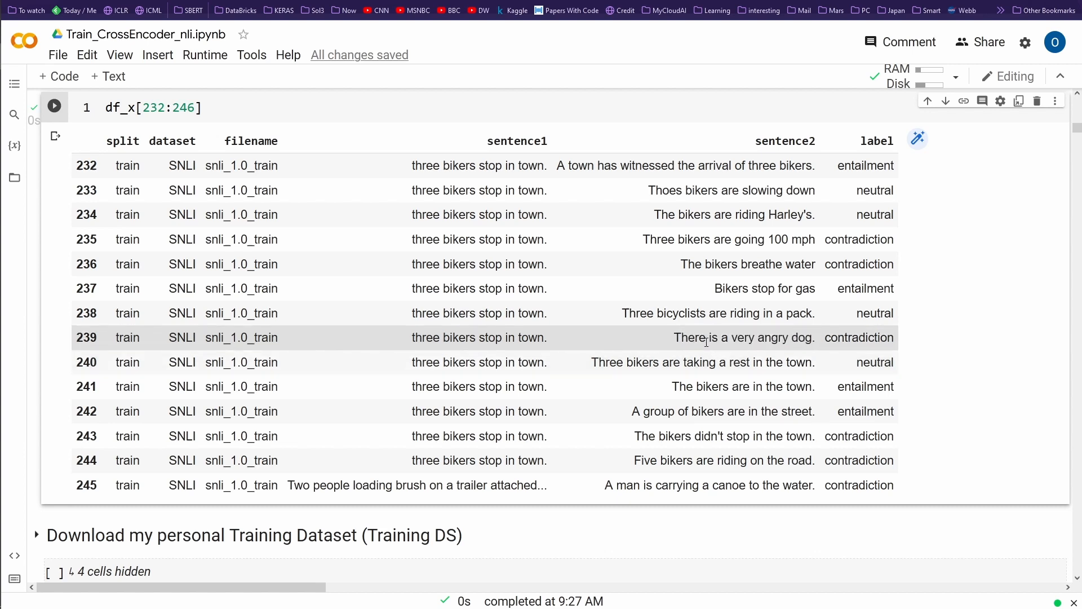
pyautogui.moveTo(695, 337); pyautogui.dragTo(813, 337)
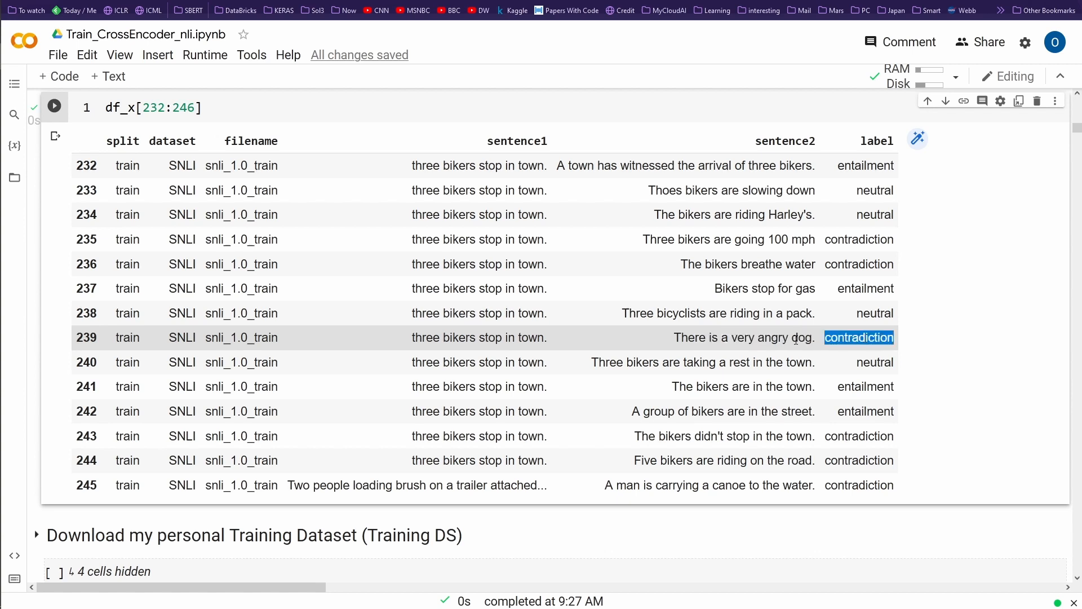
pyautogui.doubleClick(531, 337)
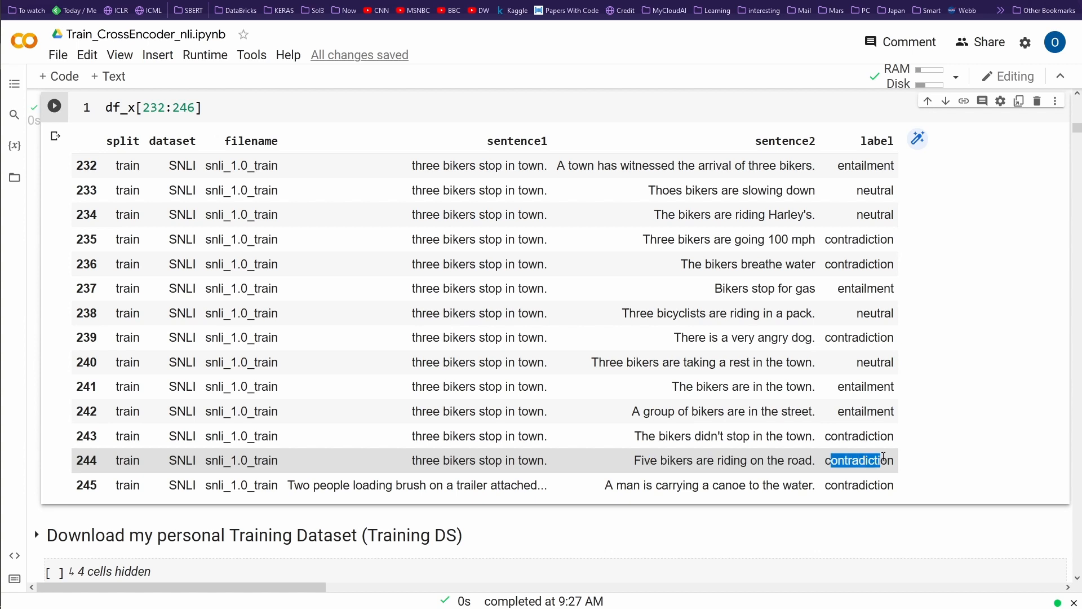
# Step: Scroll the SNLI dataset card to its Dataset Summary describing the 570k labelled sentence pairs
pyautogui.scroll(-3)
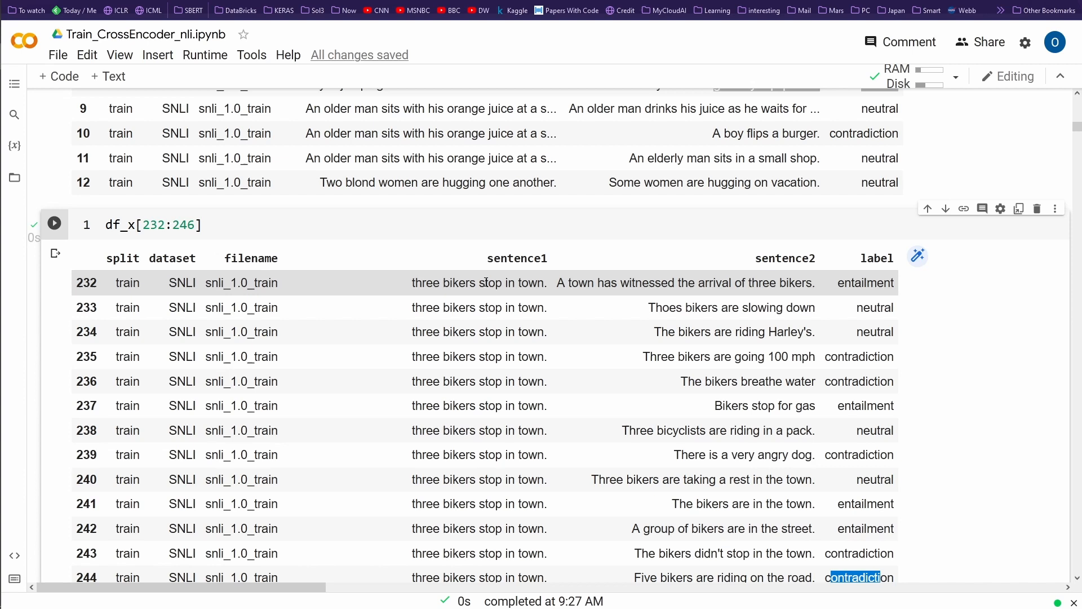
pyautogui.scroll(-3)
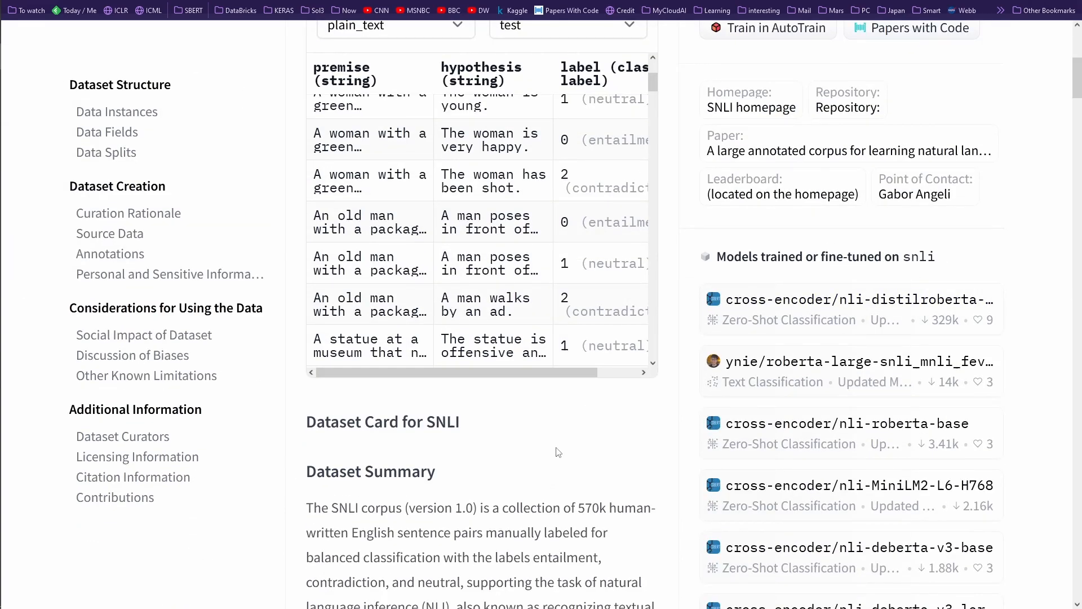
pyautogui.scroll(-3)
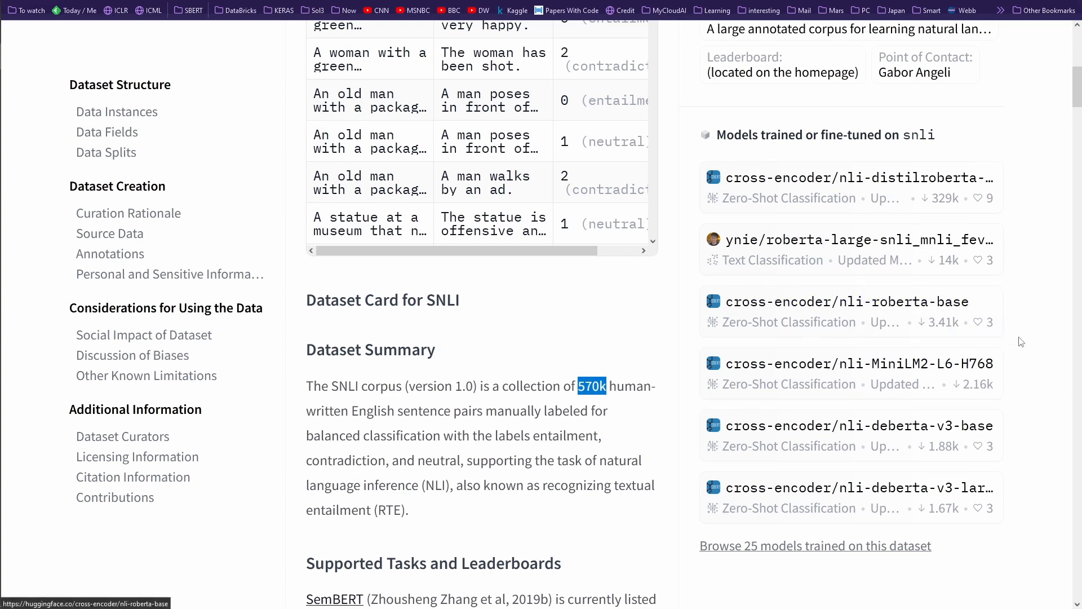
pyautogui.scroll(-3)
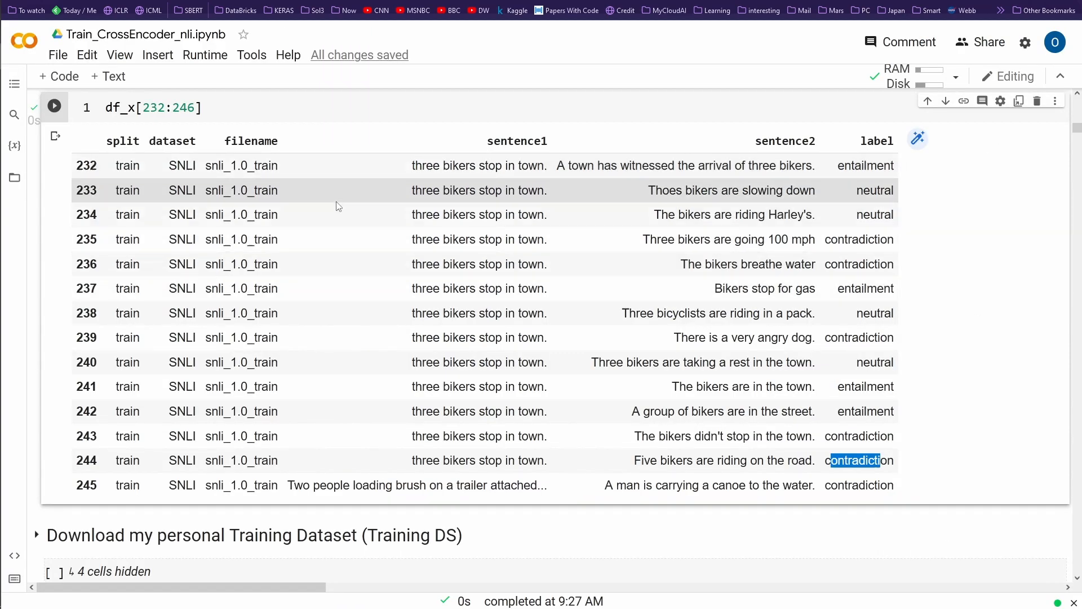
# Step: Scroll through the AllNLI download and reading code back to the df_x.head(13) output
pyautogui.scroll(-3)
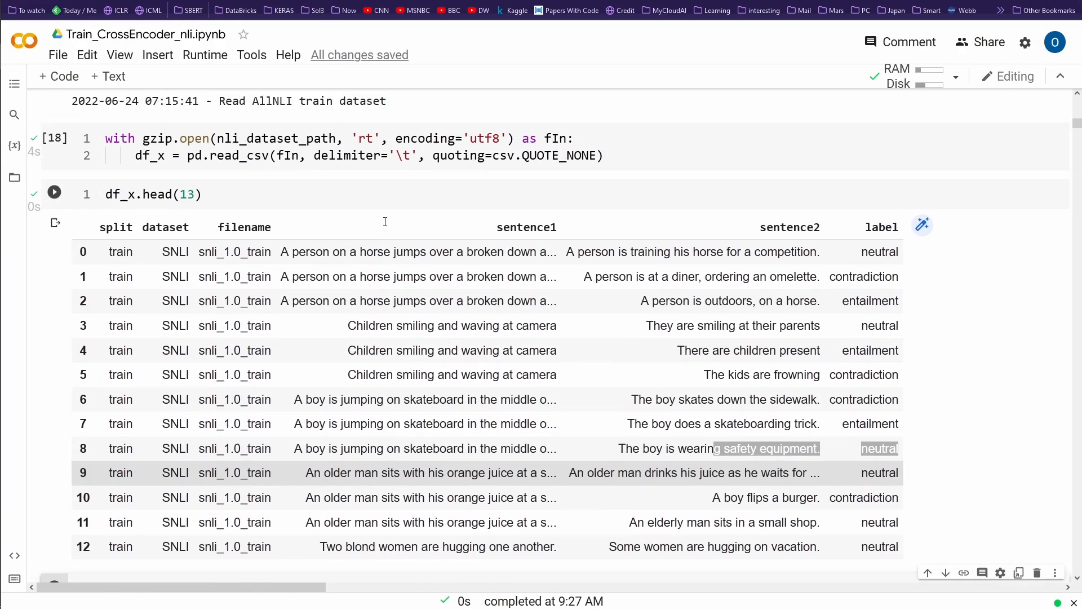
pyautogui.scroll(-3)
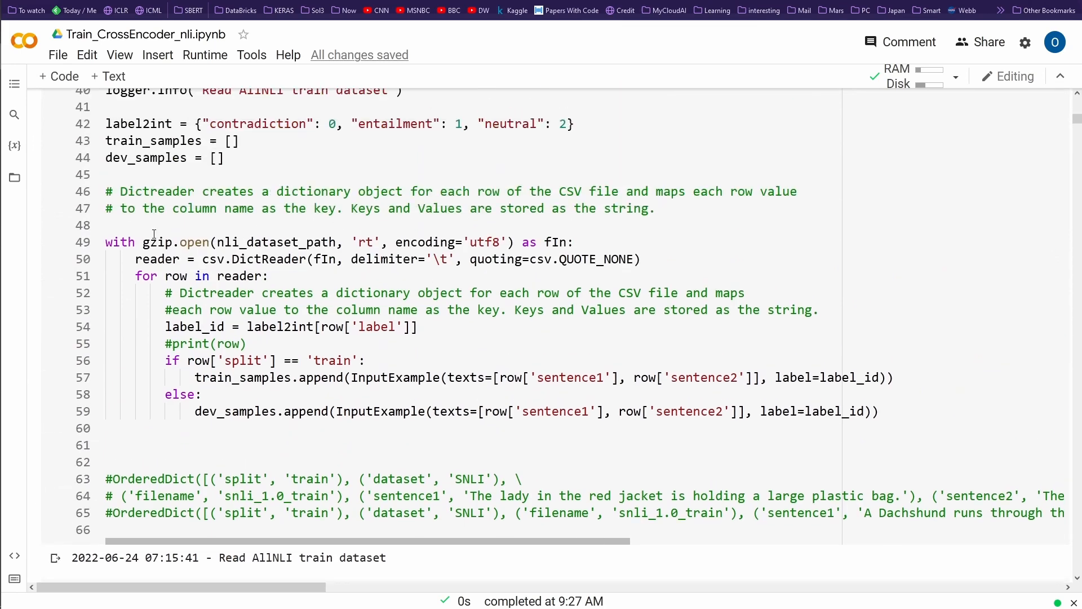
pyautogui.moveTo(204, 259)
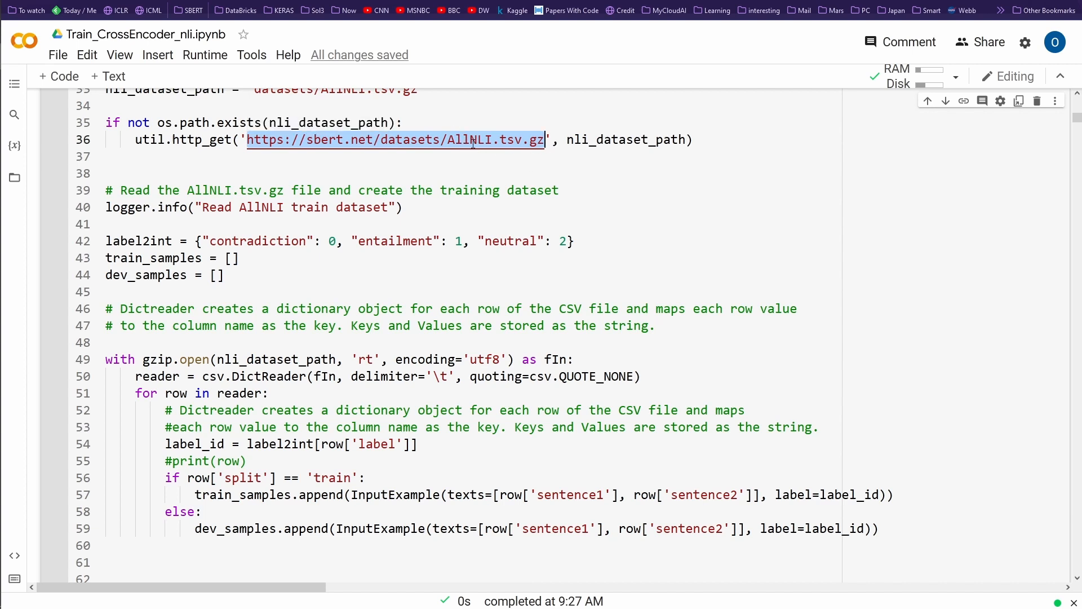
pyautogui.scroll(-3)
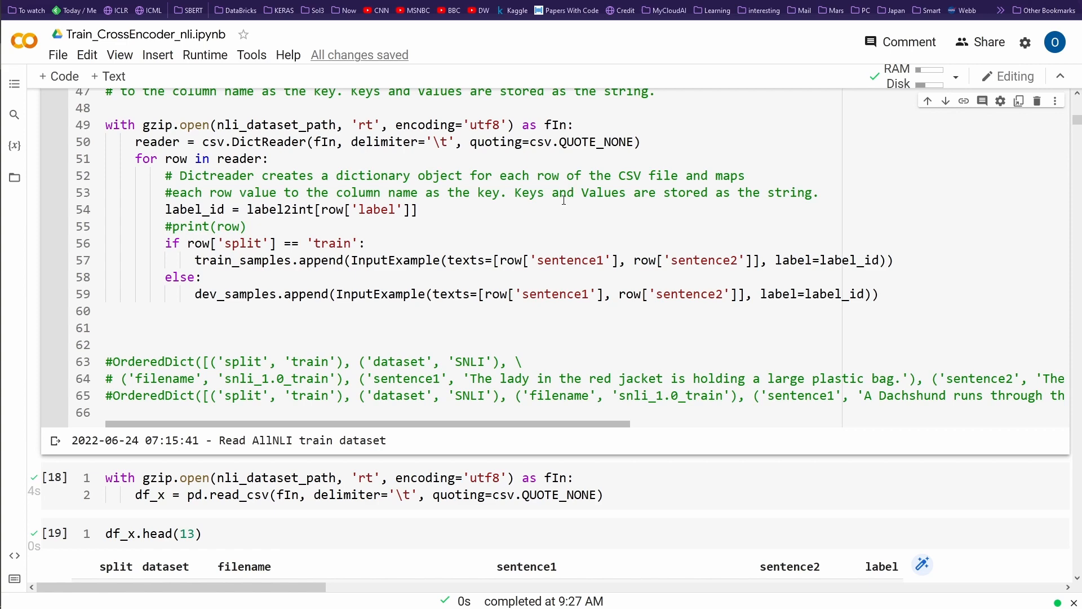
pyautogui.scroll(-3)
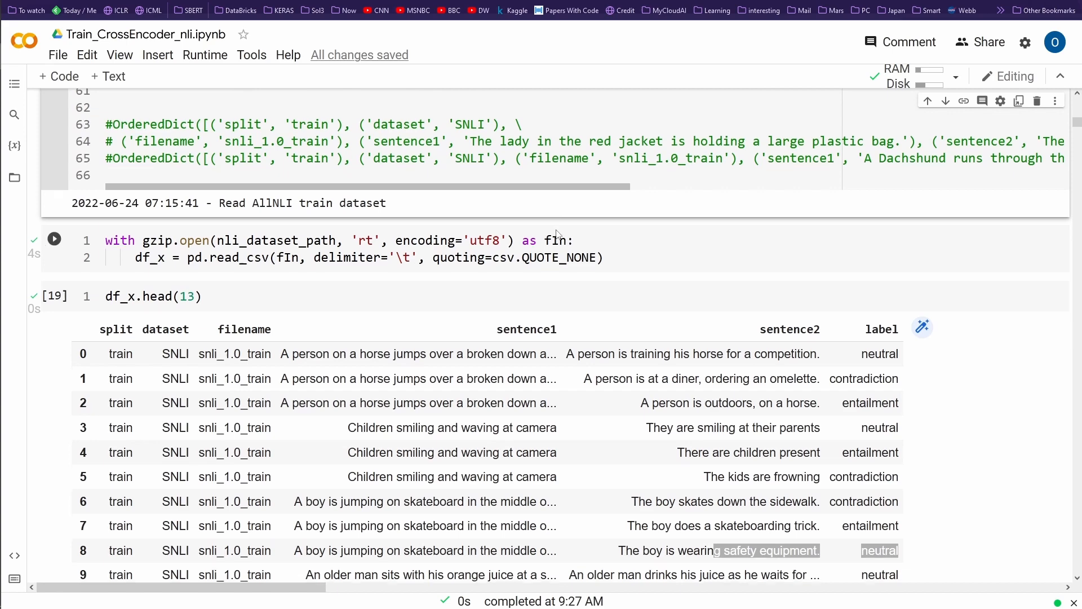
pyautogui.scroll(-3)
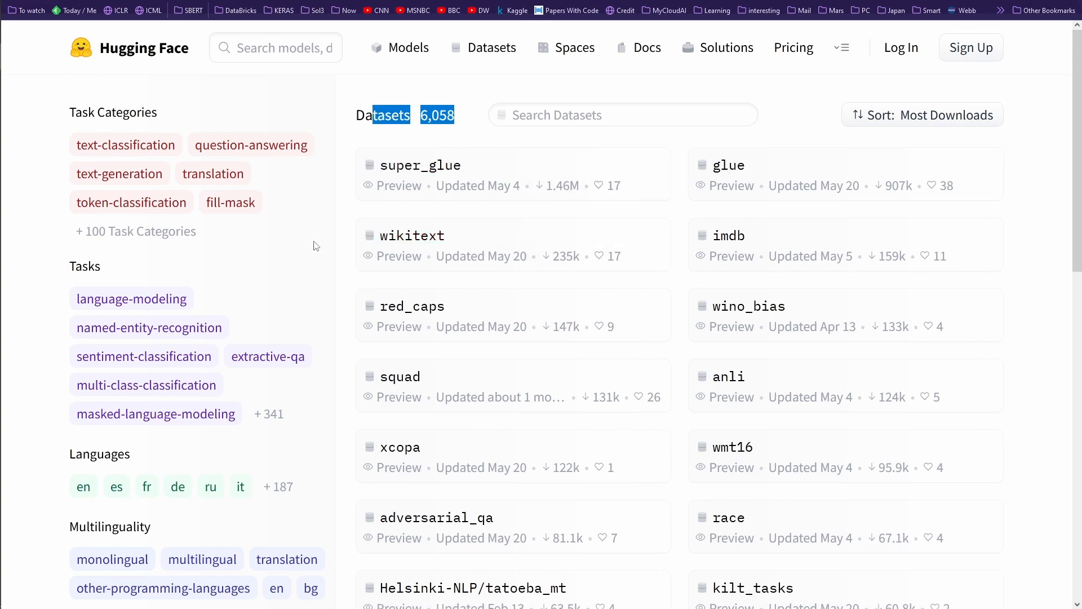
# Step: Filter datasets to multi-class-classification, English and monolingual, leaving 38 results led by lex_glue and emotion
pyautogui.scroll(-3)
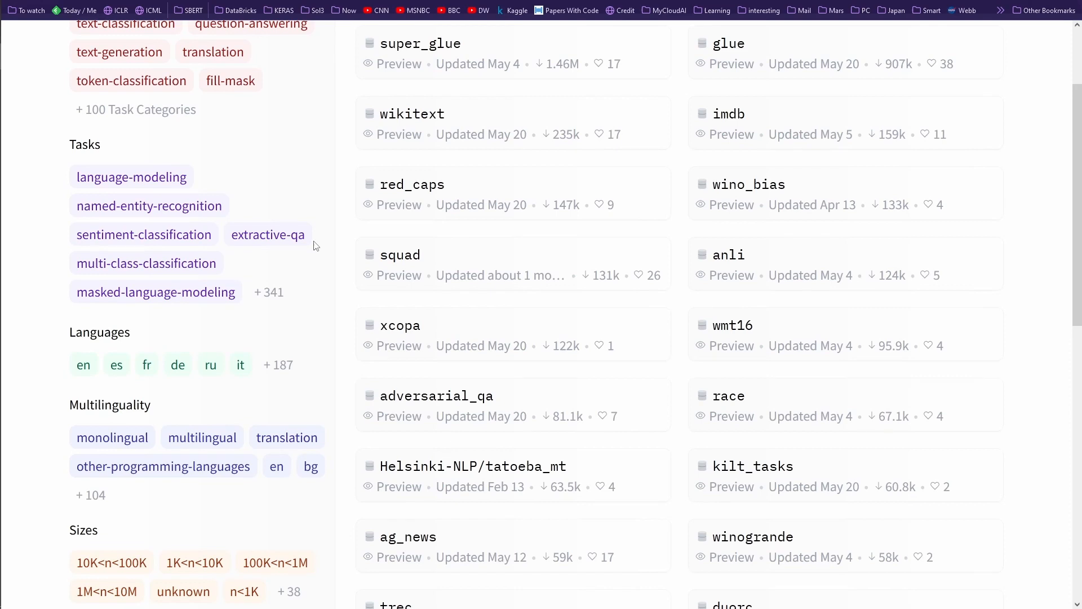
pyautogui.moveTo(130, 176)
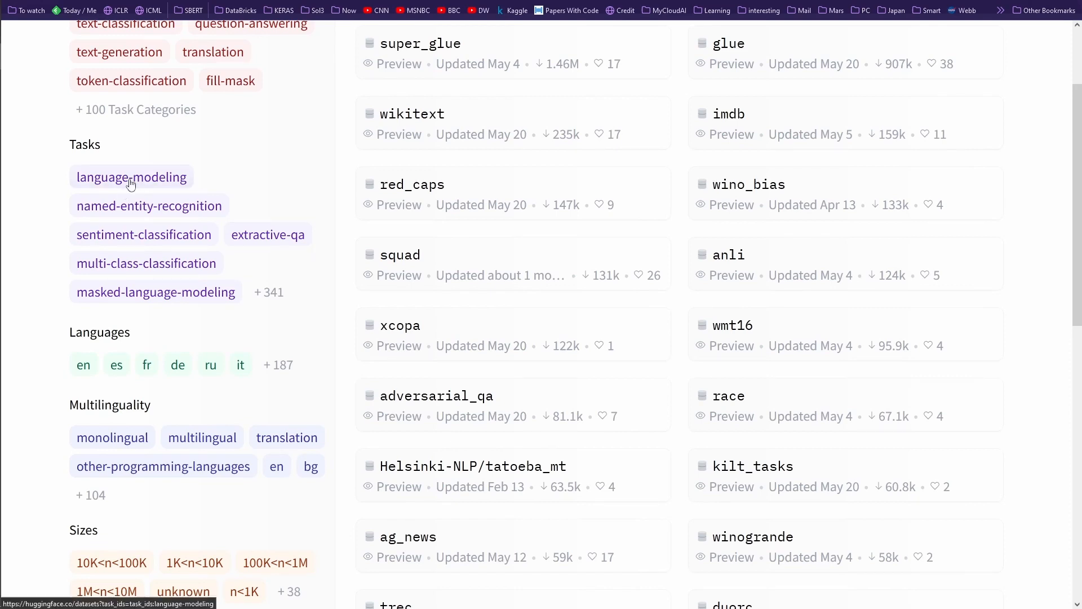
pyautogui.moveTo(126, 210)
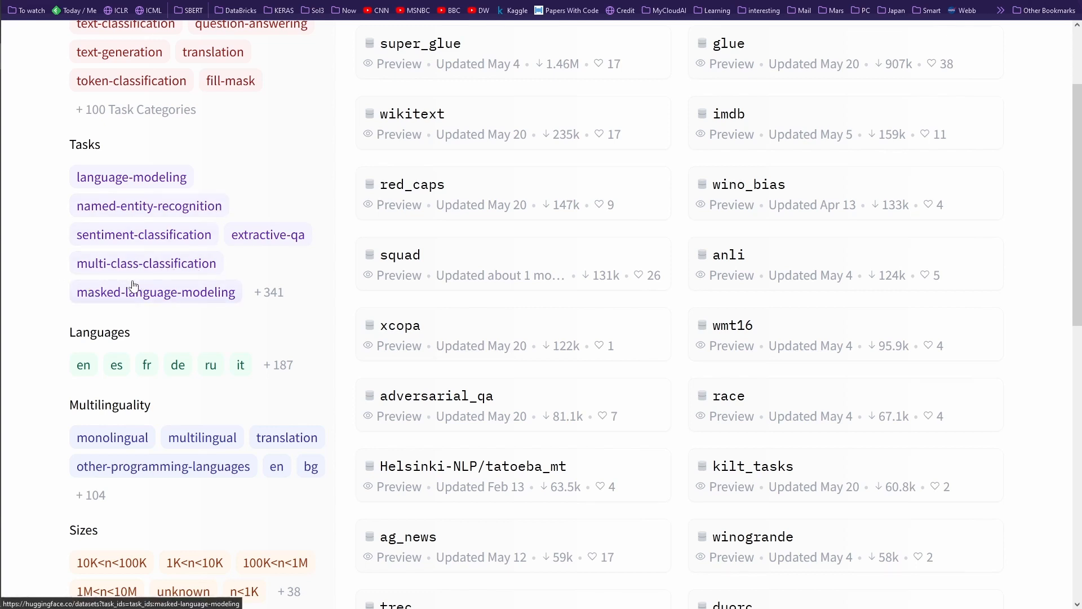
pyautogui.click(145, 262)
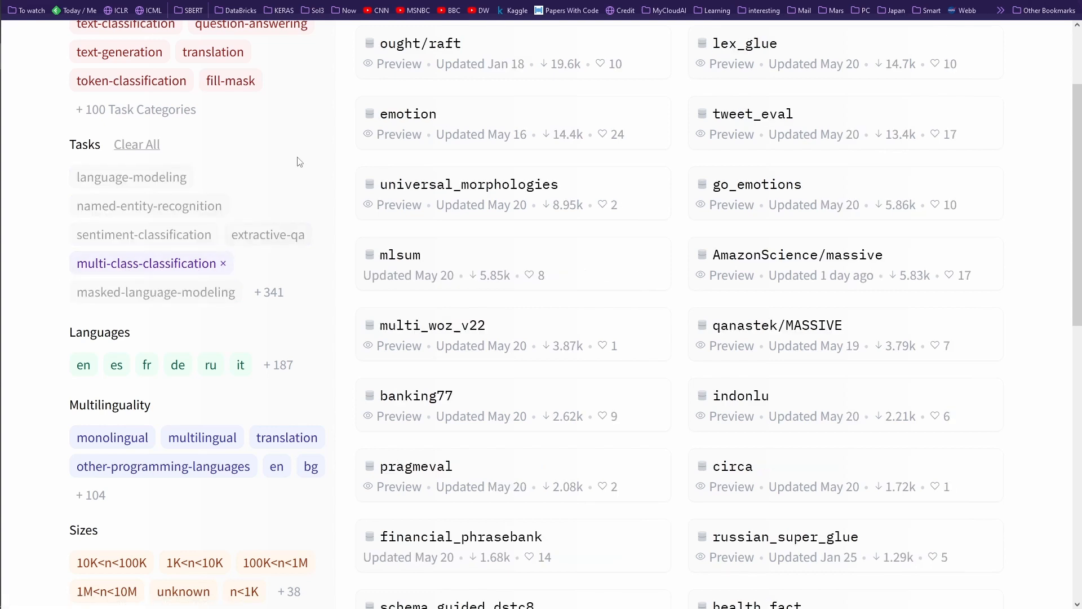
pyautogui.scroll(-3)
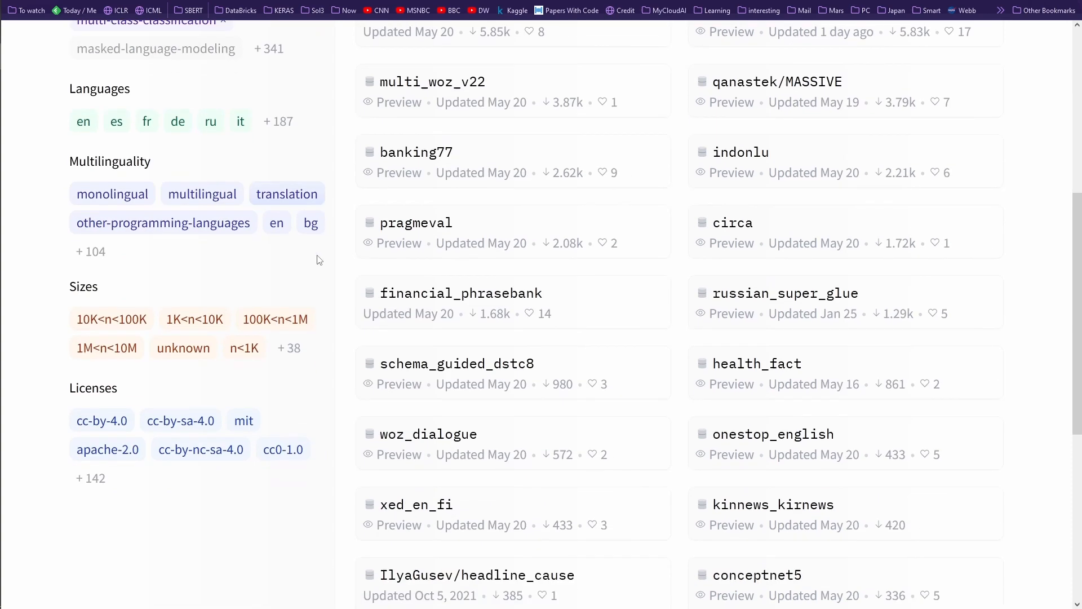
pyautogui.click(83, 122)
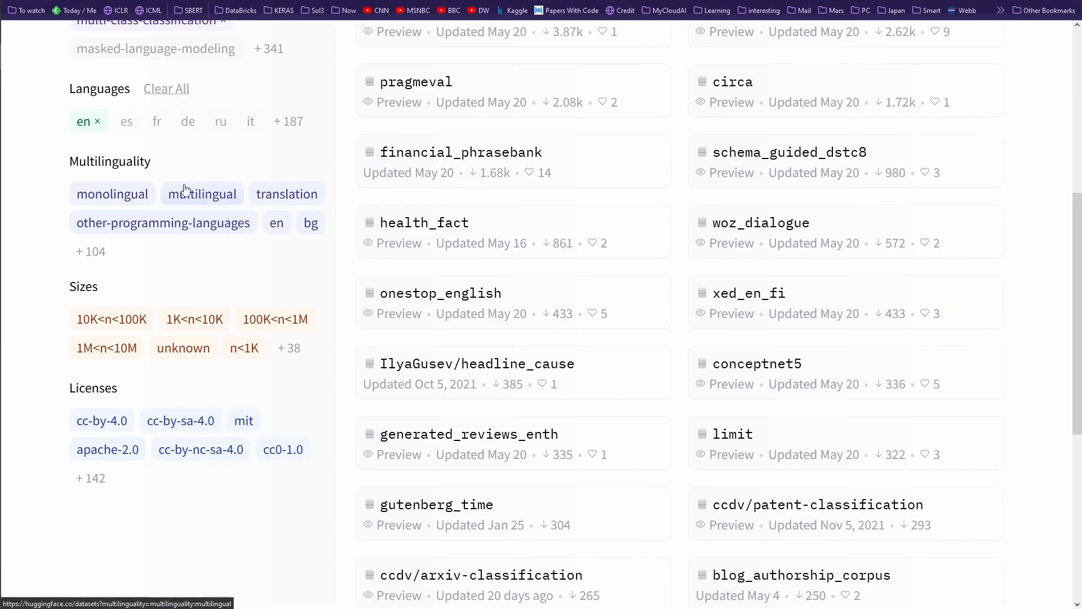
pyautogui.click(112, 194)
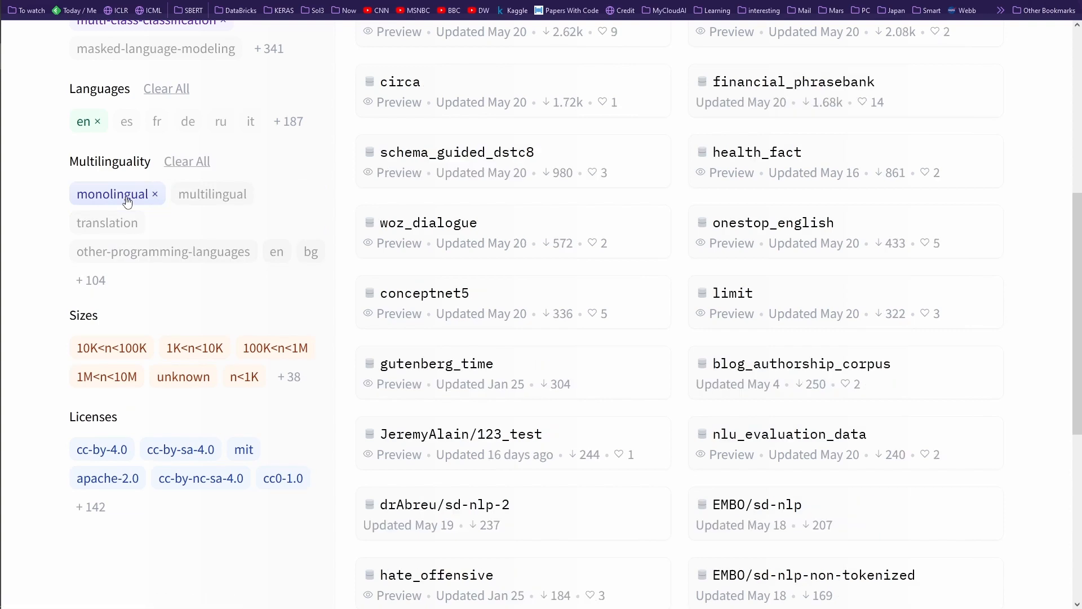
pyautogui.scroll(3)
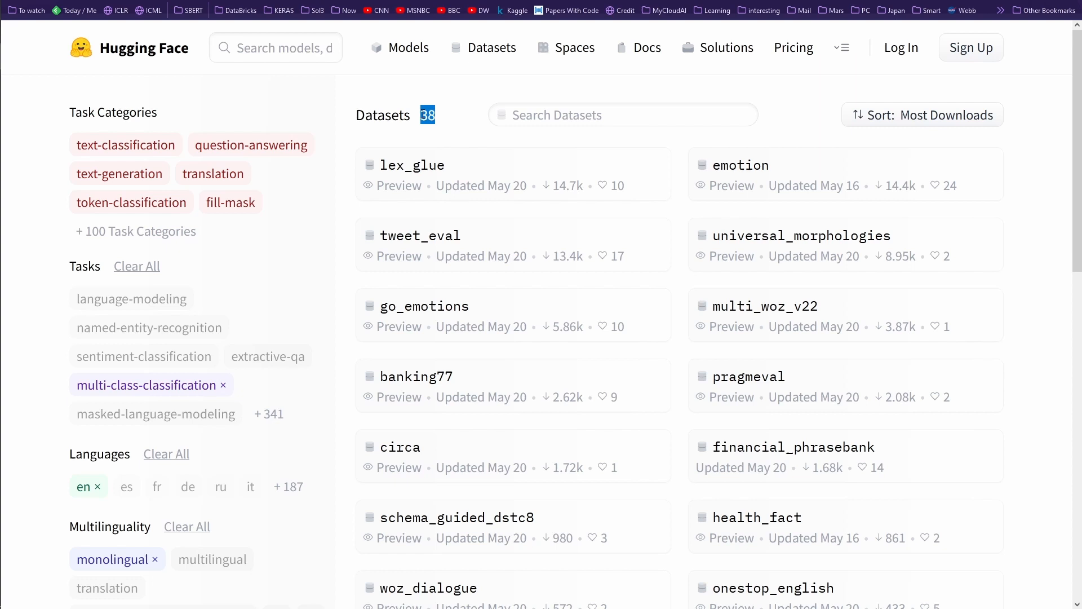
pyautogui.moveTo(125, 145)
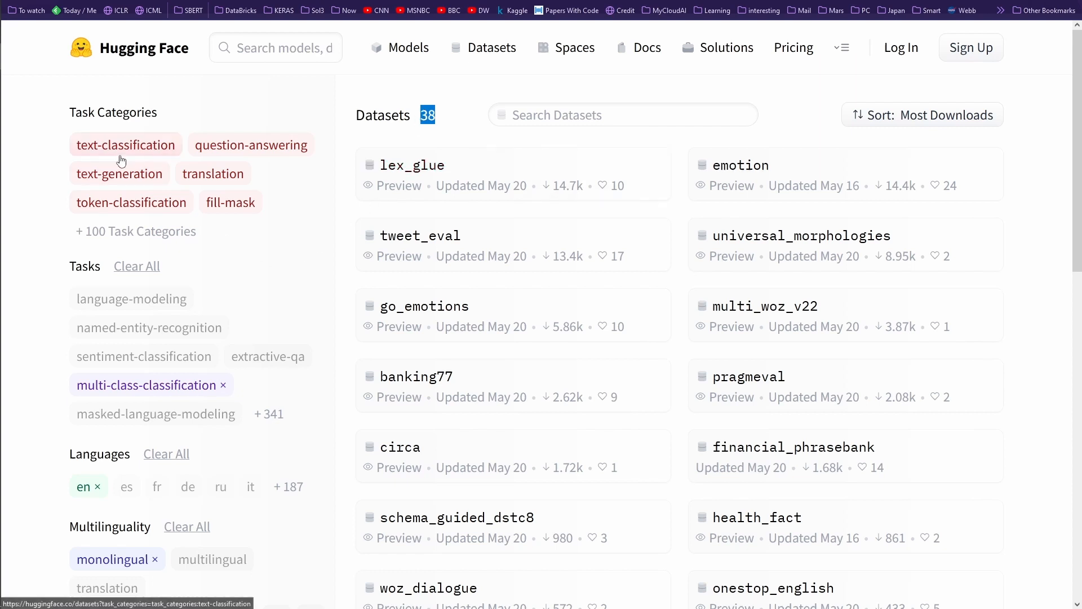
pyautogui.moveTo(138, 137)
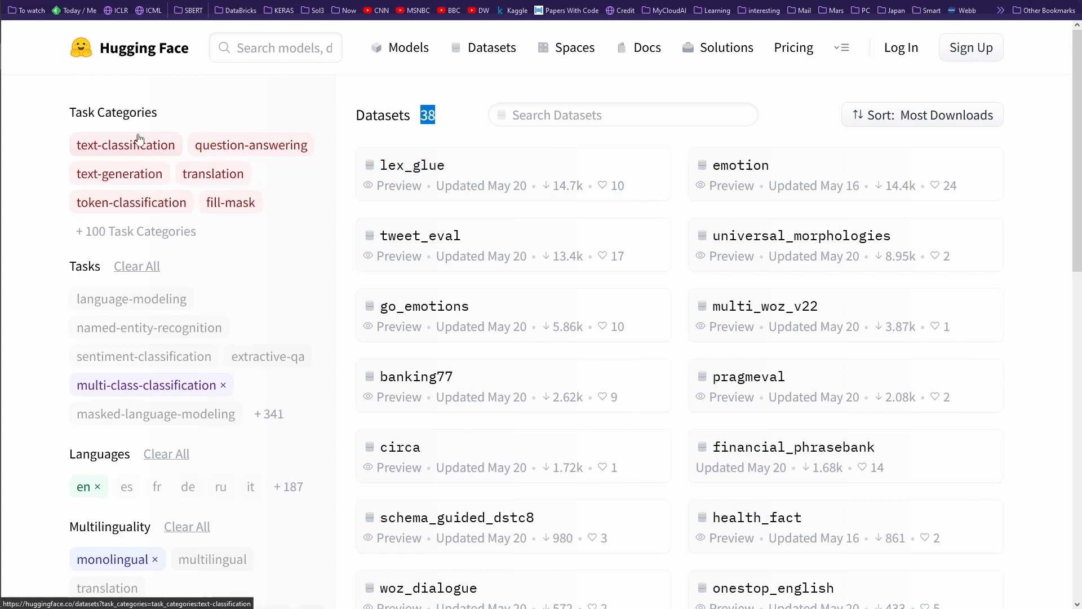
pyautogui.moveTo(521, 171)
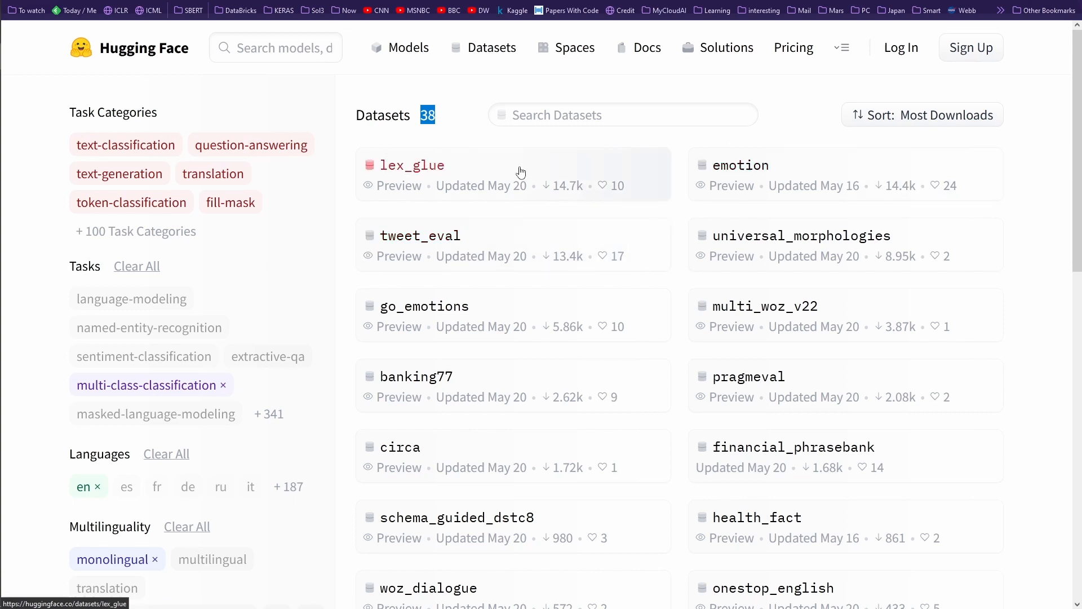
pyautogui.scroll(-3)
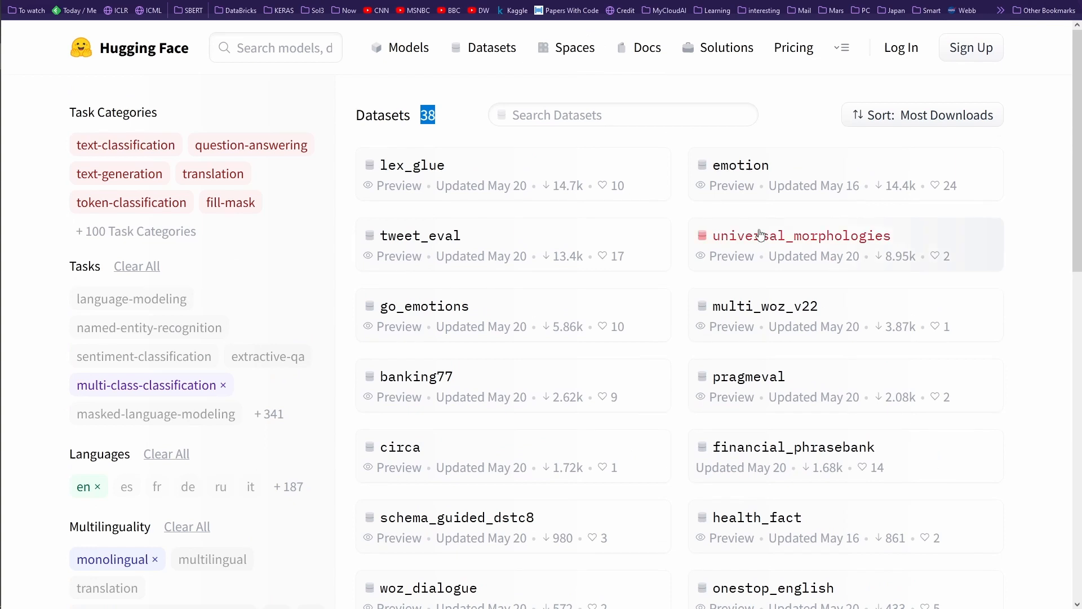
# Step: Sort the 38 datasets by Recently Updated and scroll the first page down to the pagination
pyautogui.click(921, 115)
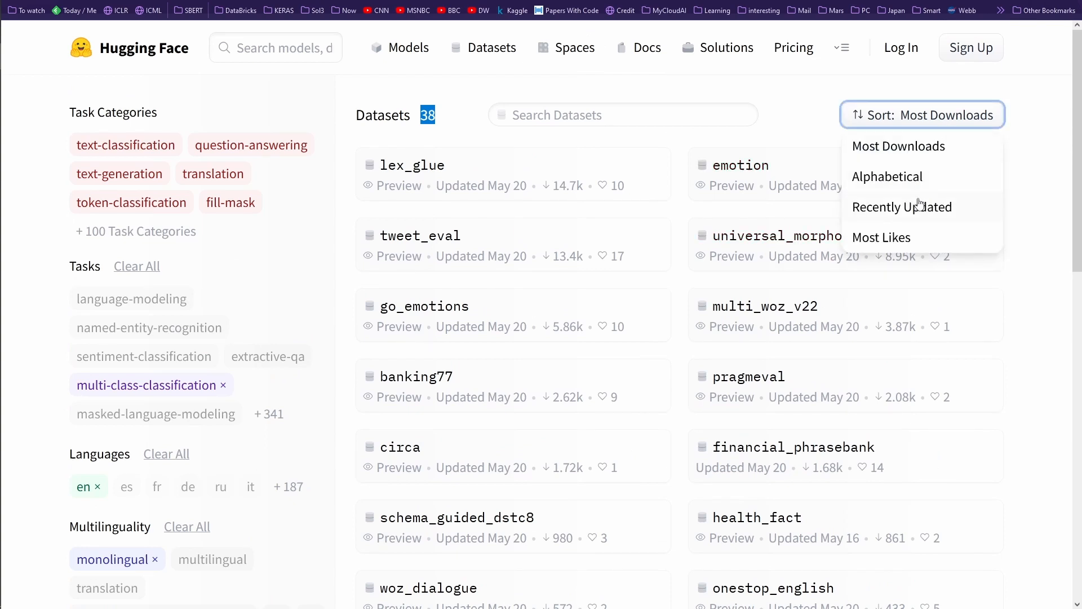
pyautogui.click(902, 206)
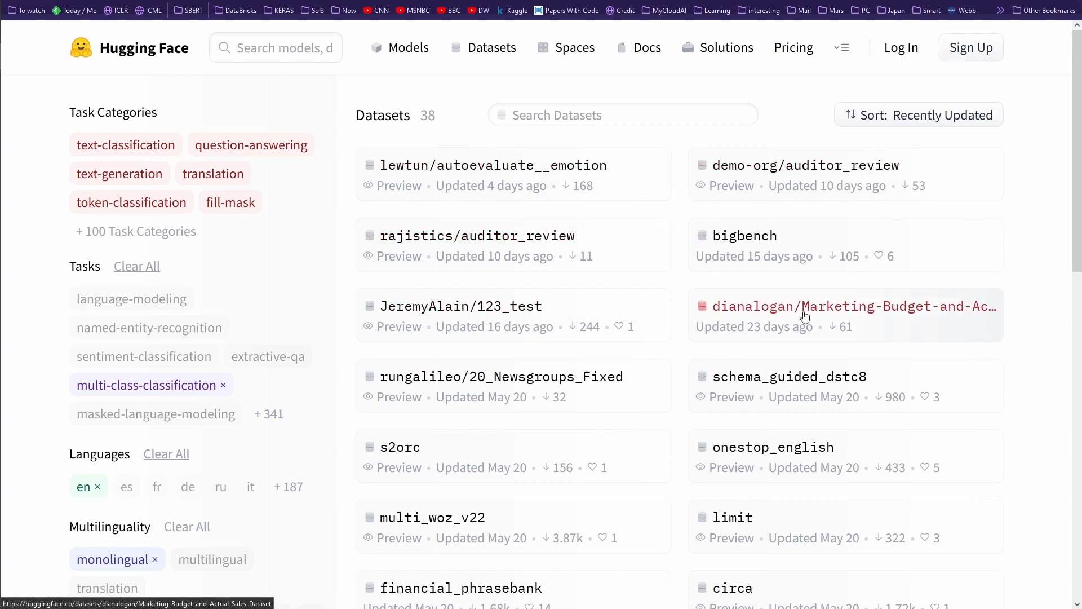
pyautogui.scroll(-3)
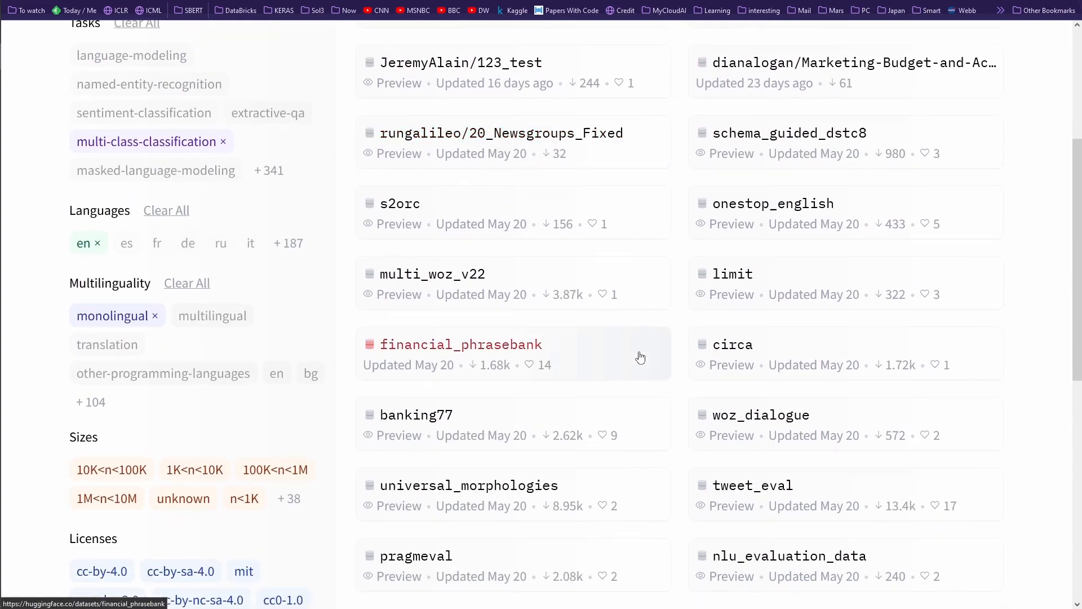
pyautogui.scroll(-3)
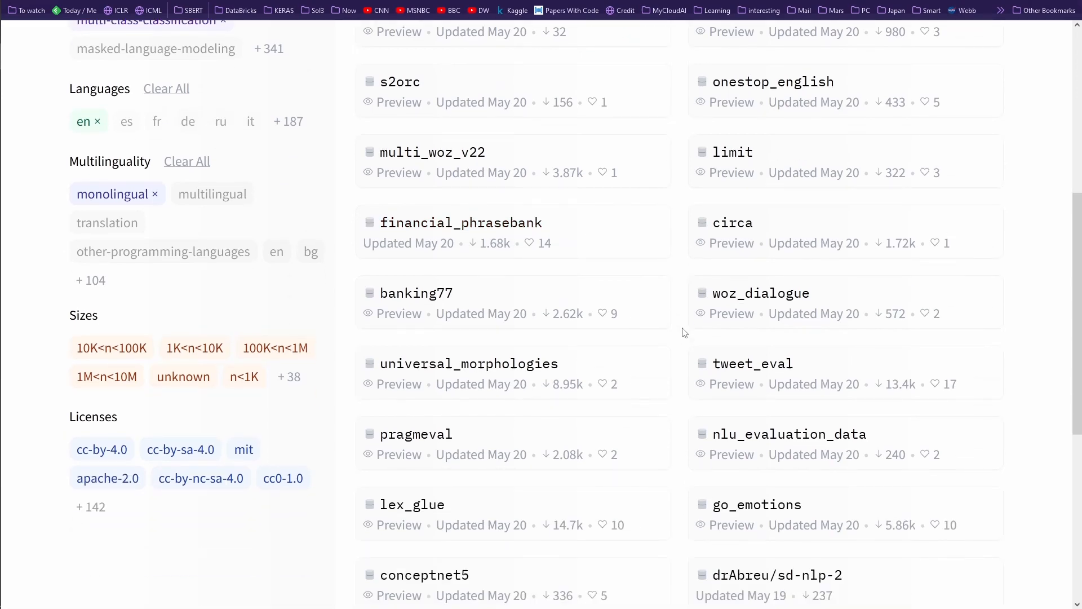
pyautogui.scroll(-3)
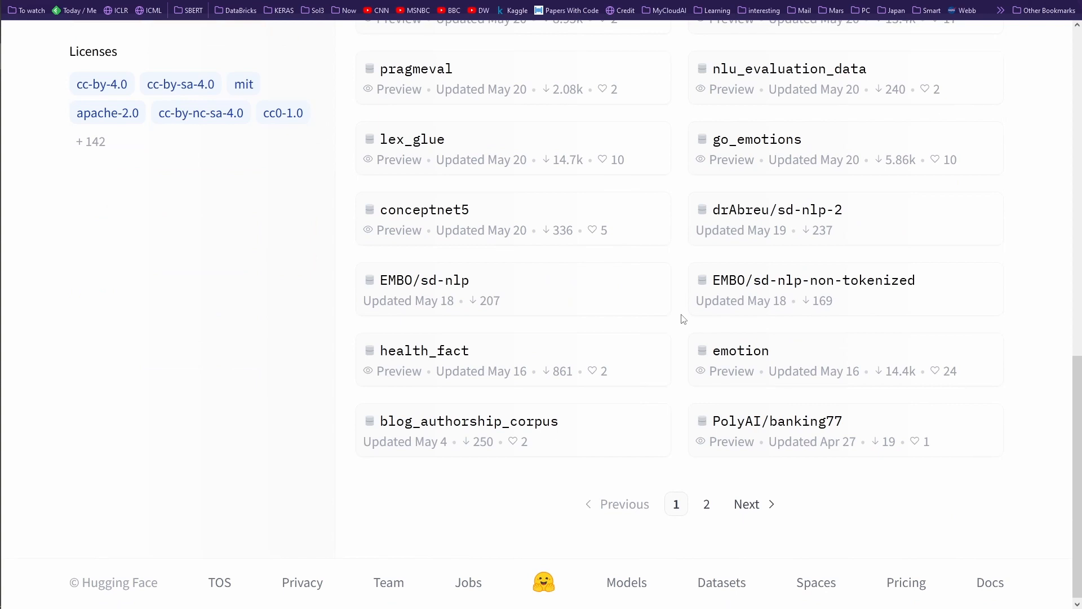